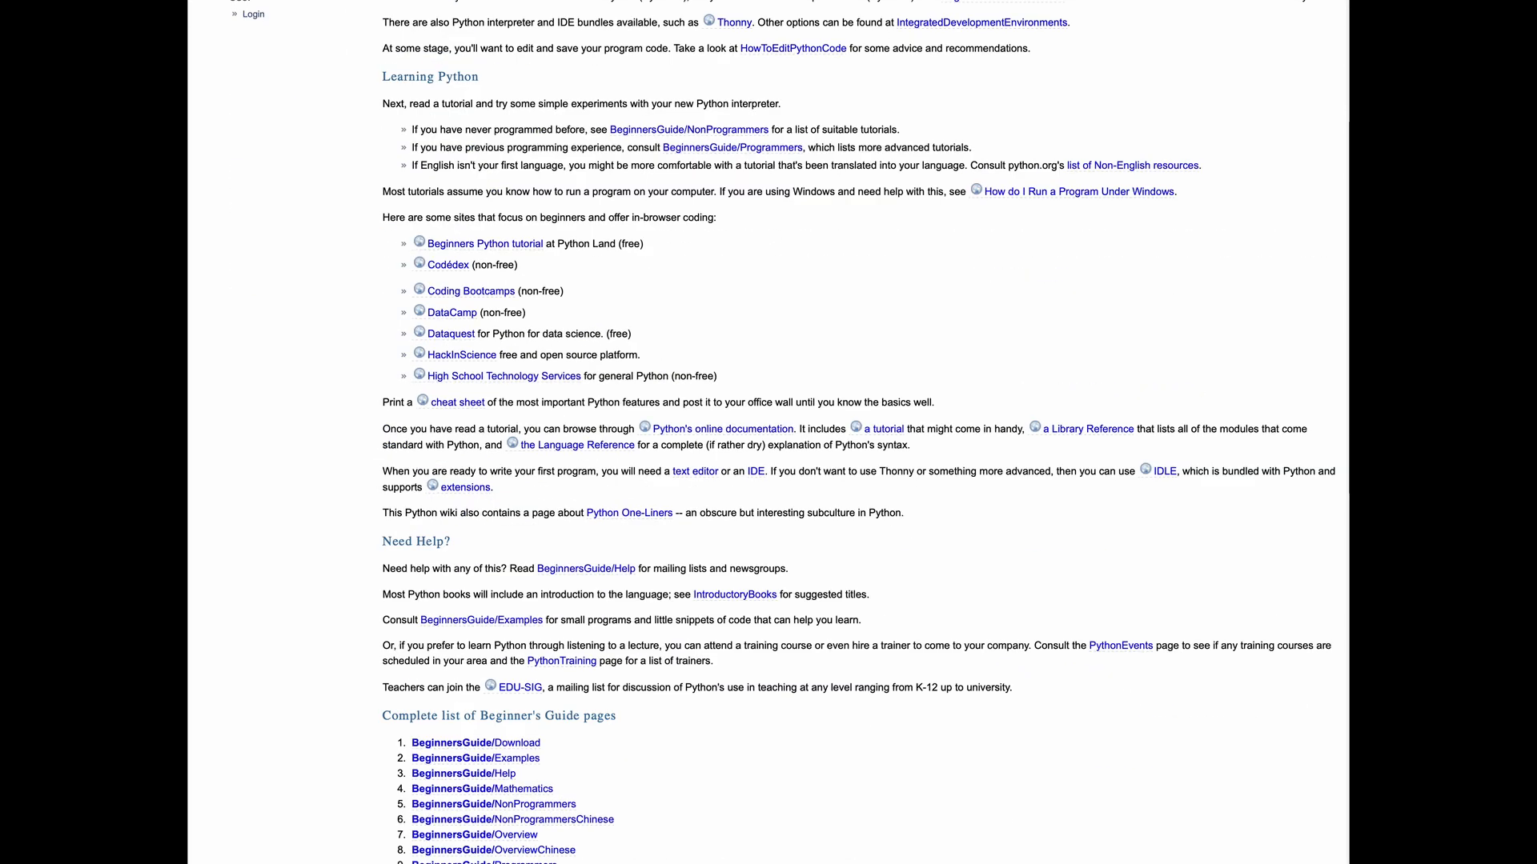
- Scroll the BeginnersGuide page down to the 'Complete list of Beginner's Guide pages' section
scroll("up", 3)
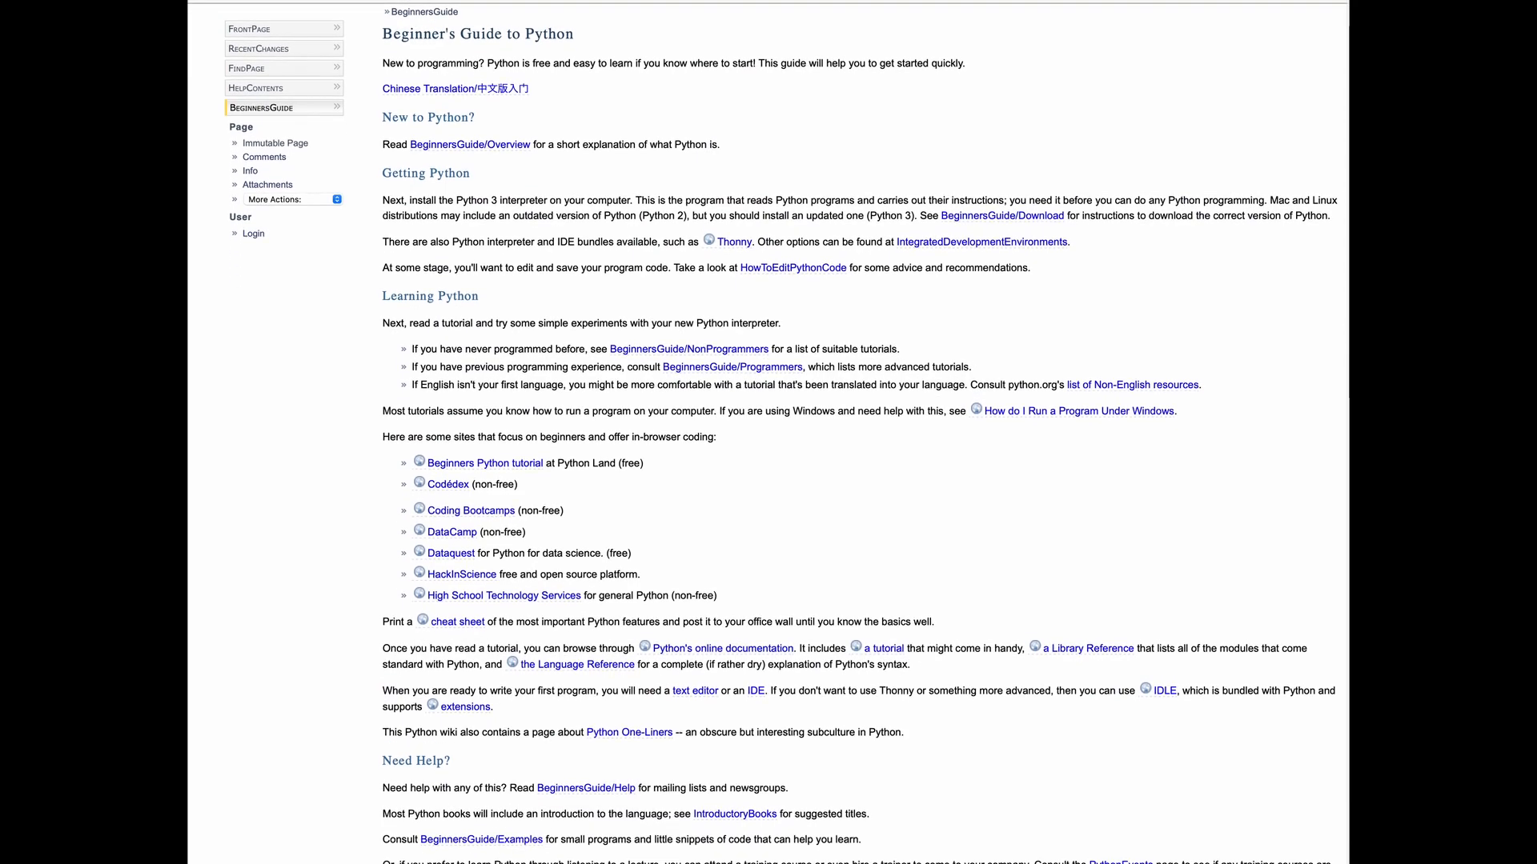
scroll("down", 3)
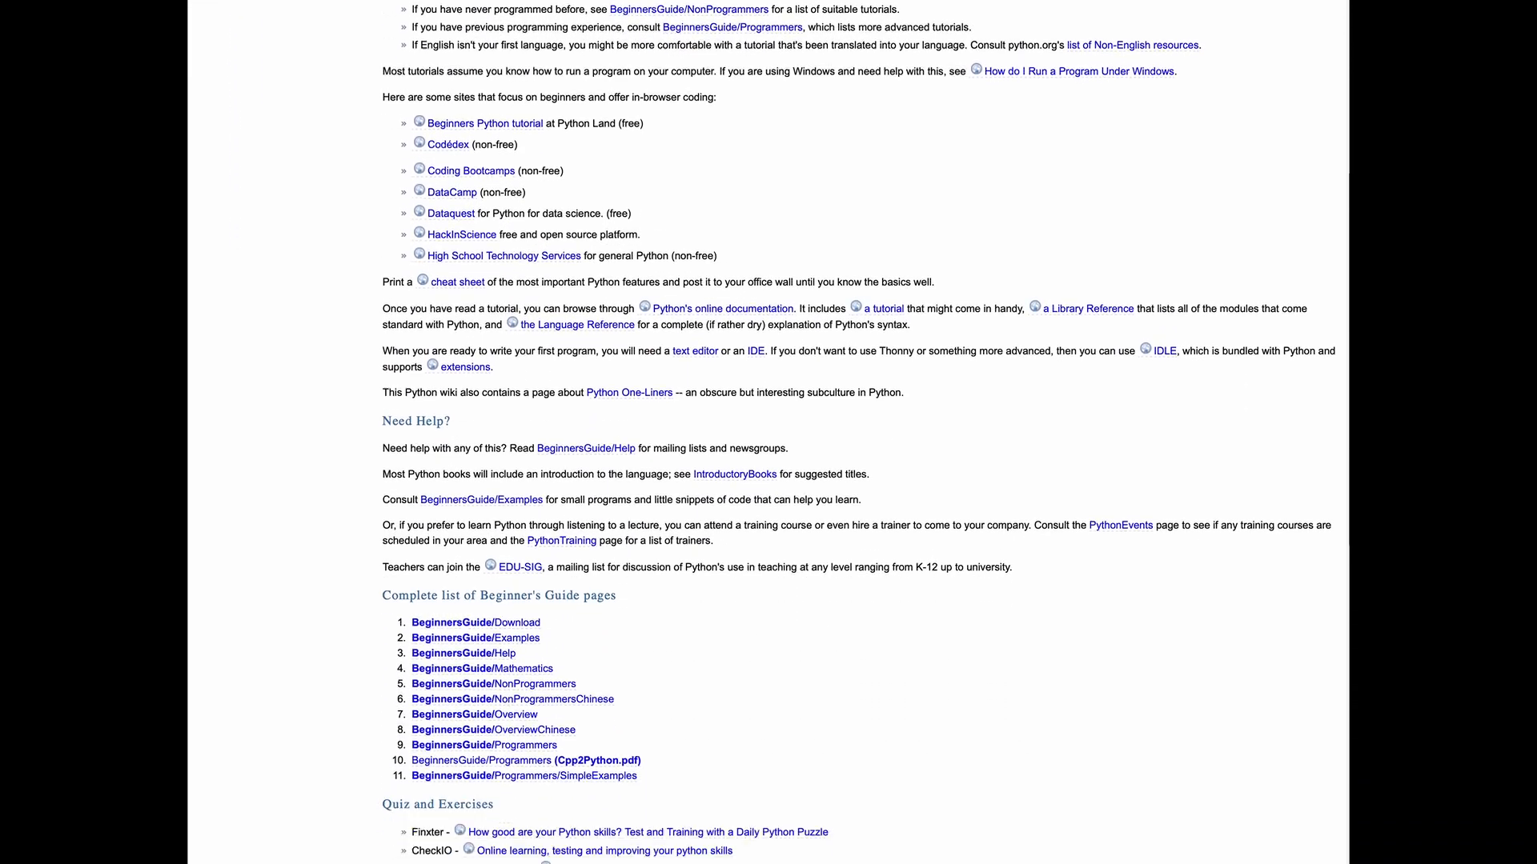
scroll("down", 3)
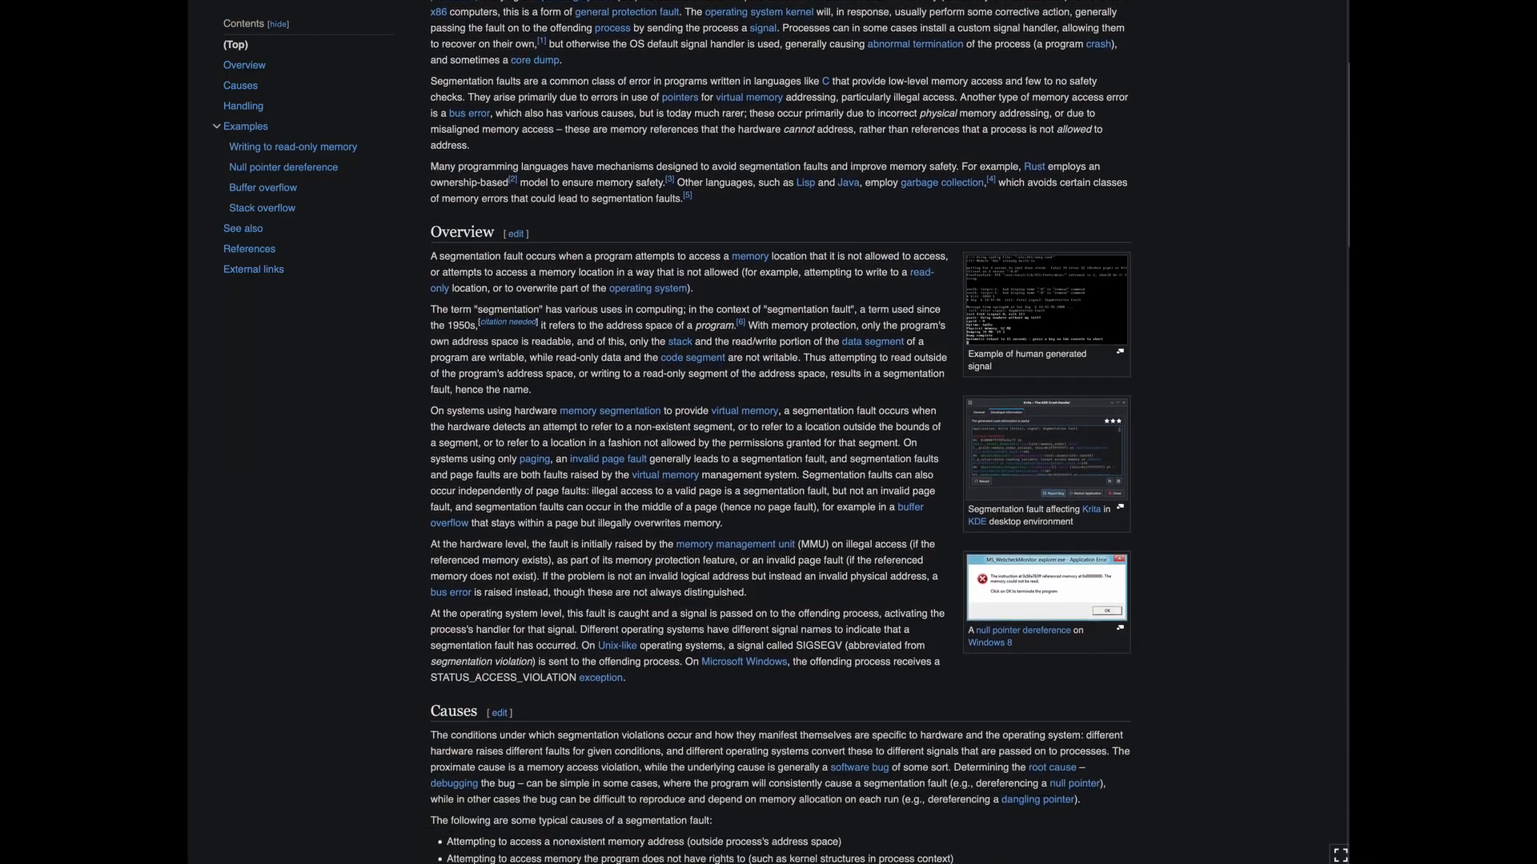
- Scroll the 'Segmentation fault' article from Overview down to the Buffer overflow and Stack overflow examples
scroll("down", 3)
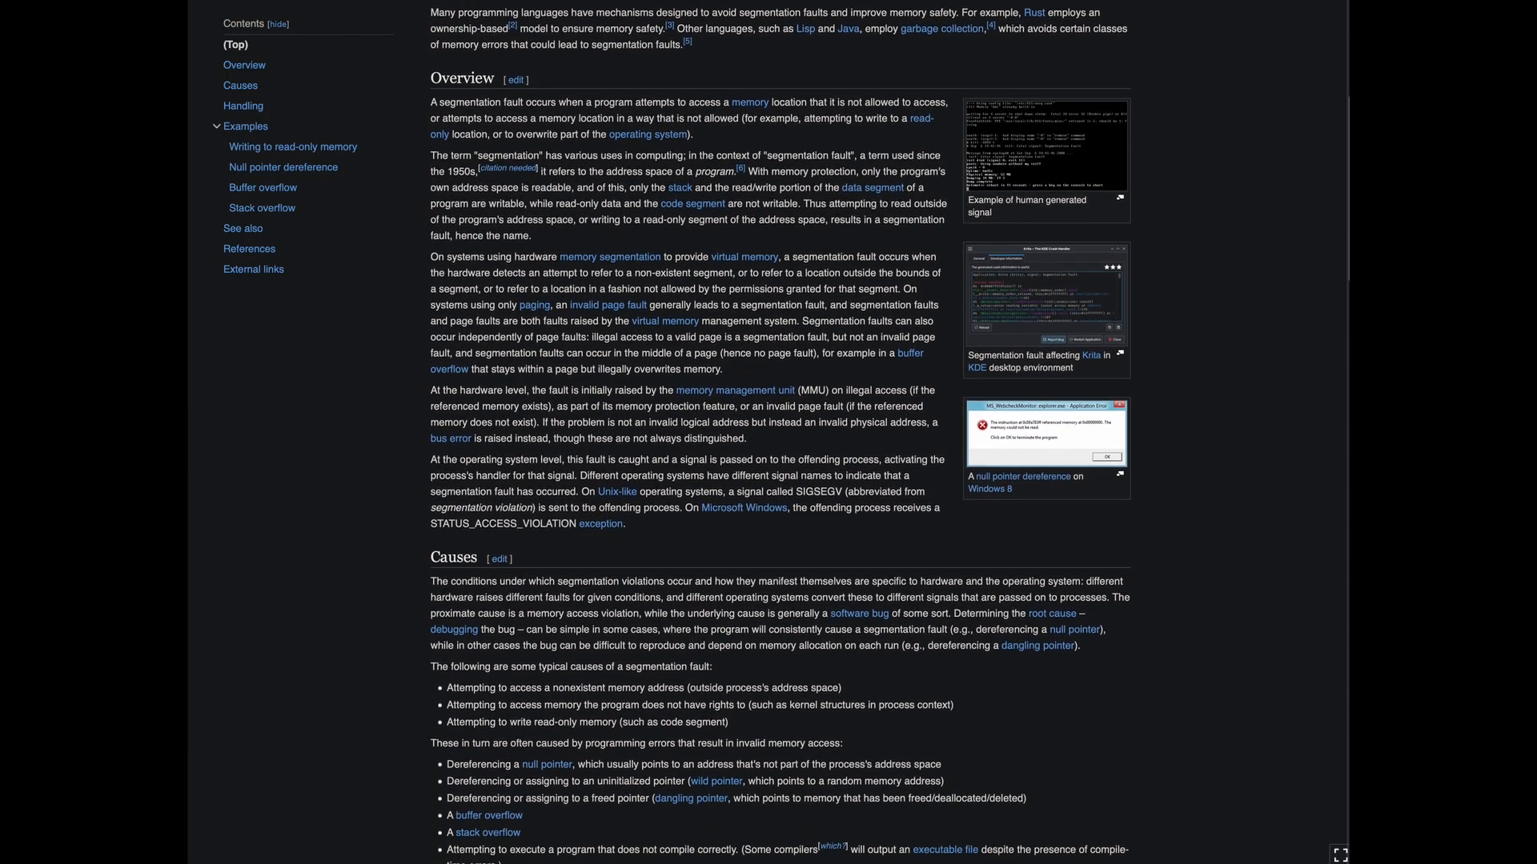
scroll("down", 3)
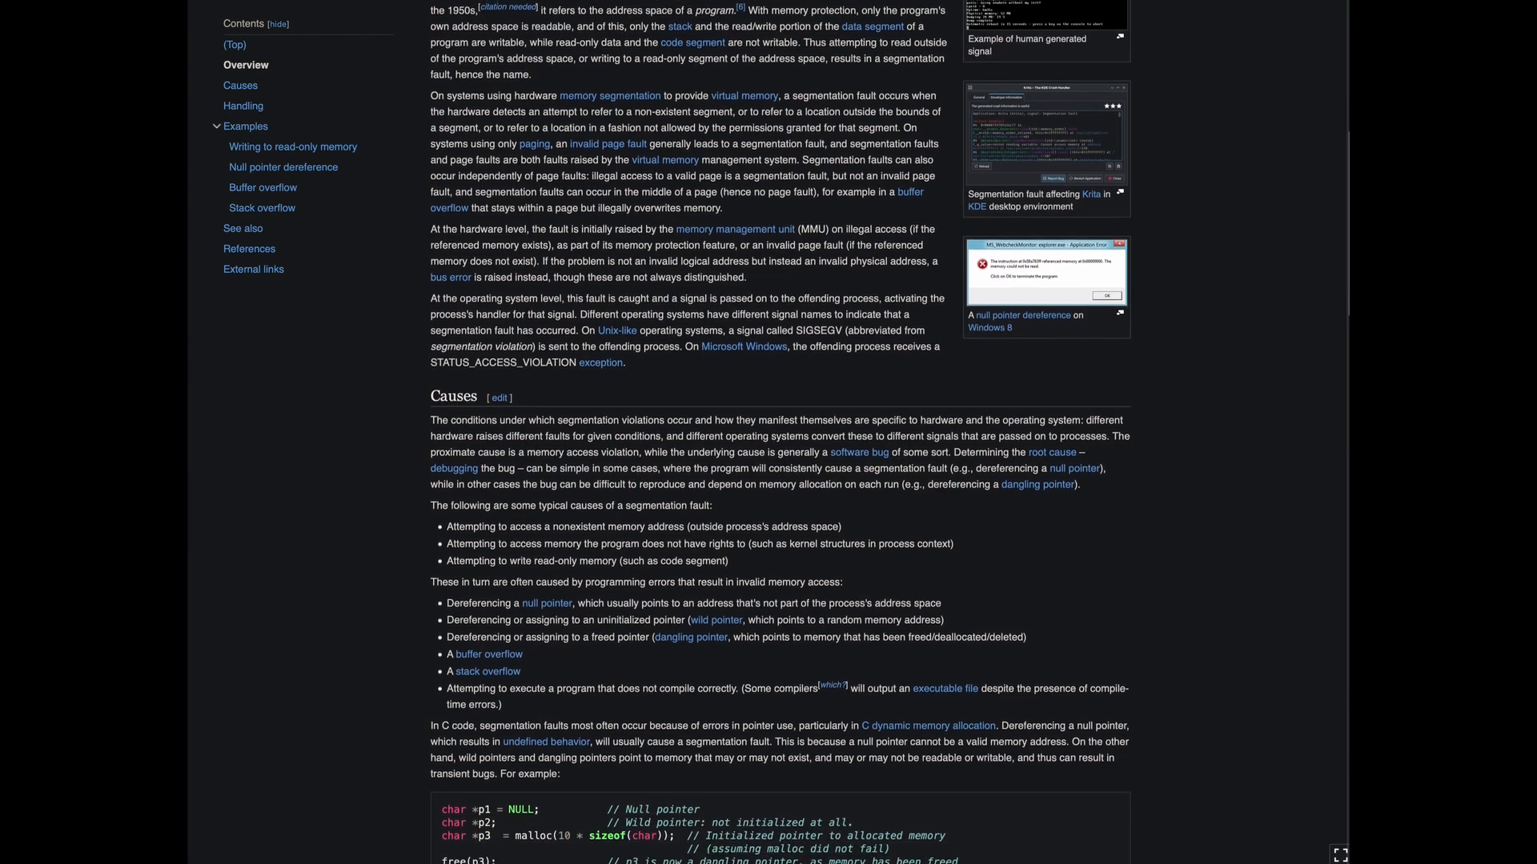
scroll("down", 3)
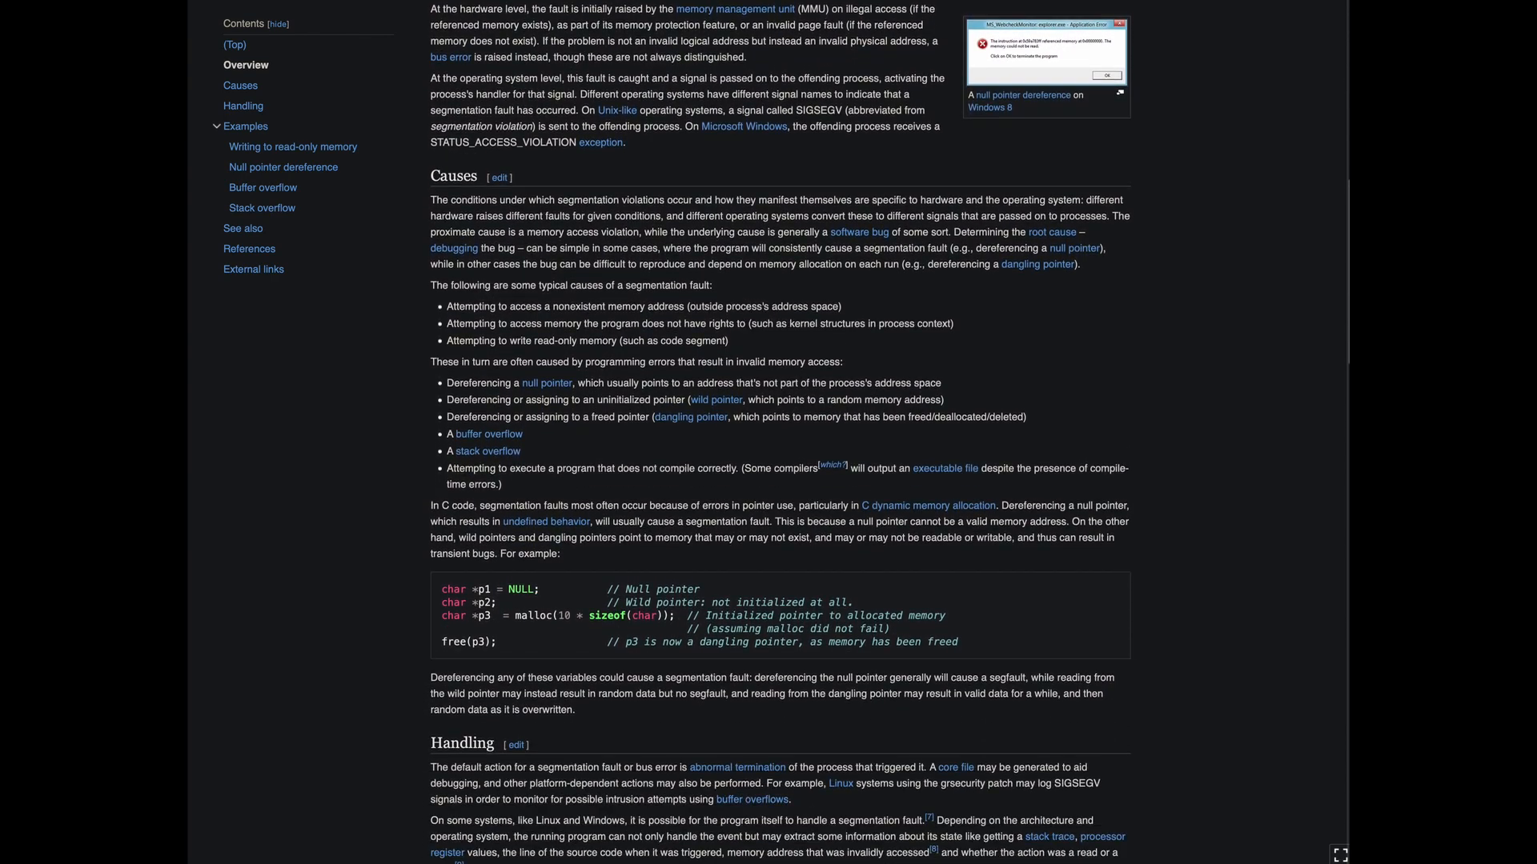
scroll("down", 3)
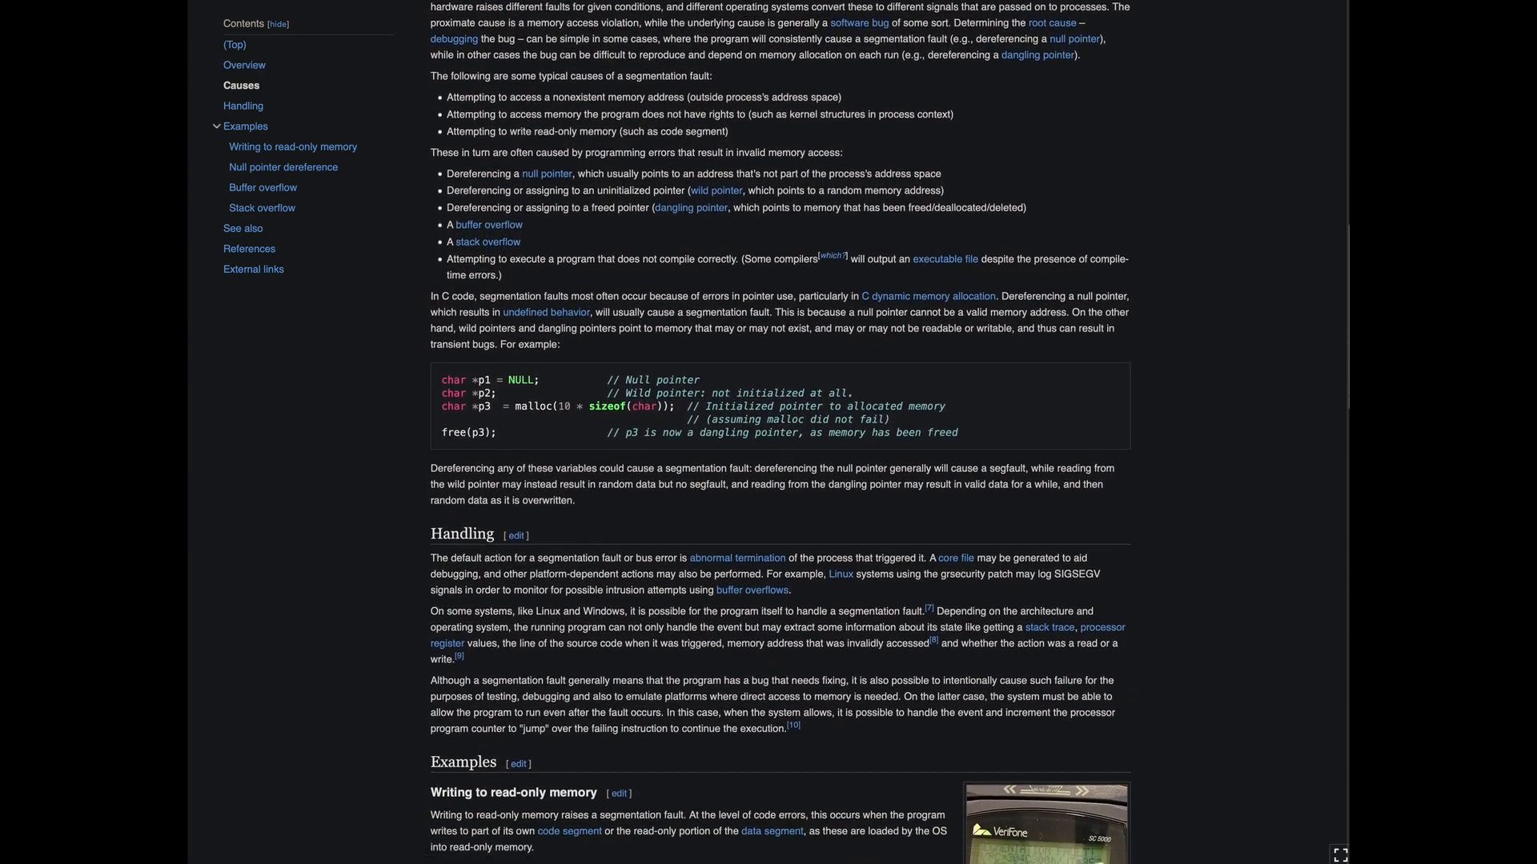
scroll("down", 3)
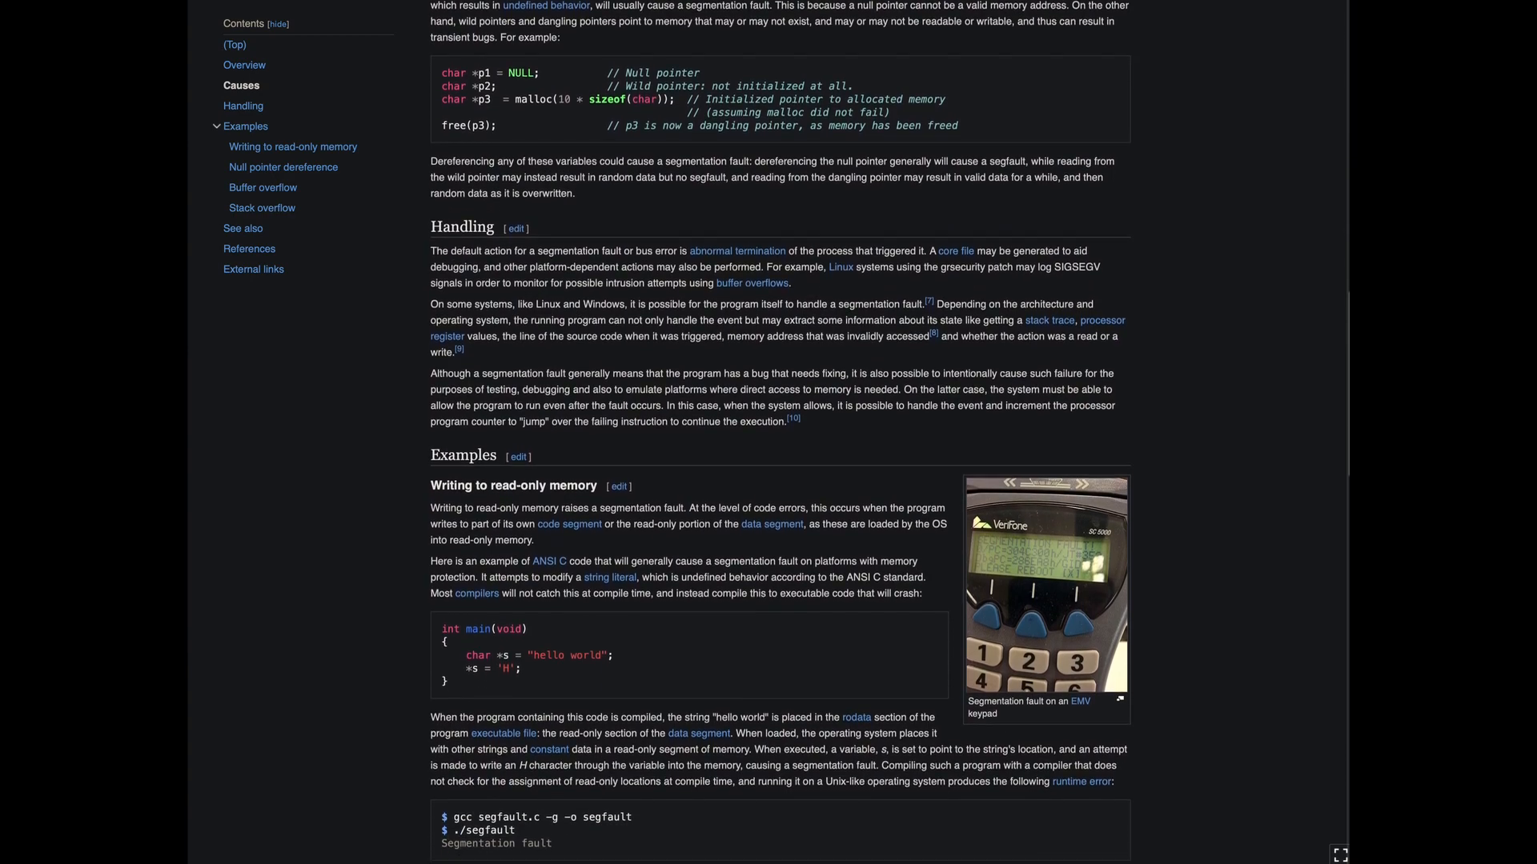
scroll("down", 3)
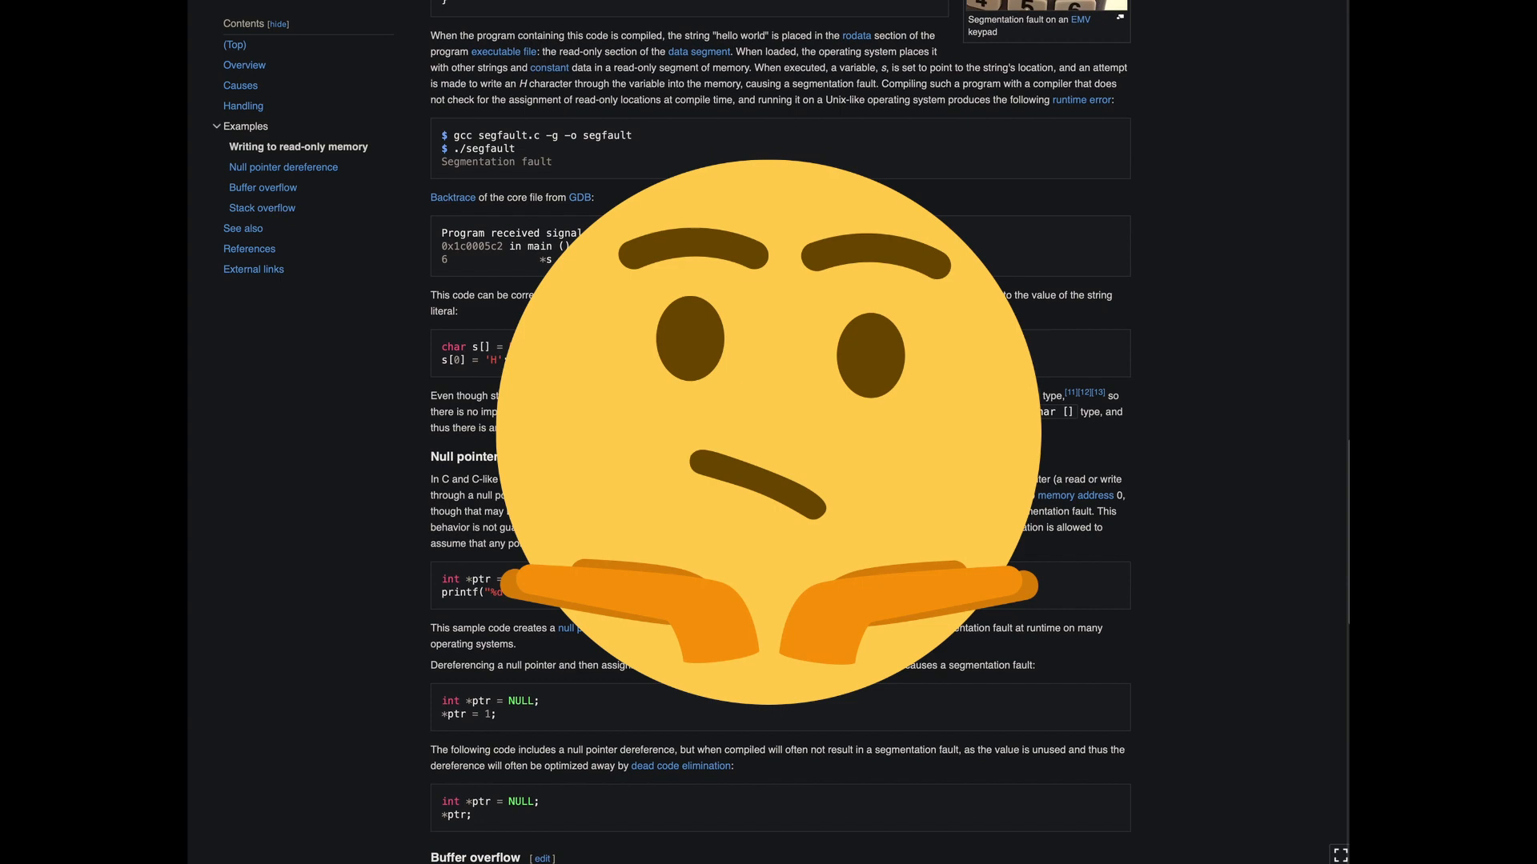
scroll("down", 3)
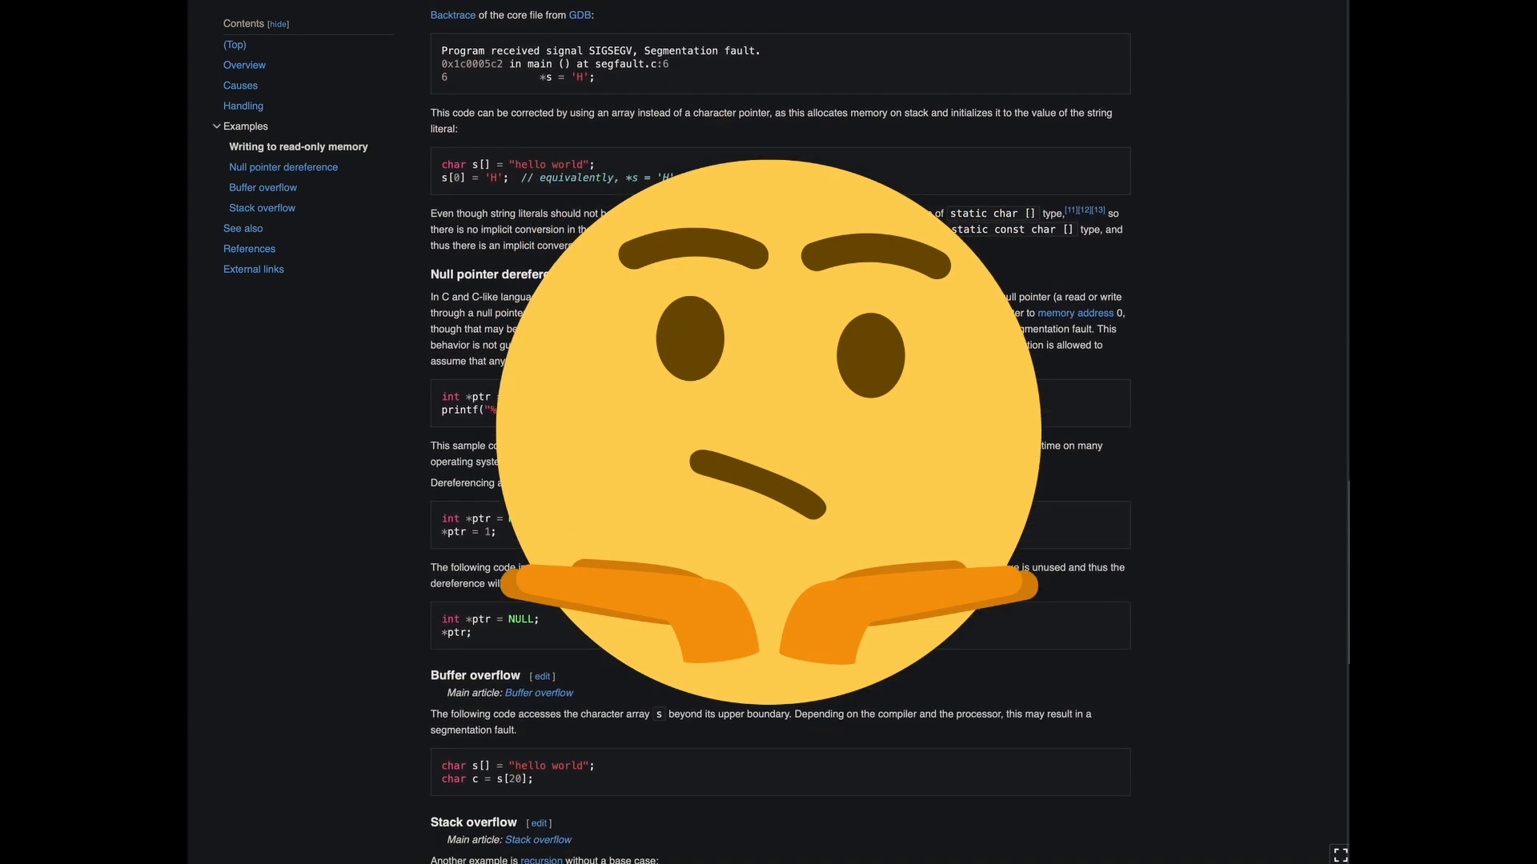
scroll("down", 3)
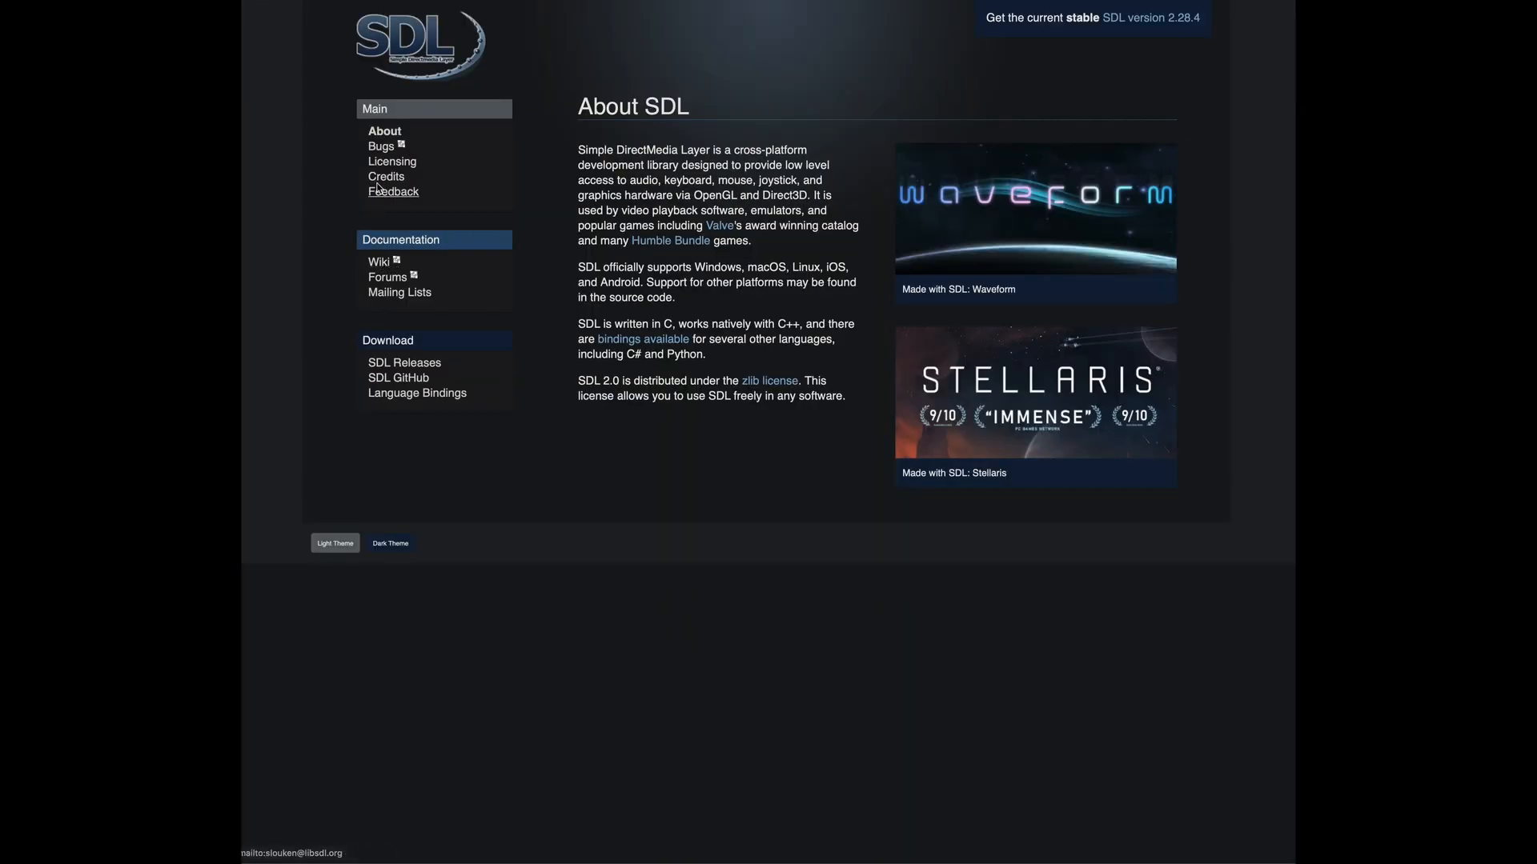
- Go from the About SDL page to the SDL Wiki and scroll its main page
left_click(392, 162)
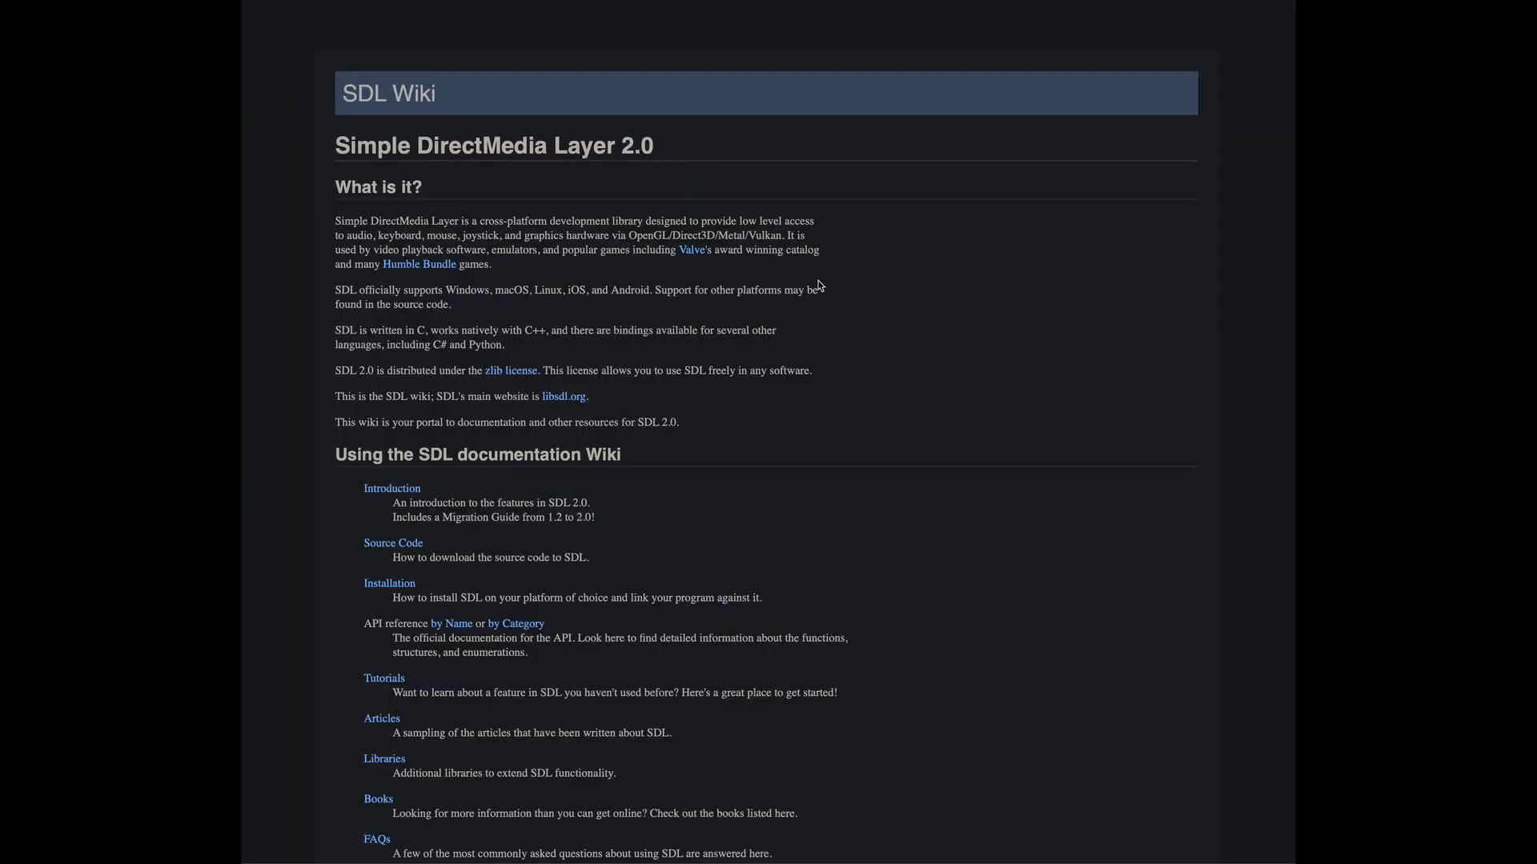
scroll("down", 3)
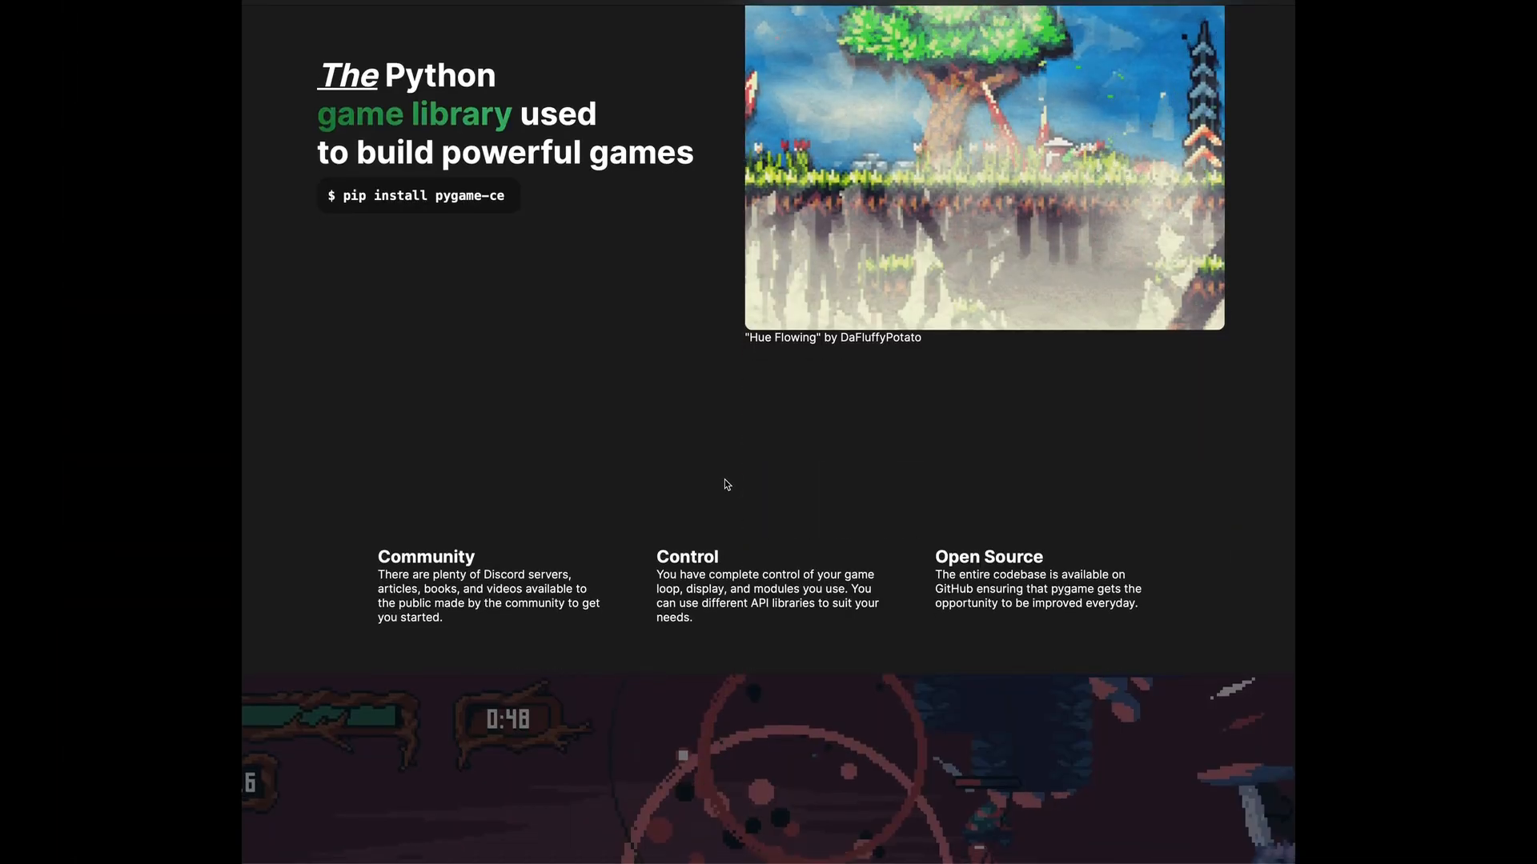
- Scroll the pygame-ce homepage past Pygame Powered toward the GitHub repository link
scroll("down", 3)
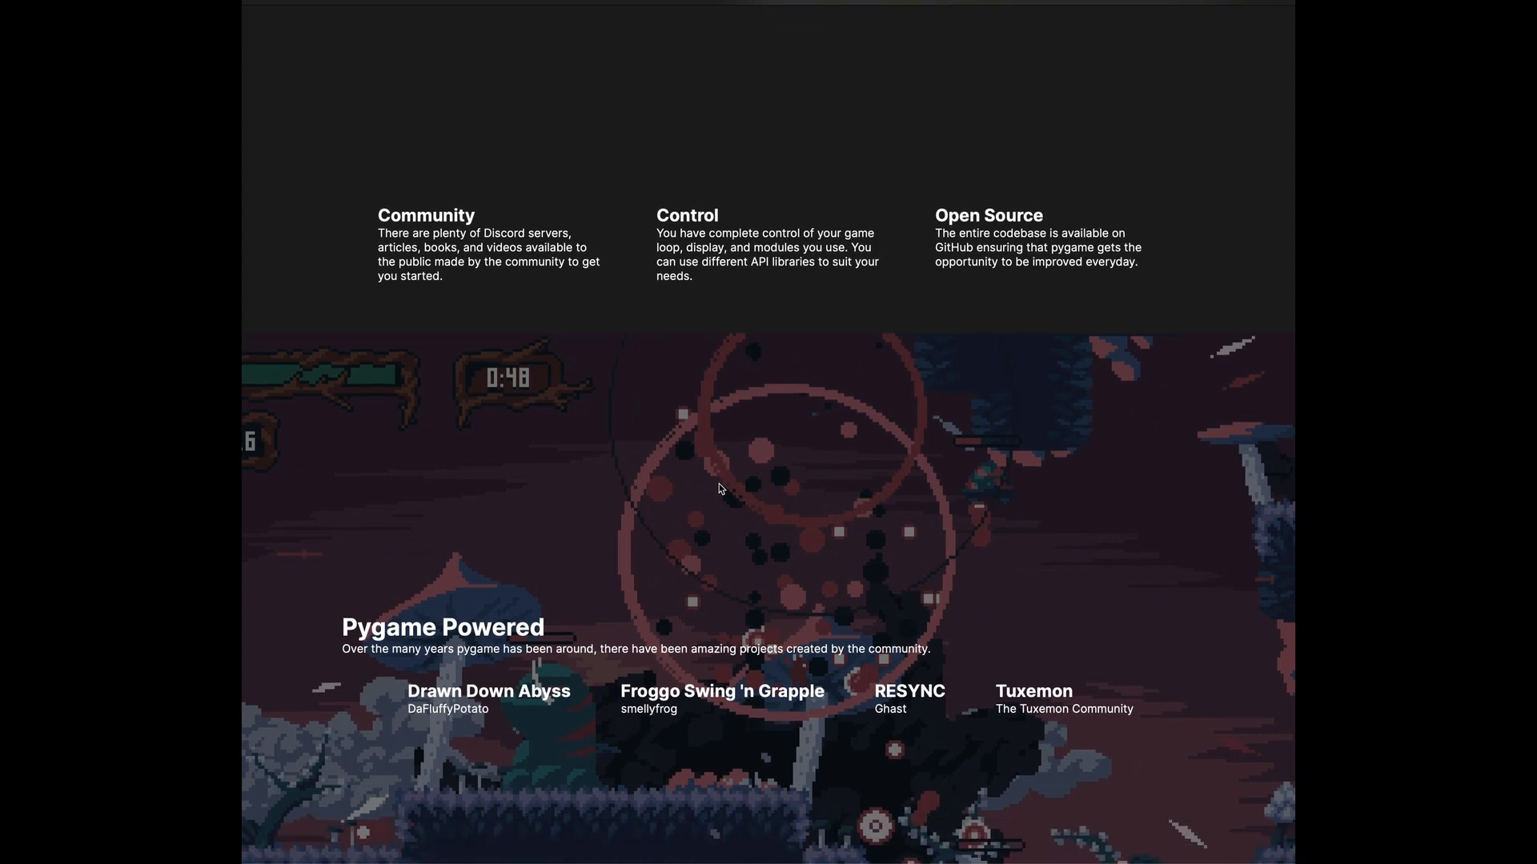
scroll("down", 3)
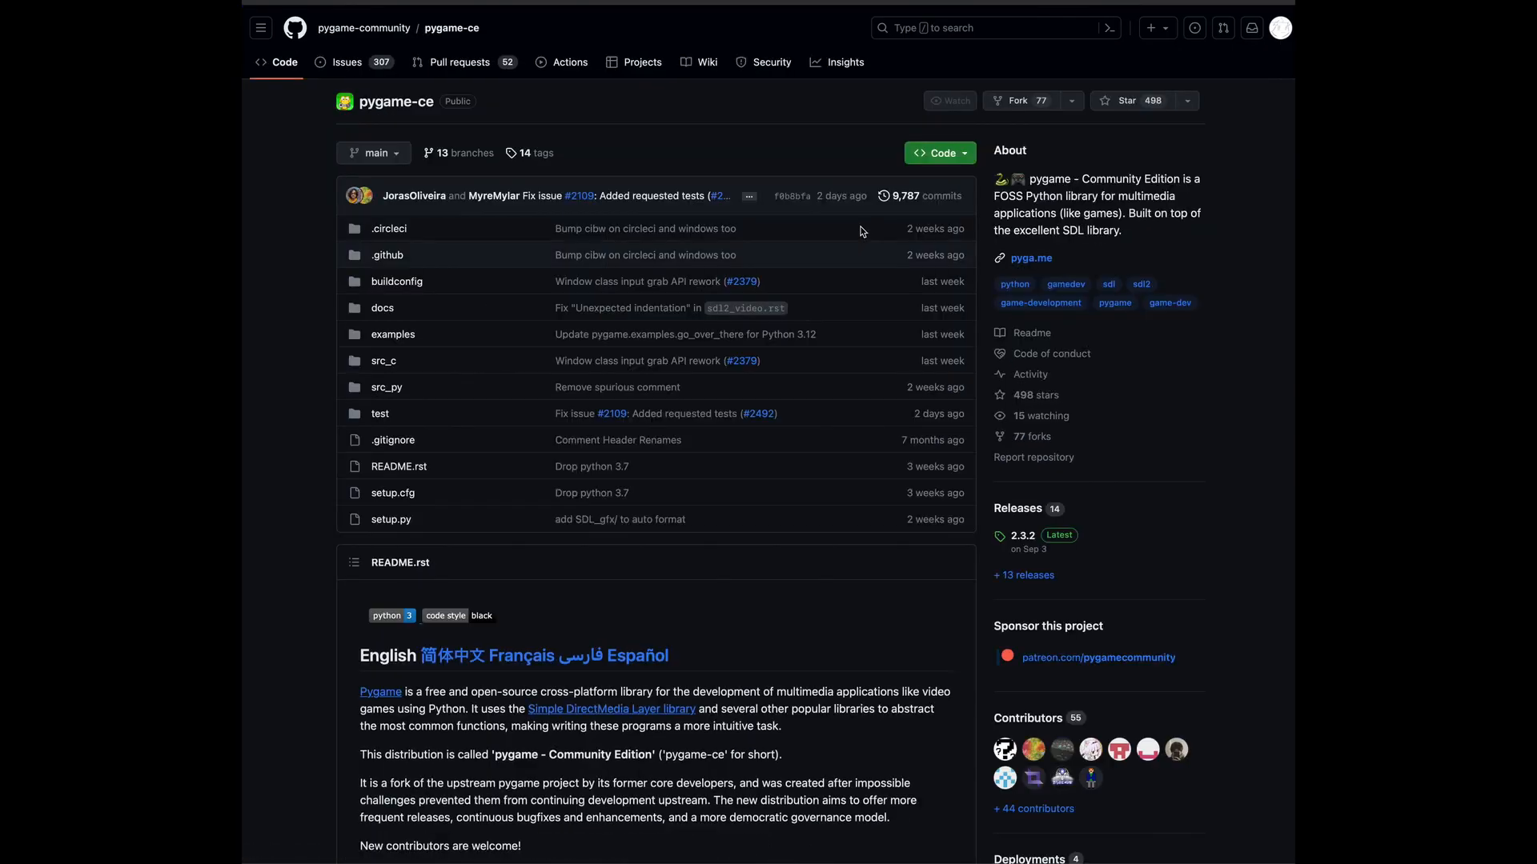
scroll("down", 3)
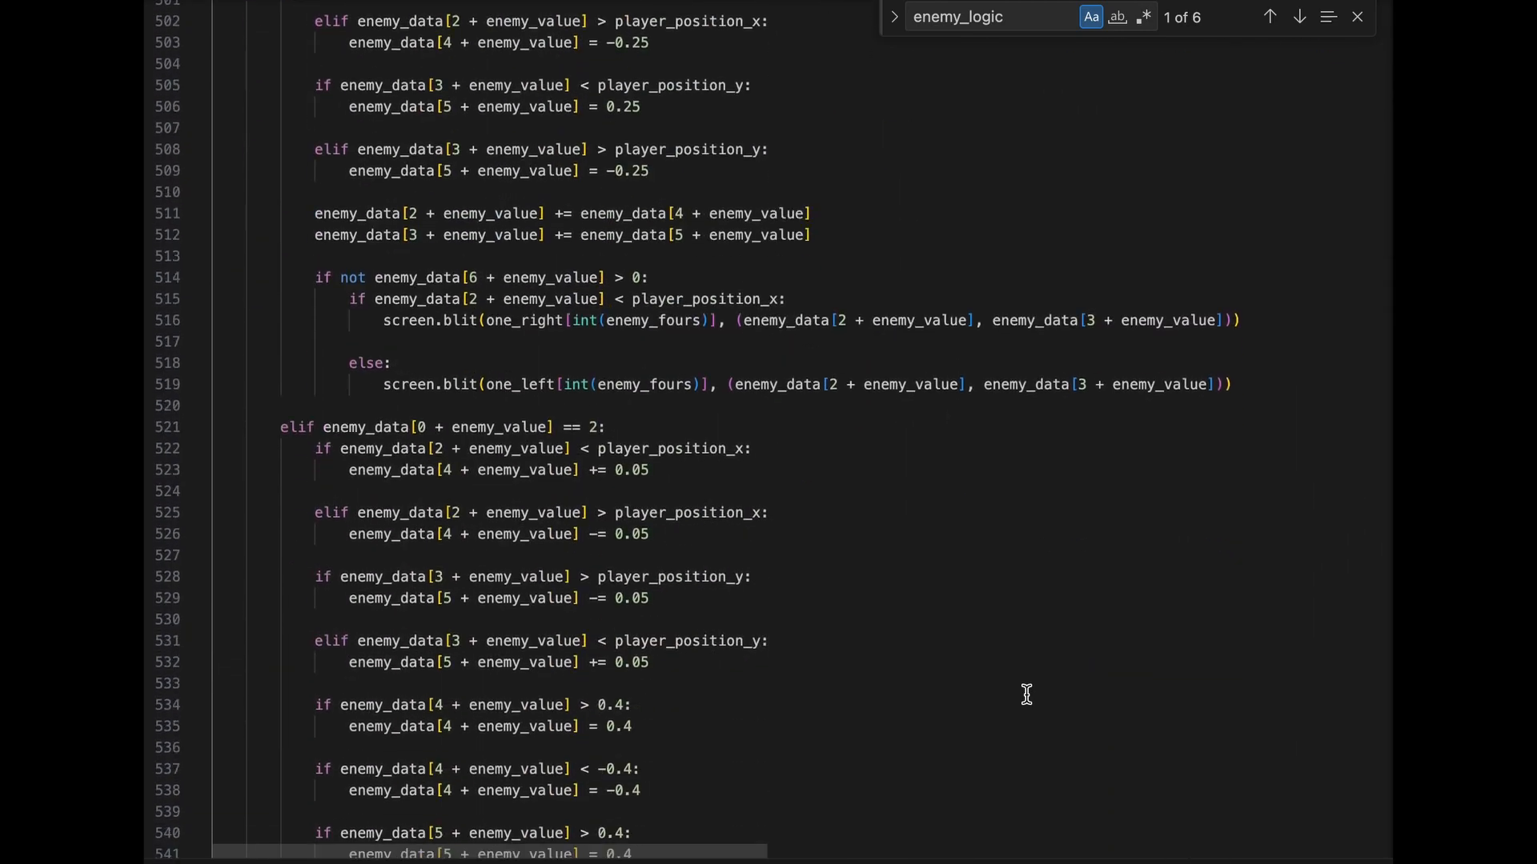
- Scroll through enemy_logic's enemy-type movement branches and back up
scroll("down", 3)
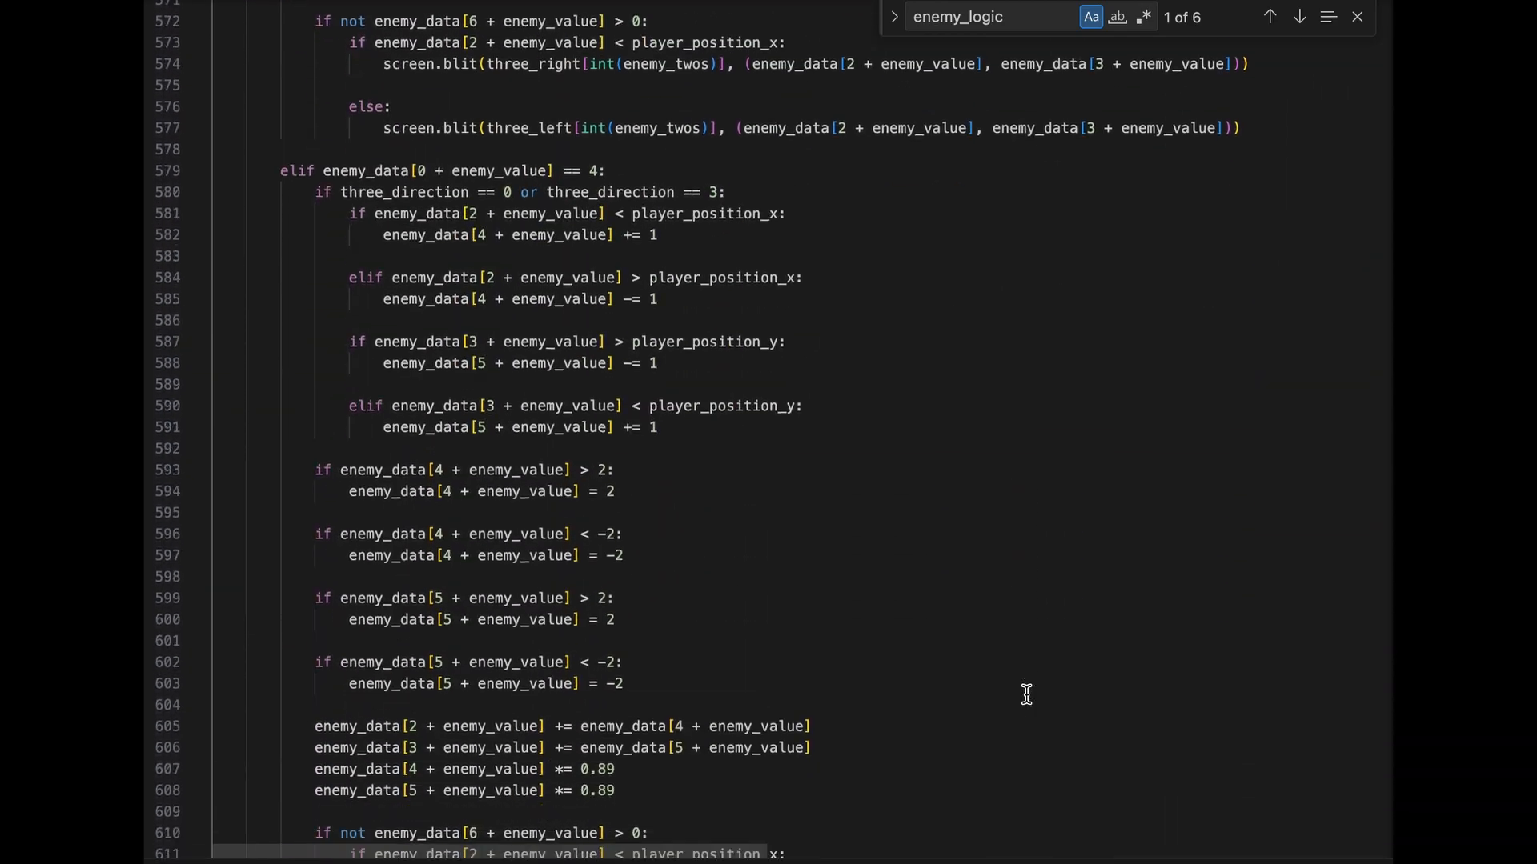
scroll("down", 3)
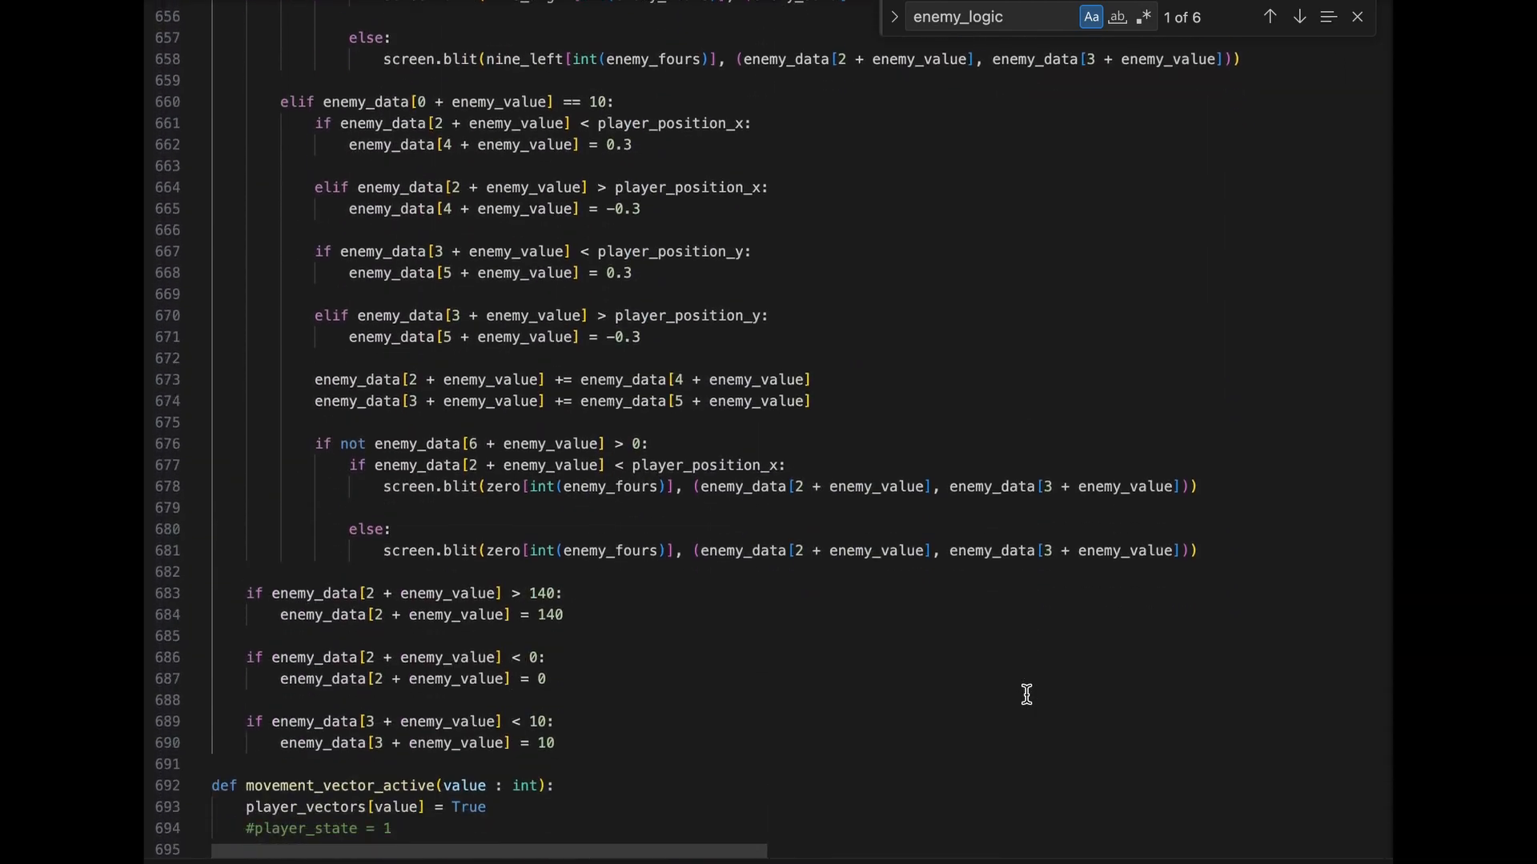
scroll("down", 3)
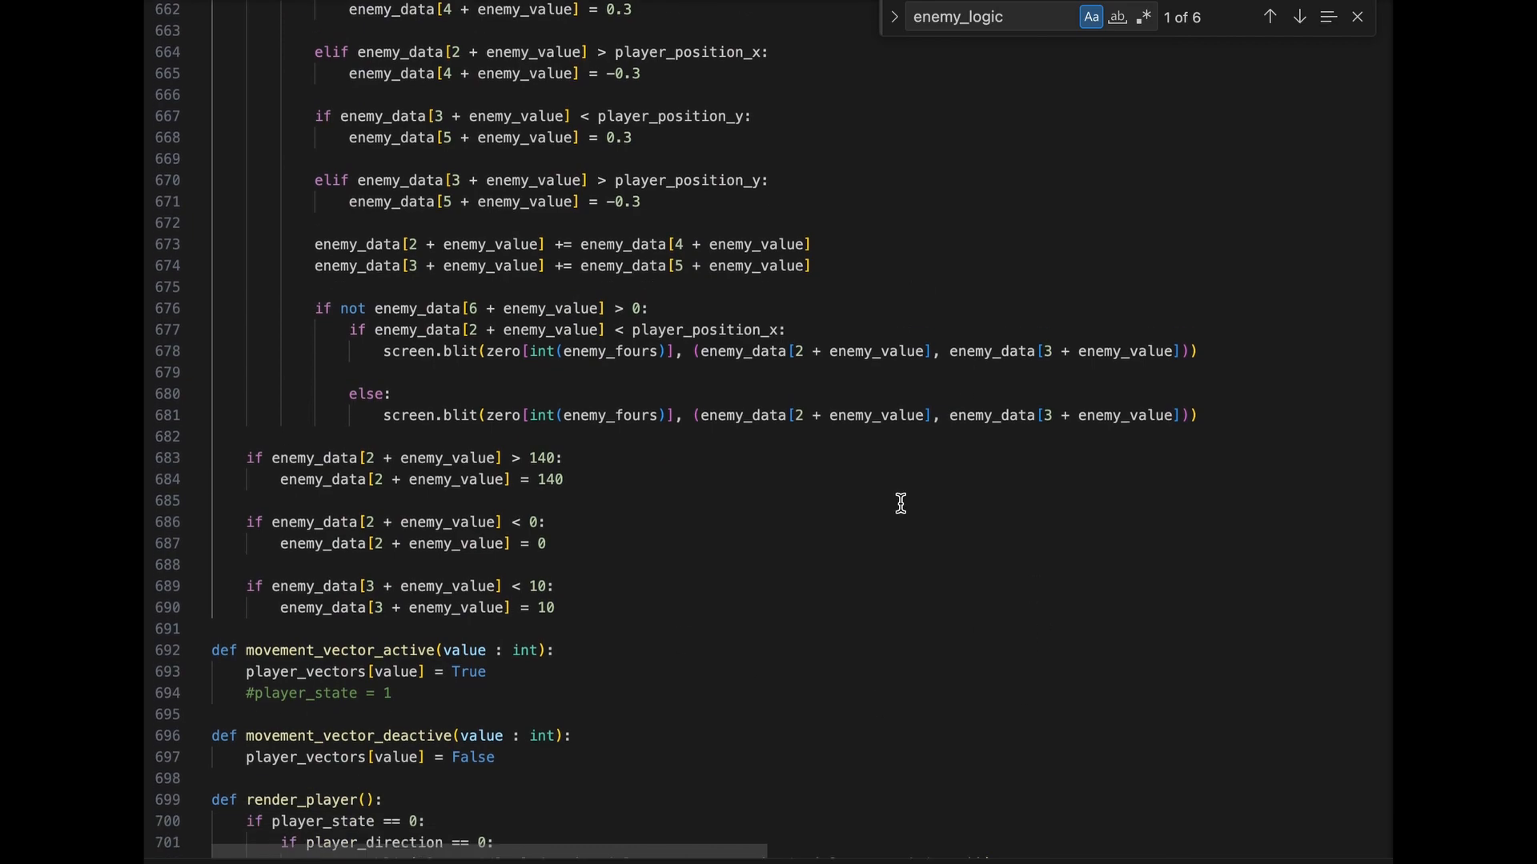
scroll("up", 3)
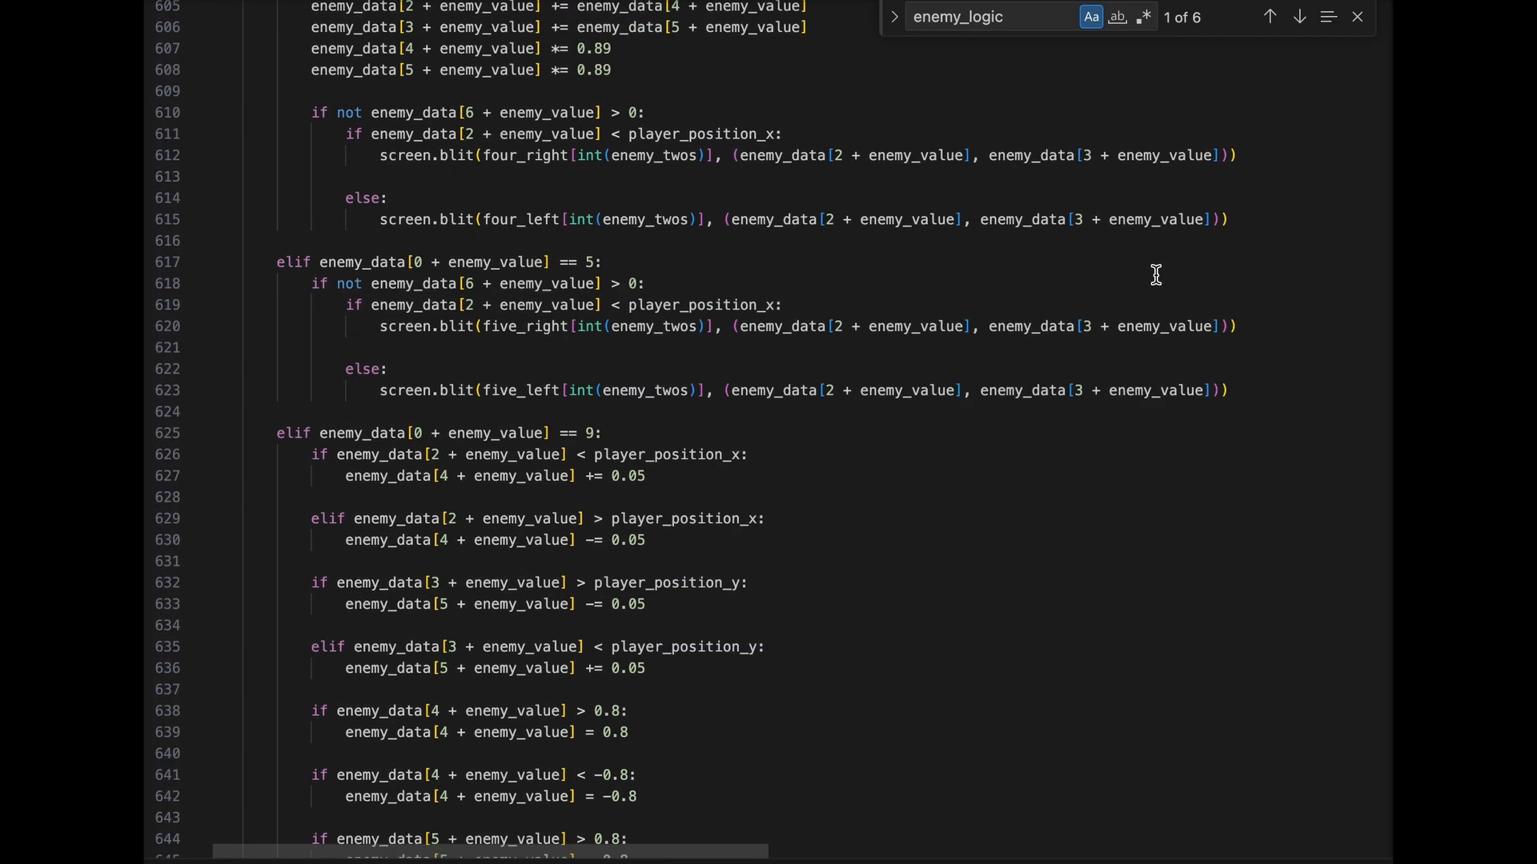
scroll("up", 3)
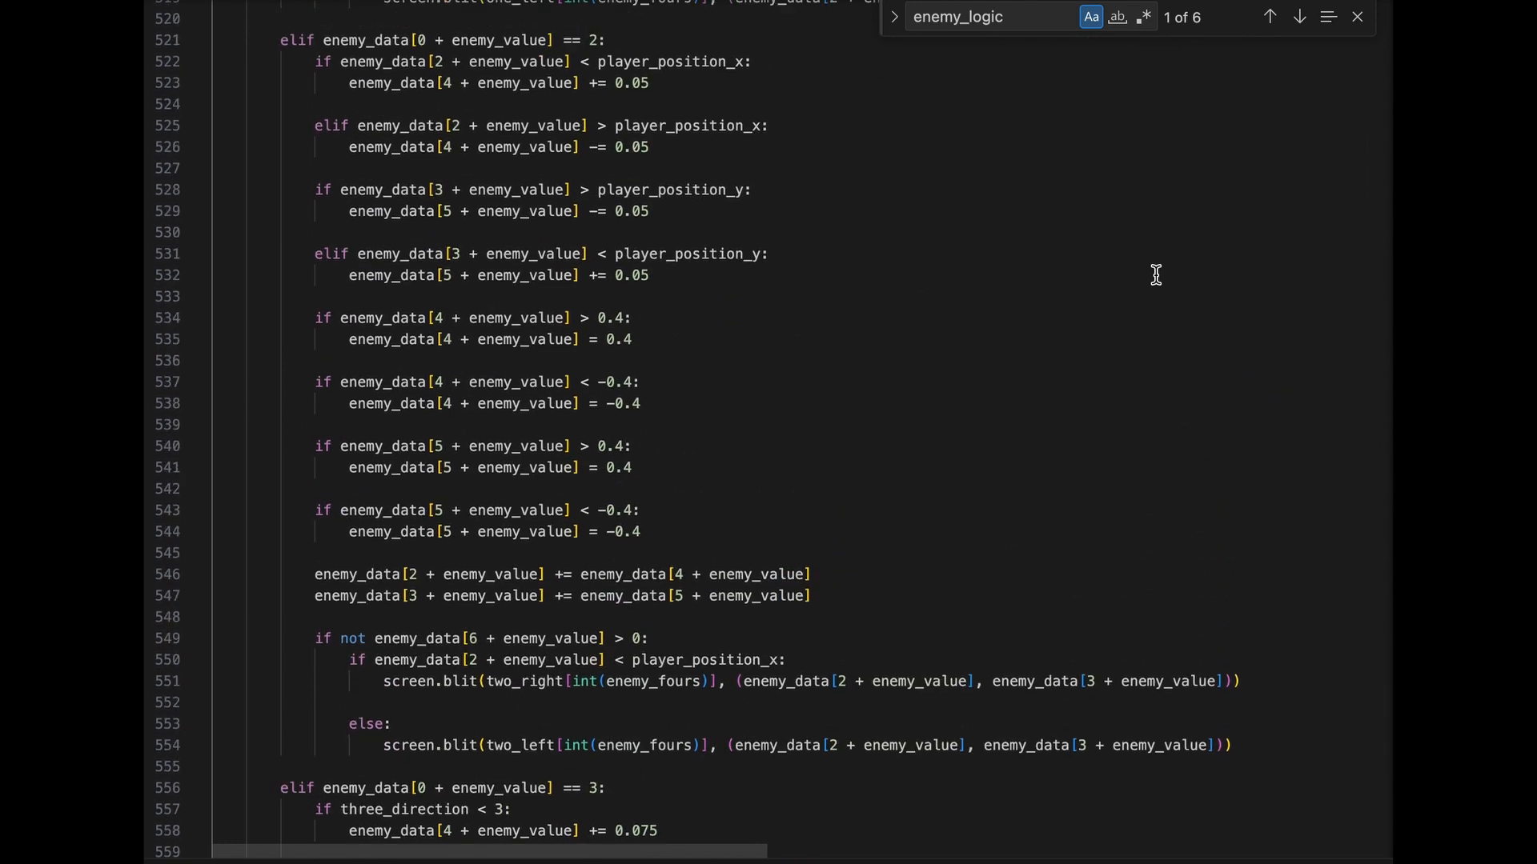
scroll("up", 3)
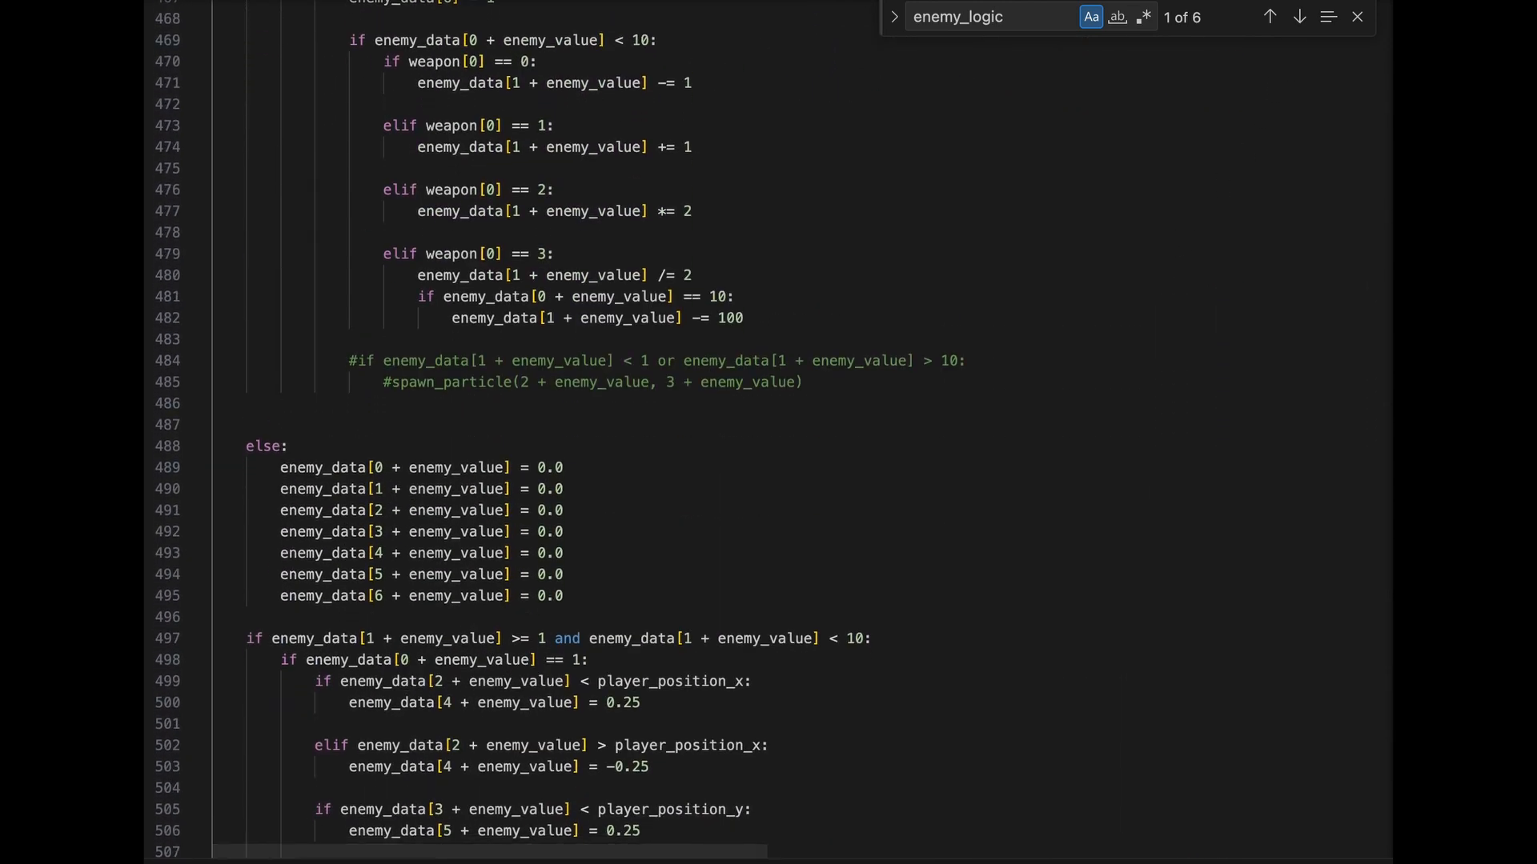
- Scroll down to the speed limits, sprite drawing and screen-boundary checks, then back up
scroll("down", 3)
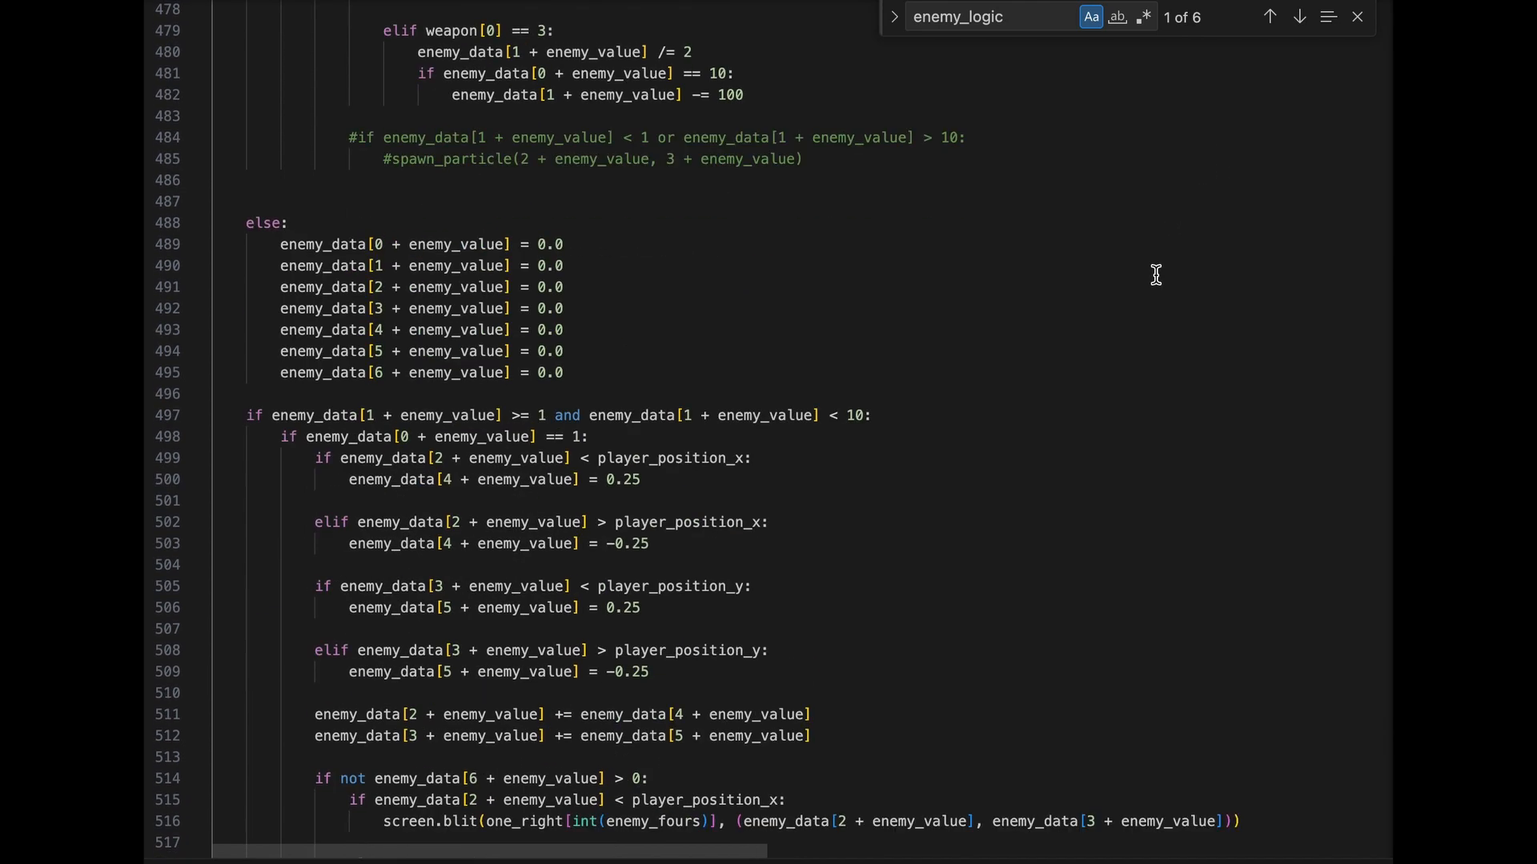
scroll("down", 3)
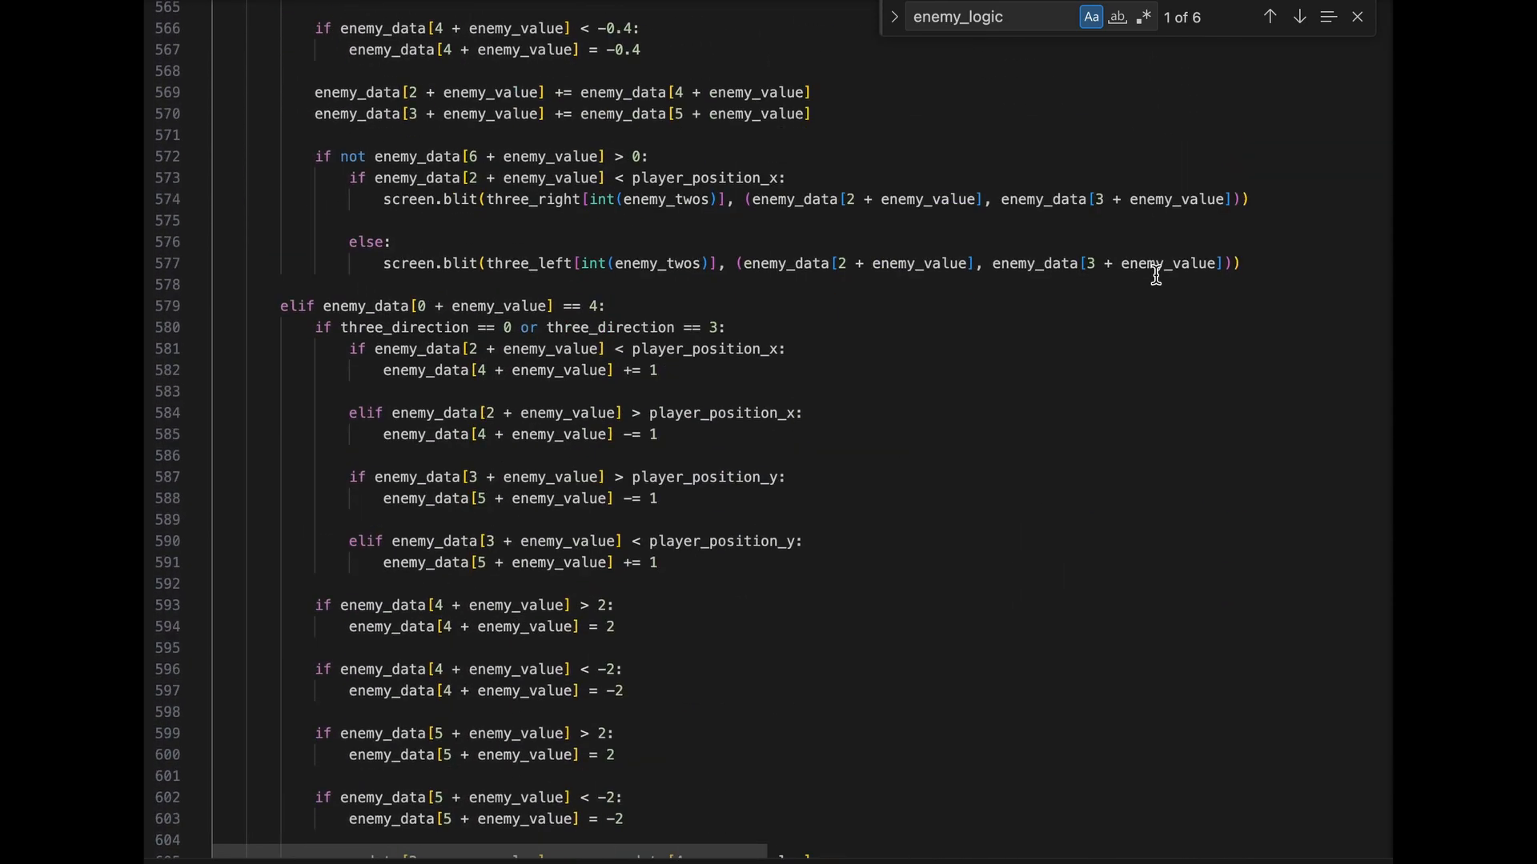
scroll("down", 3)
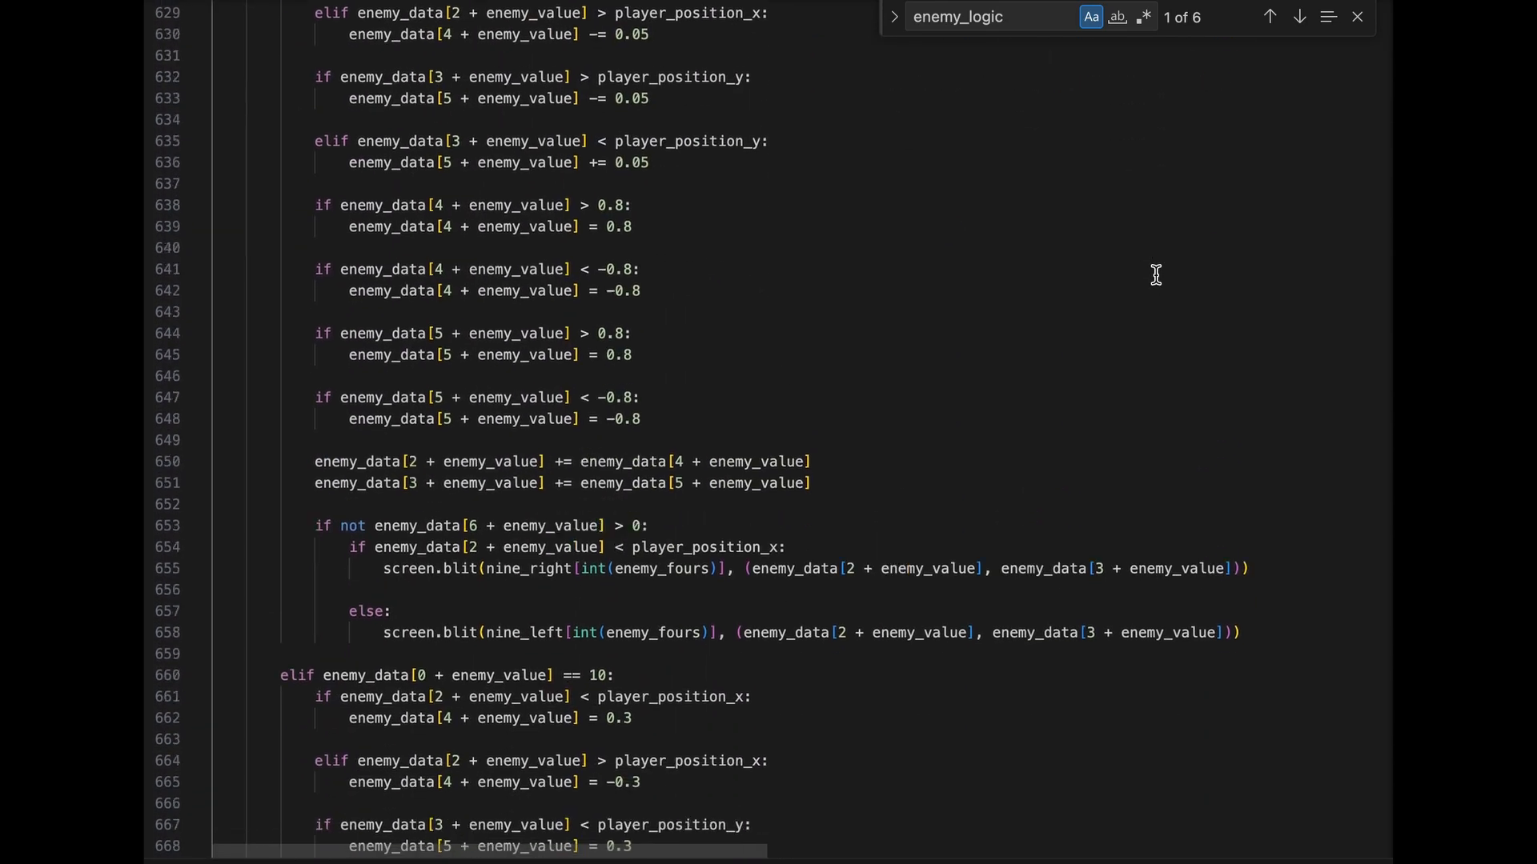
scroll("down", 3)
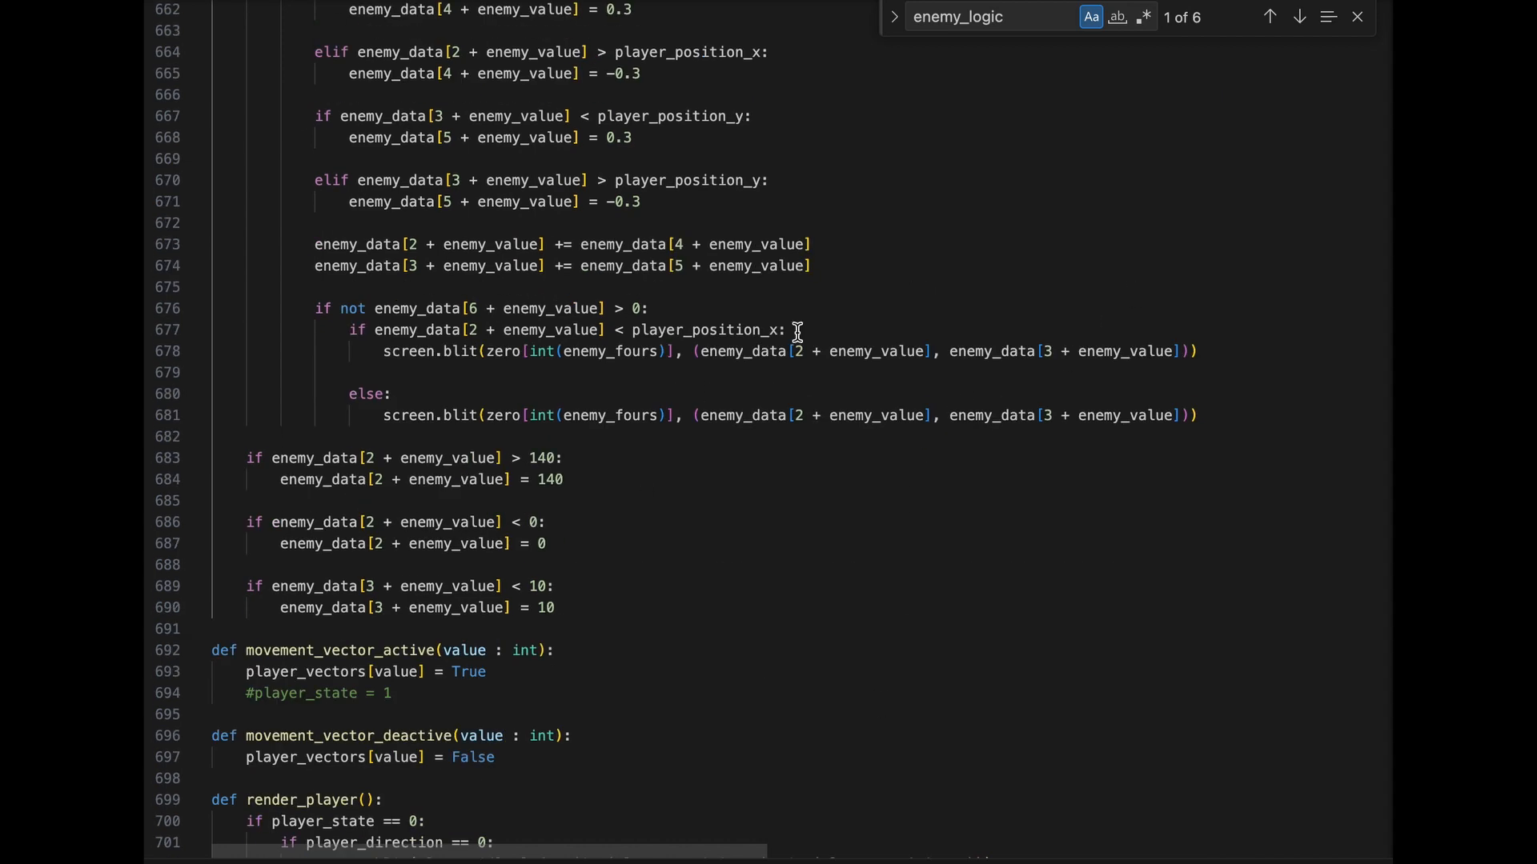
scroll("up", 3)
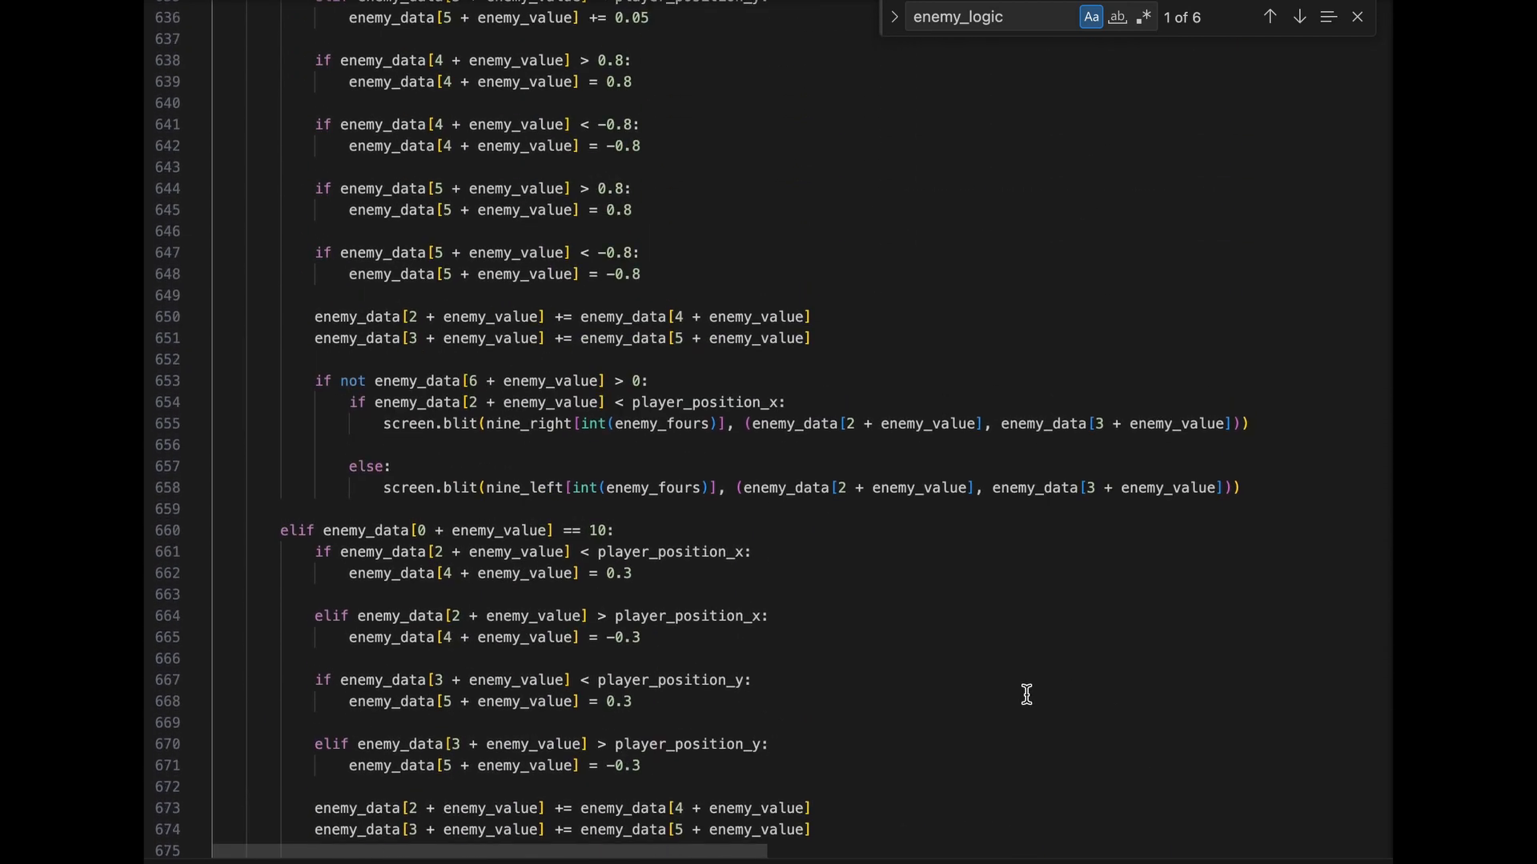
scroll("up", 3)
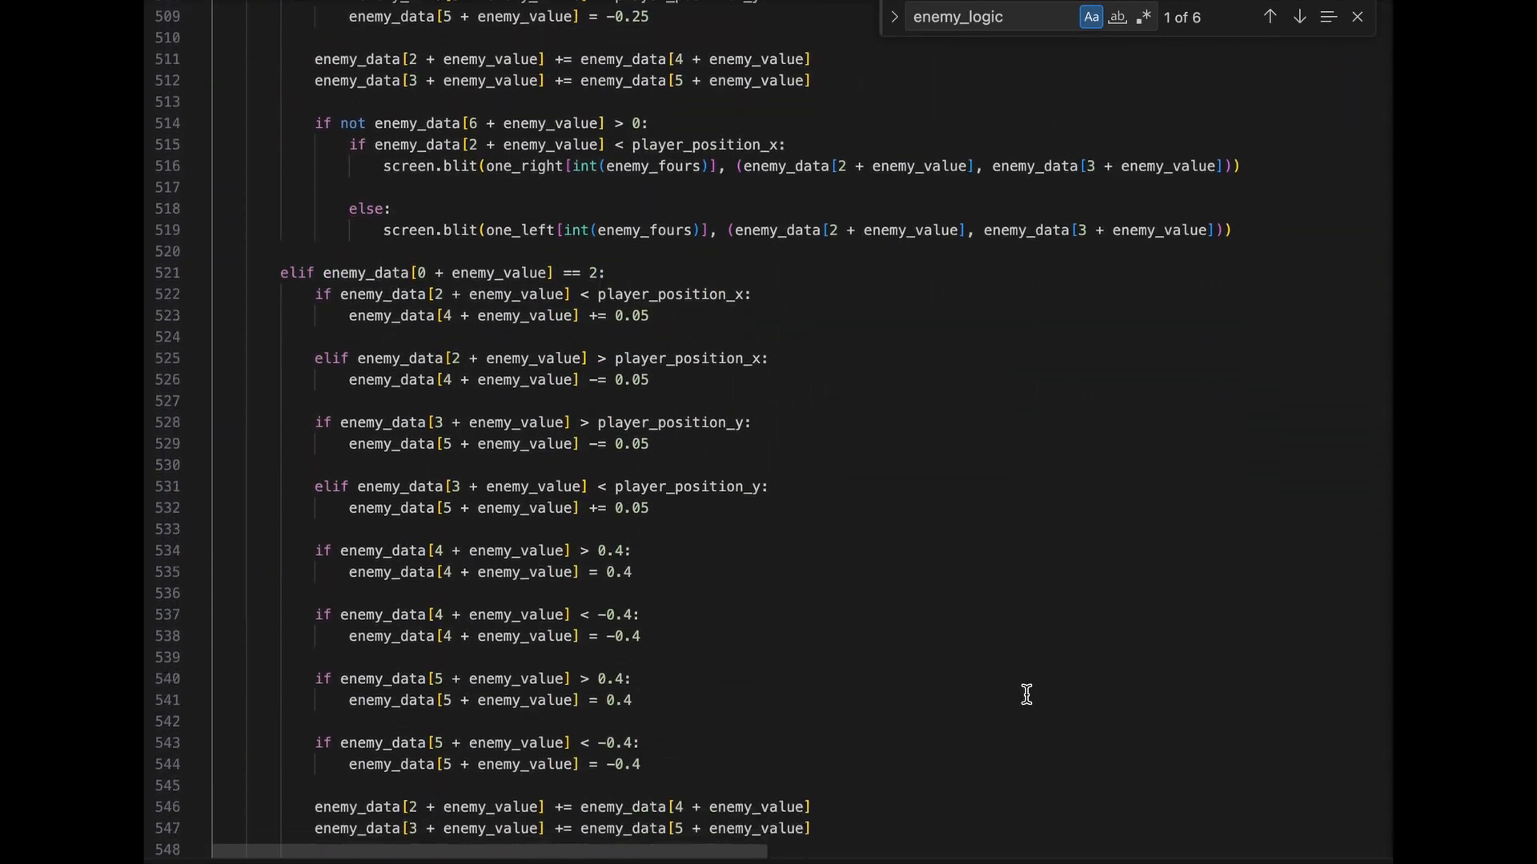
- Scroll back over enemy_logic and up past particle spawning to the attack and attack_logic functions
scroll("down", 3)
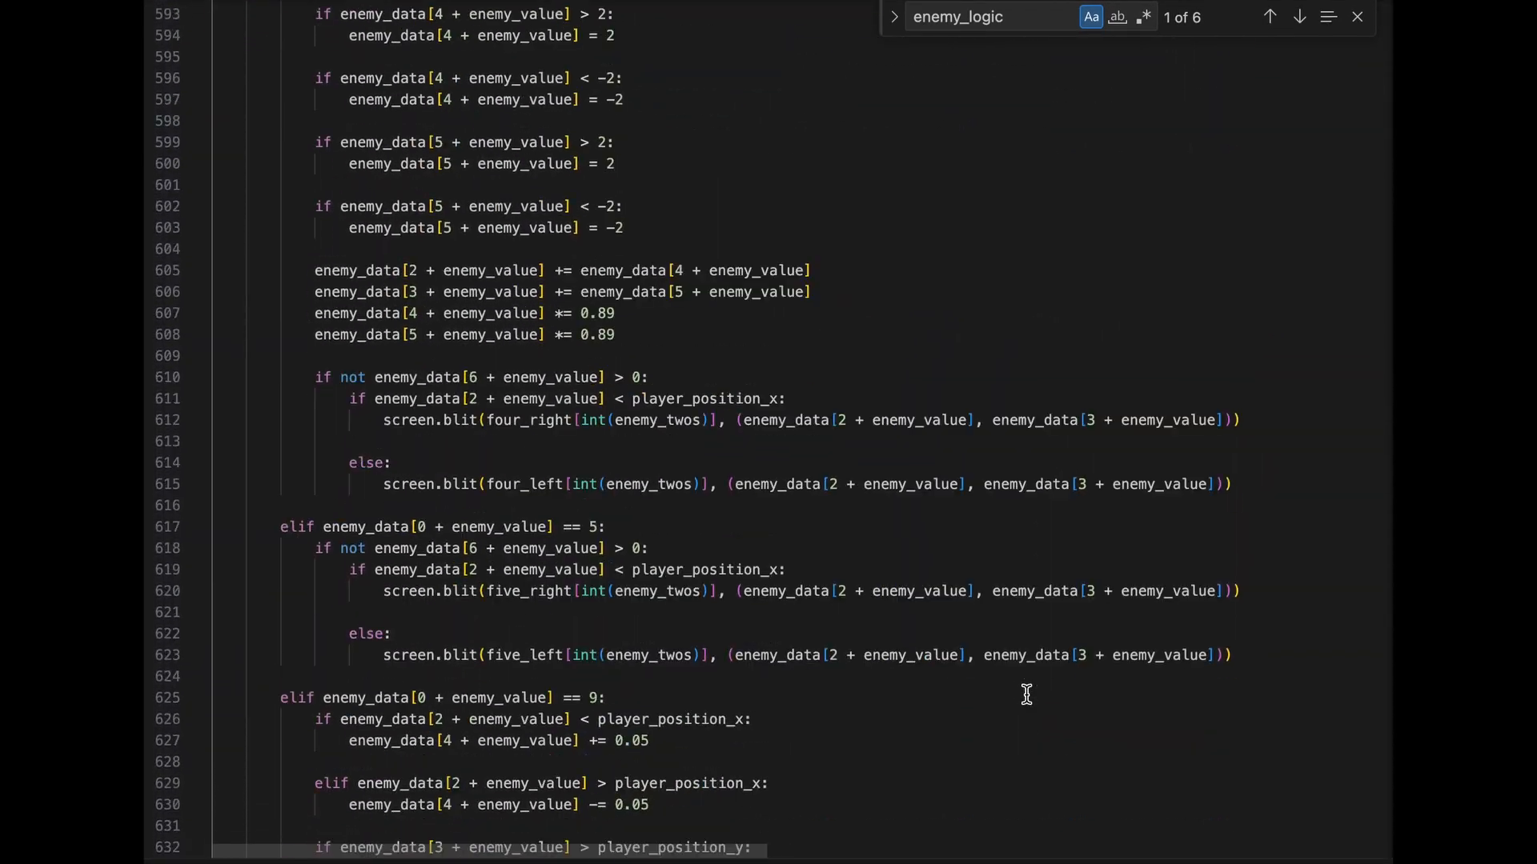
scroll("down", 3)
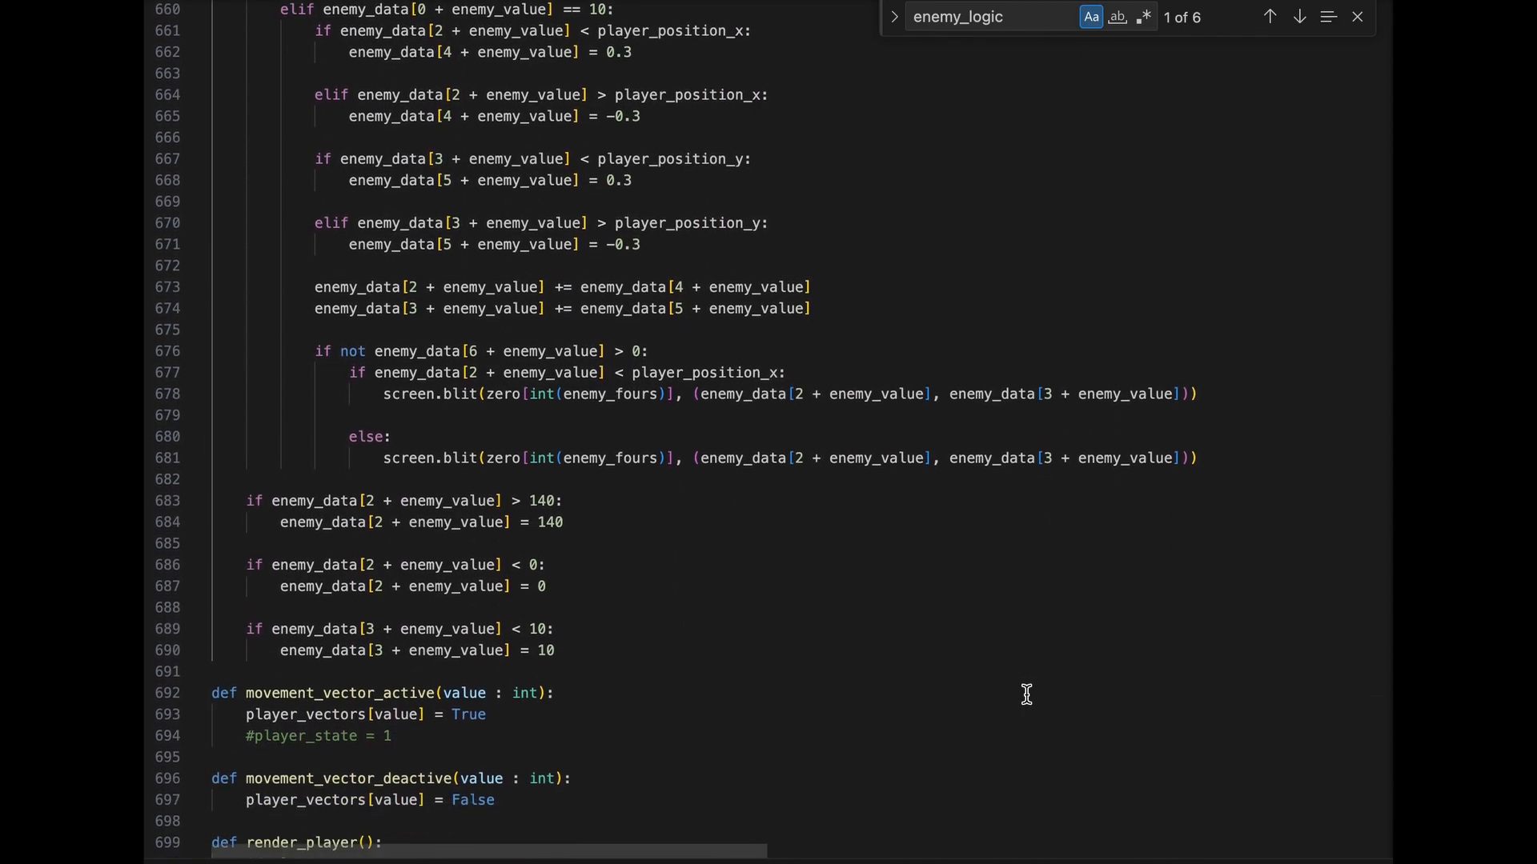
scroll("down", 3)
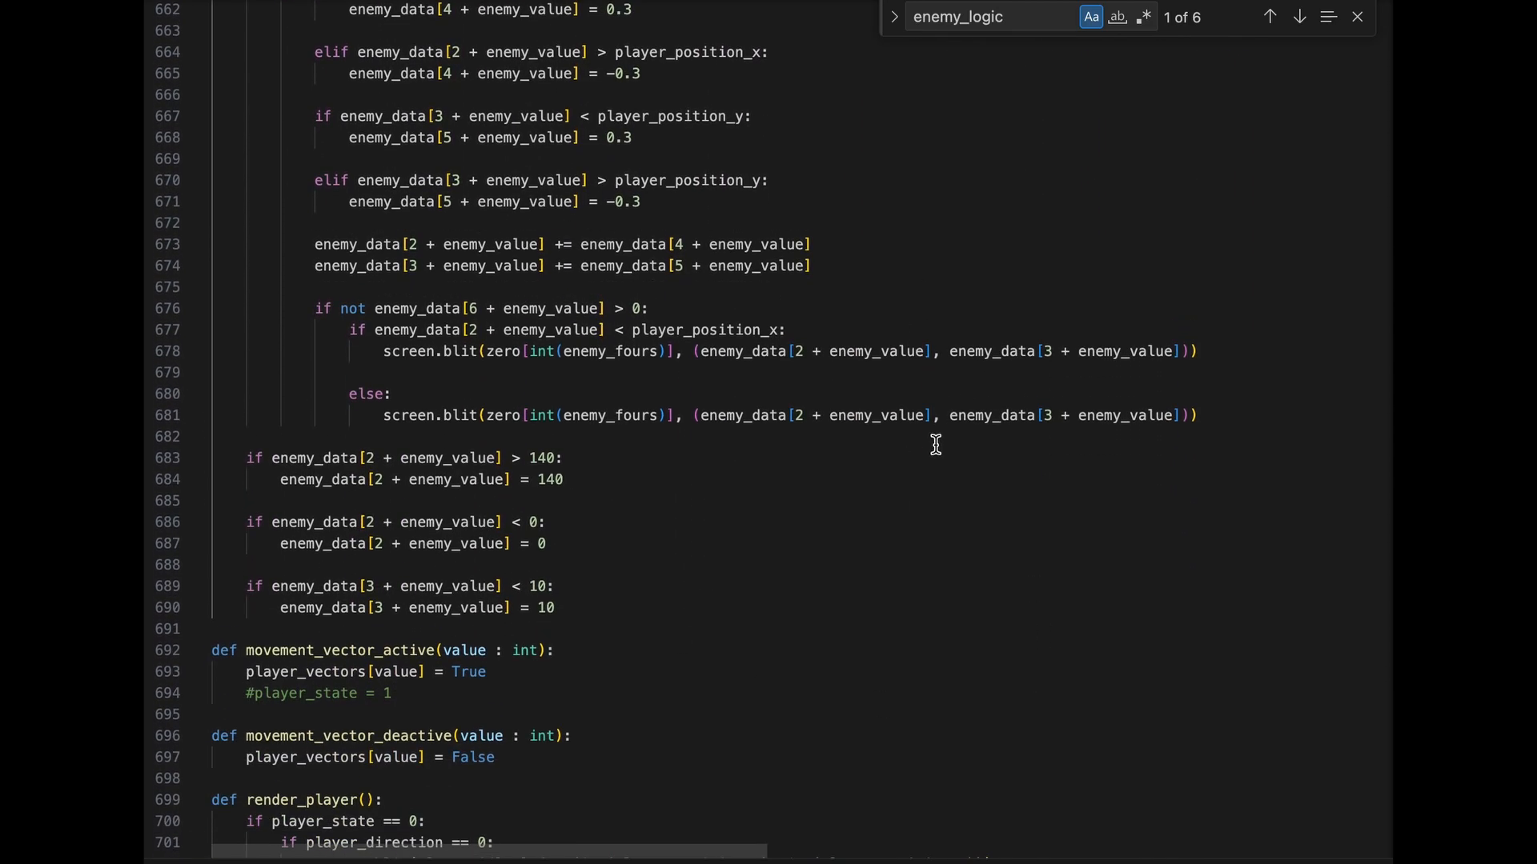
scroll("up", 3)
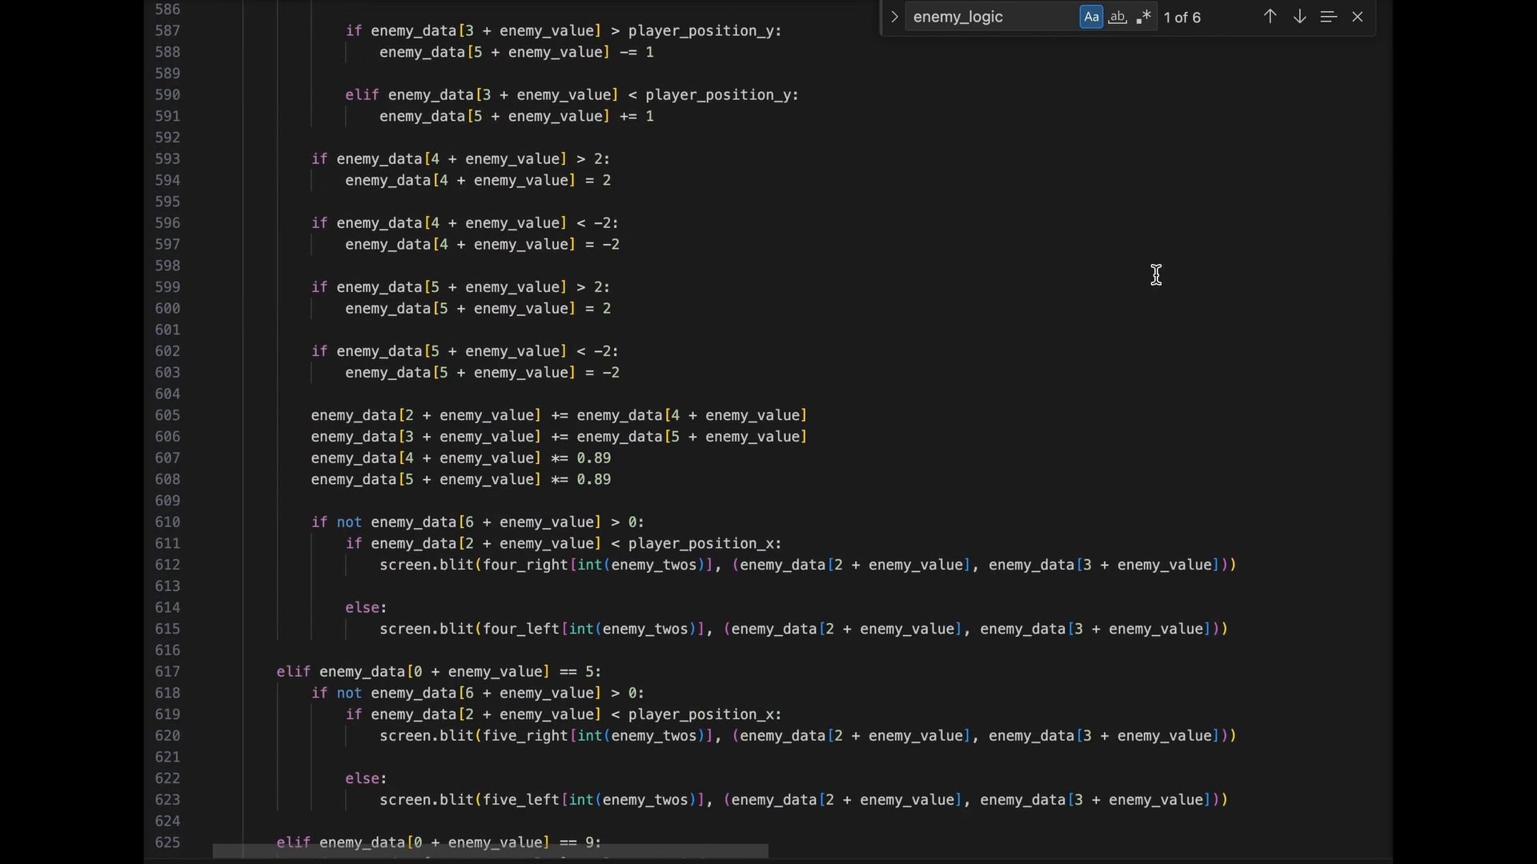
scroll("up", 3)
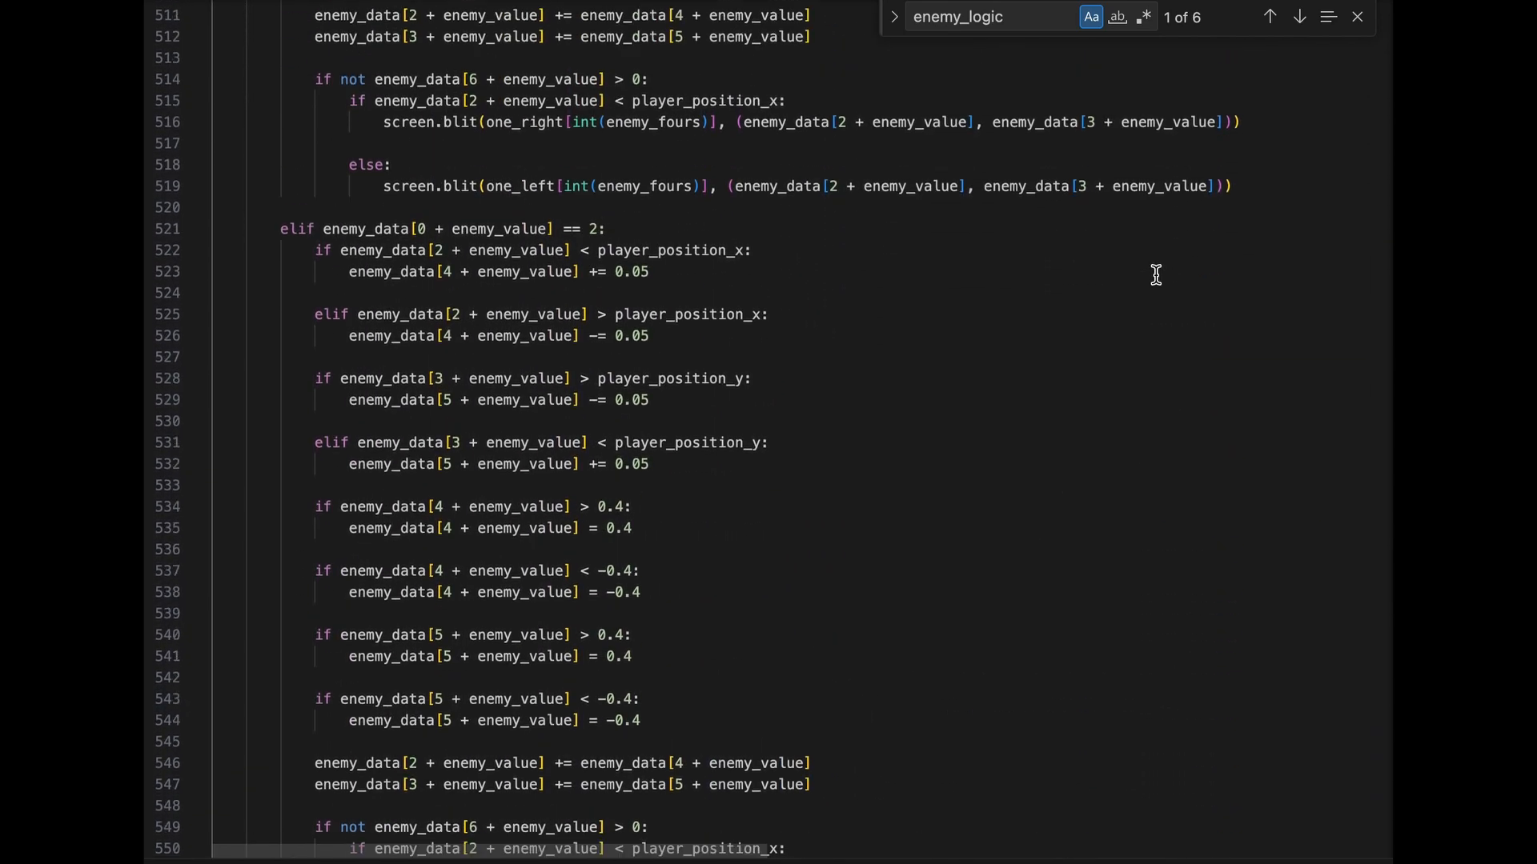
scroll("up", 3)
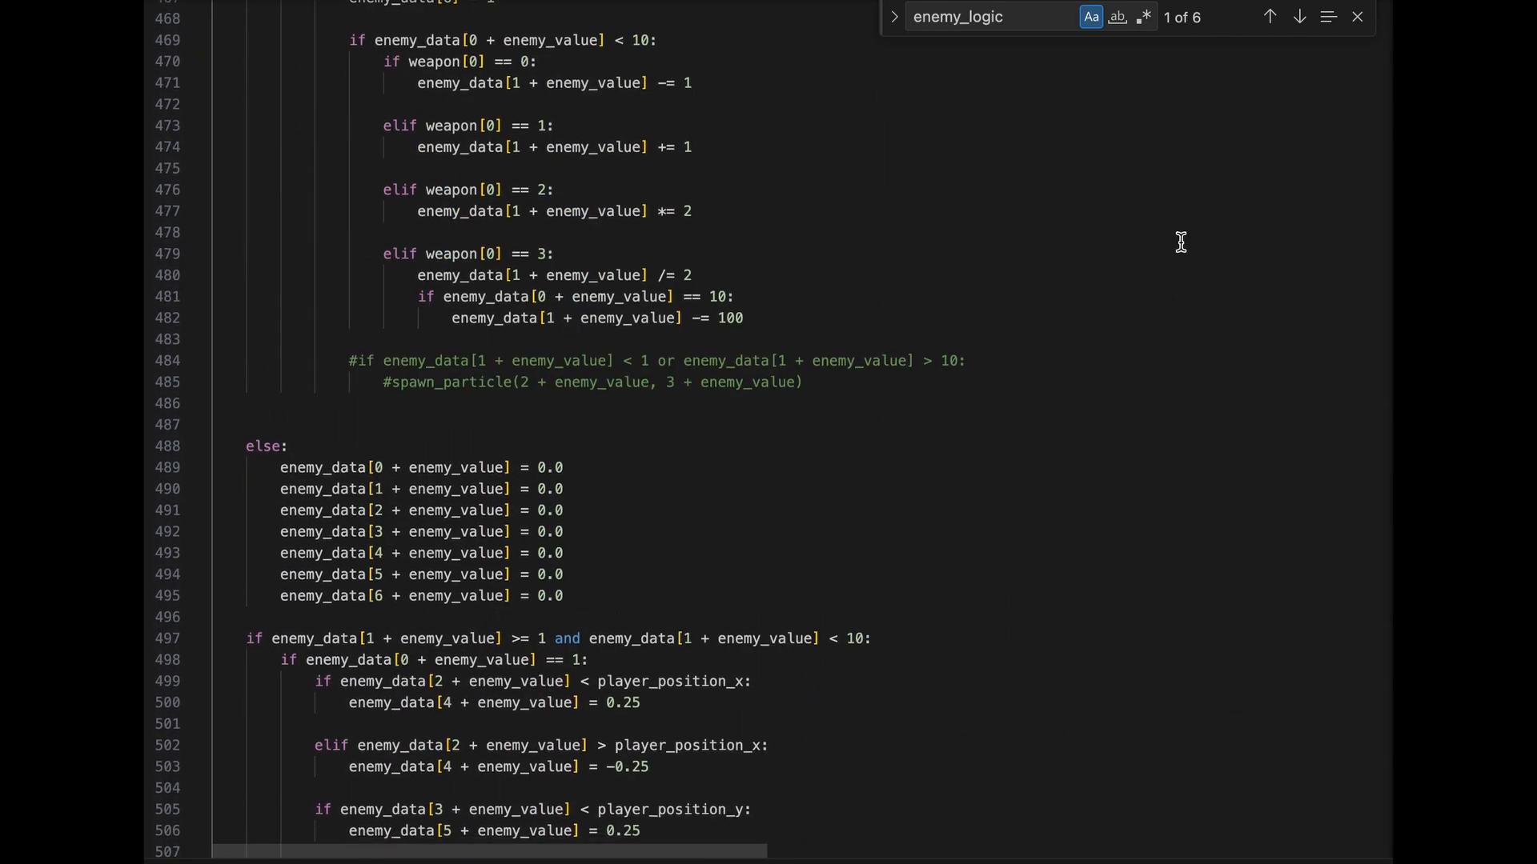
scroll("up", 3)
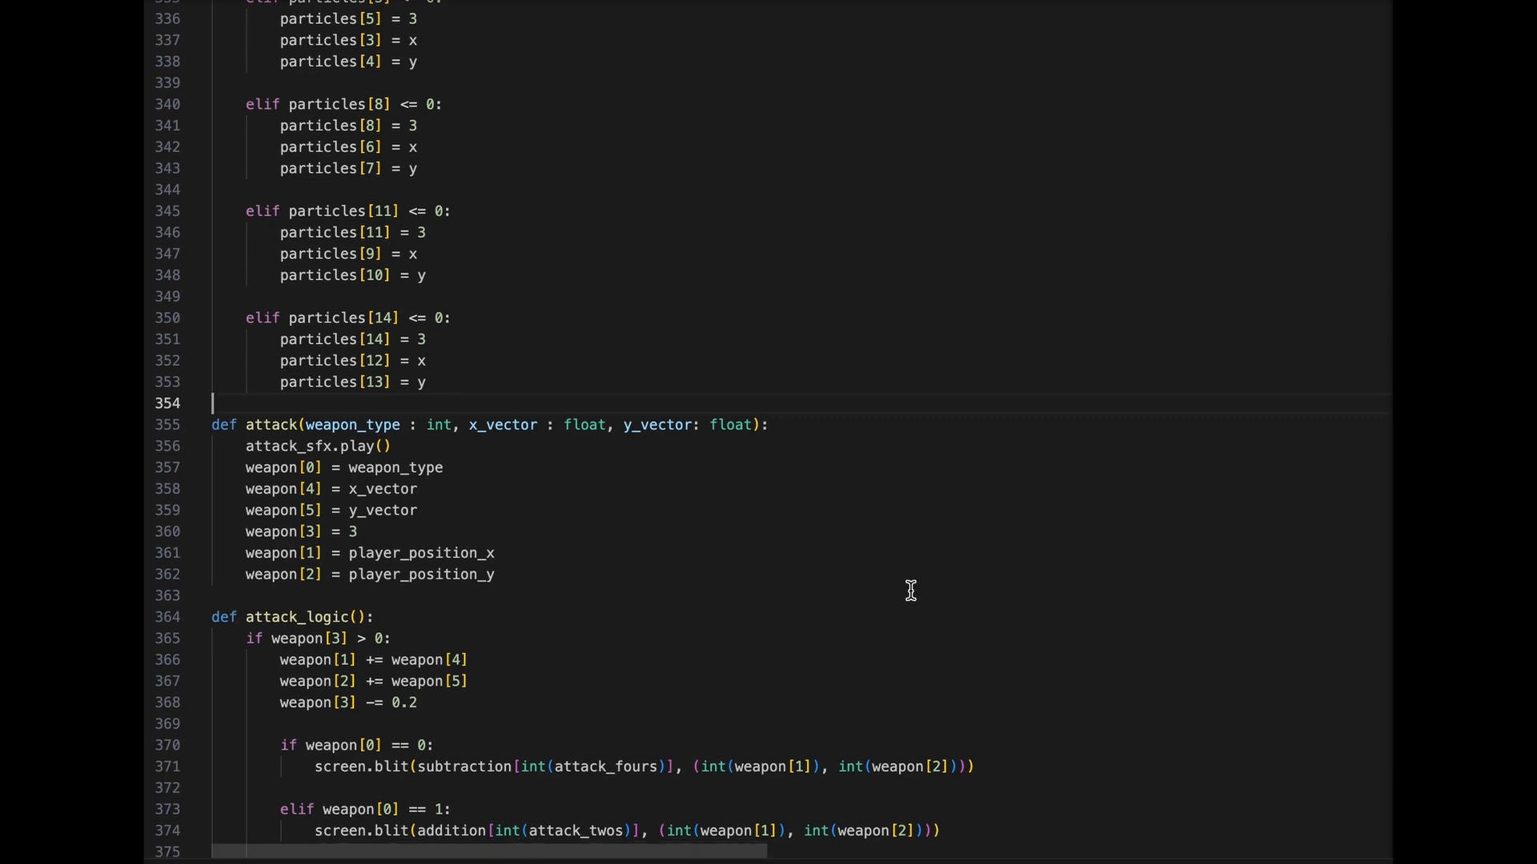
- Scroll down toward the ending-screen code rendering the final thank-you and score text
scroll("down", 3)
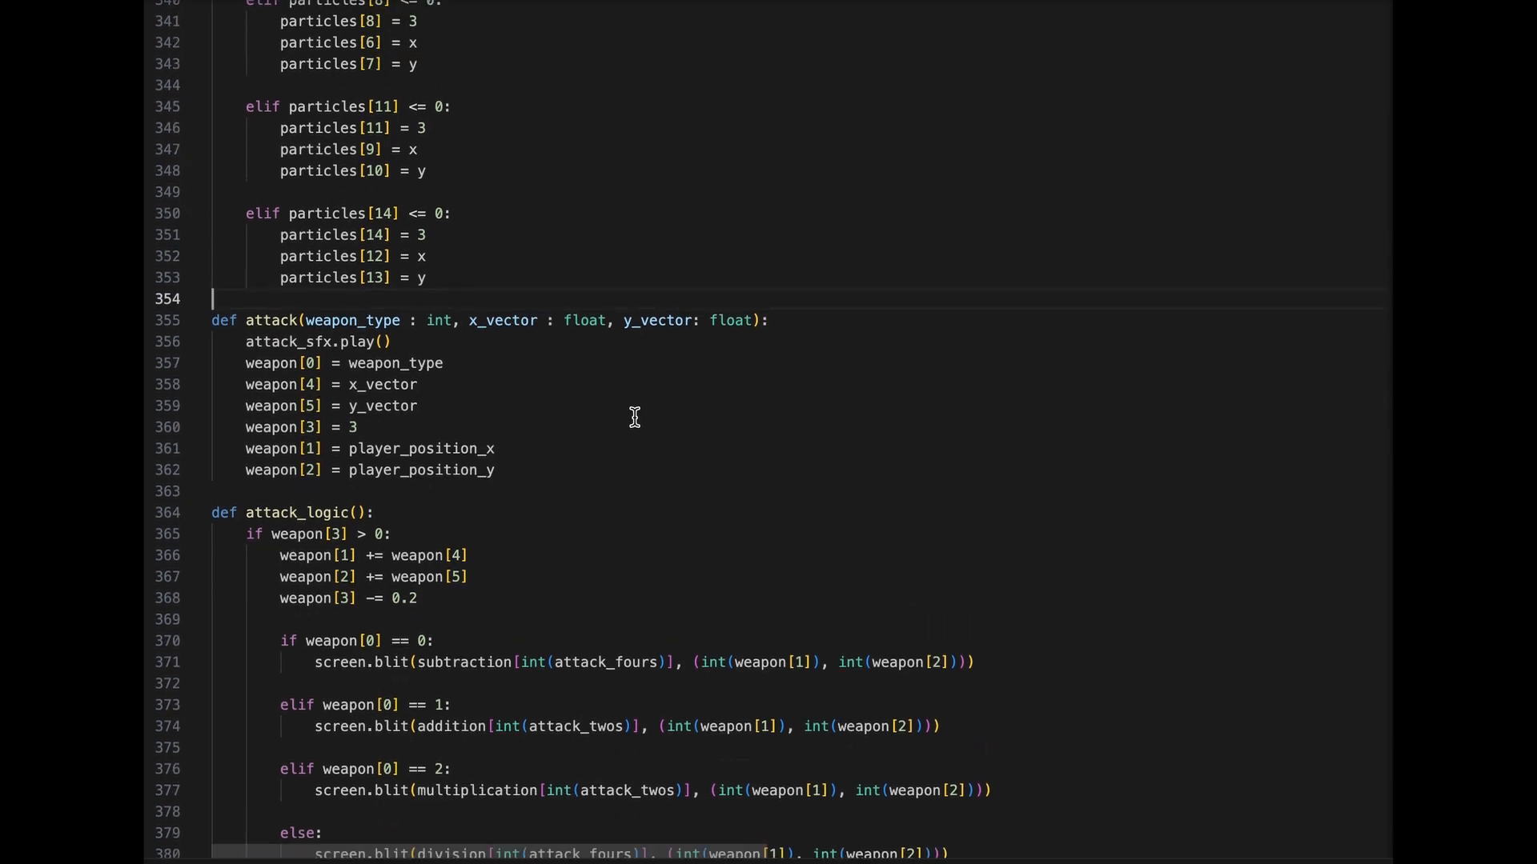
scroll("down", 3)
type("text")
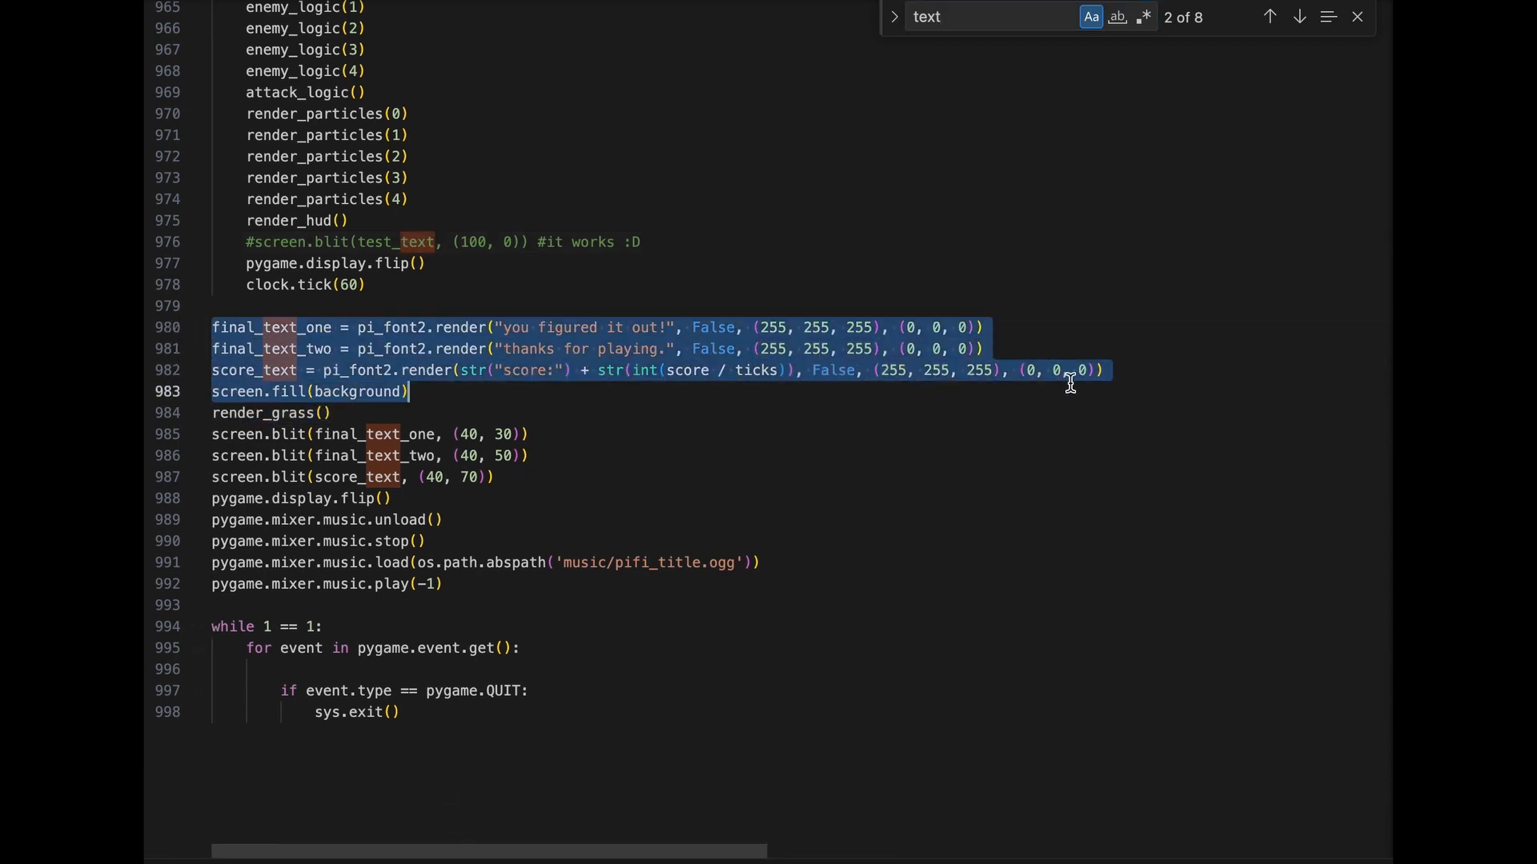
left_click(490, 469)
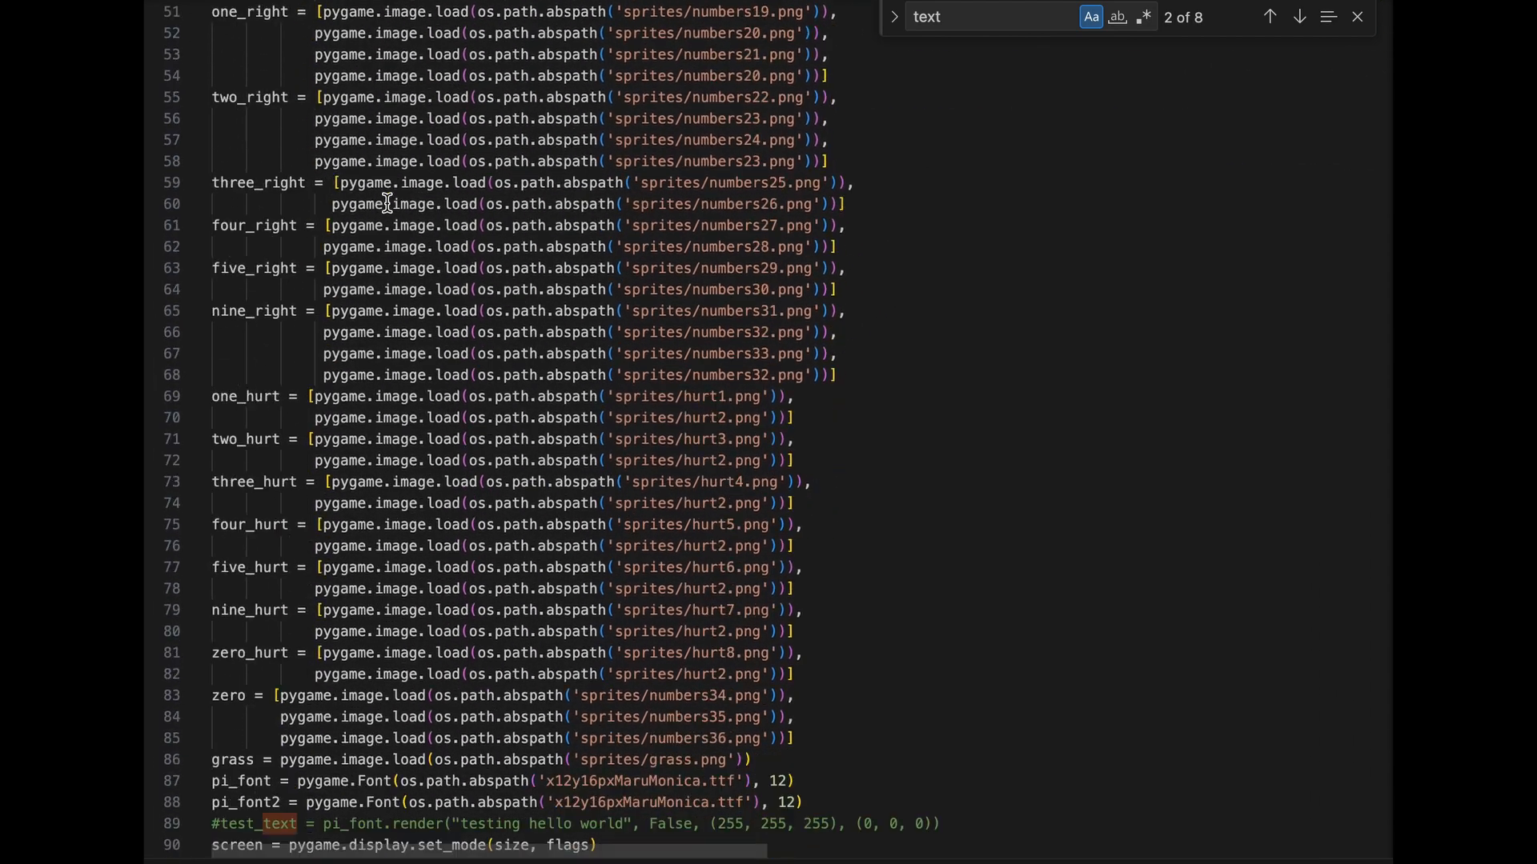
scroll("down", 3)
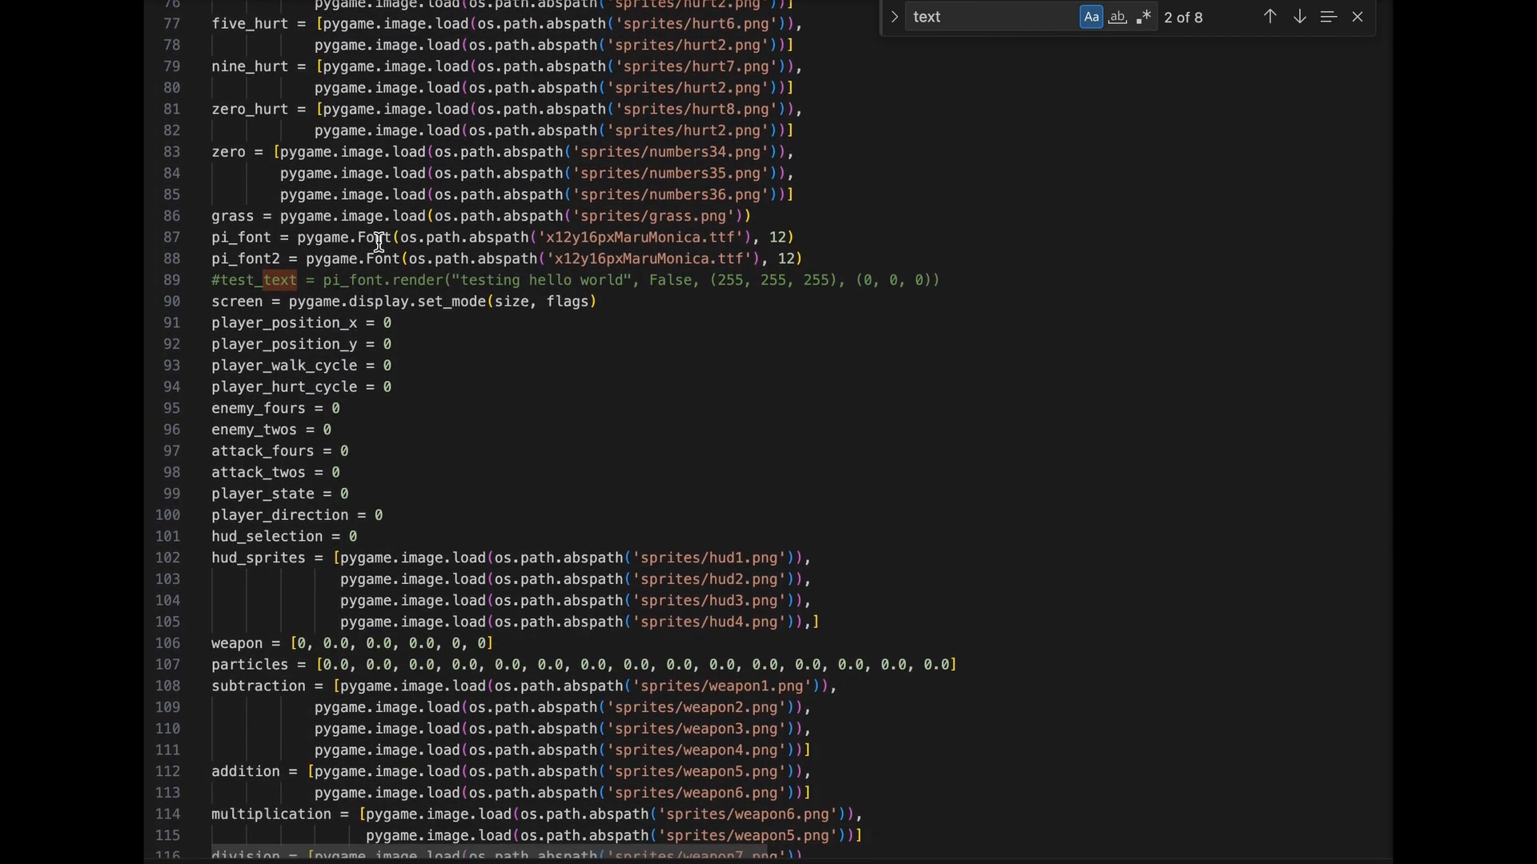
mouse_move(465, 221)
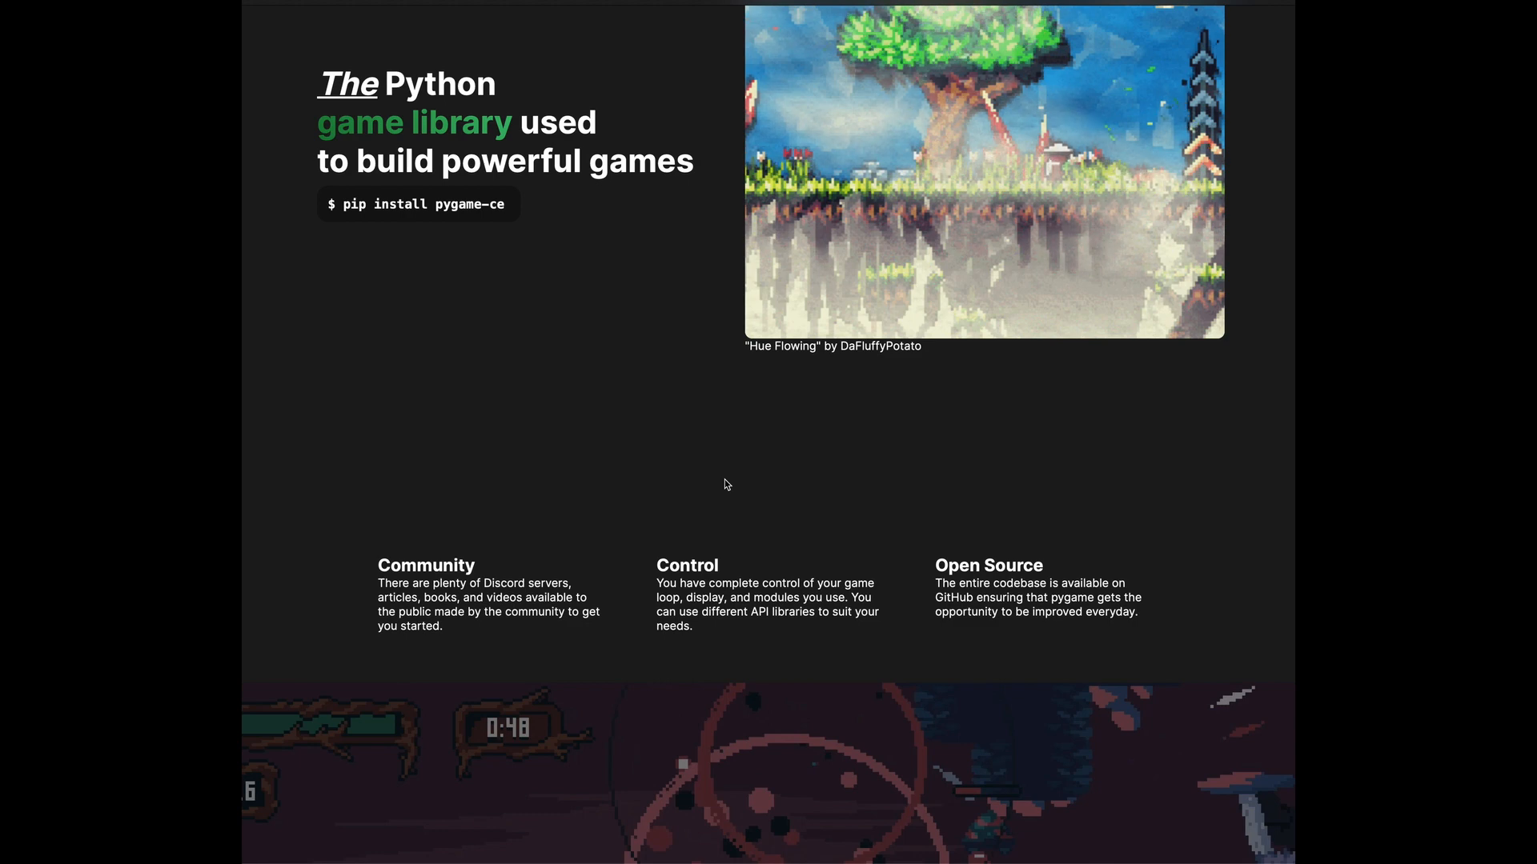
scroll("down", 3)
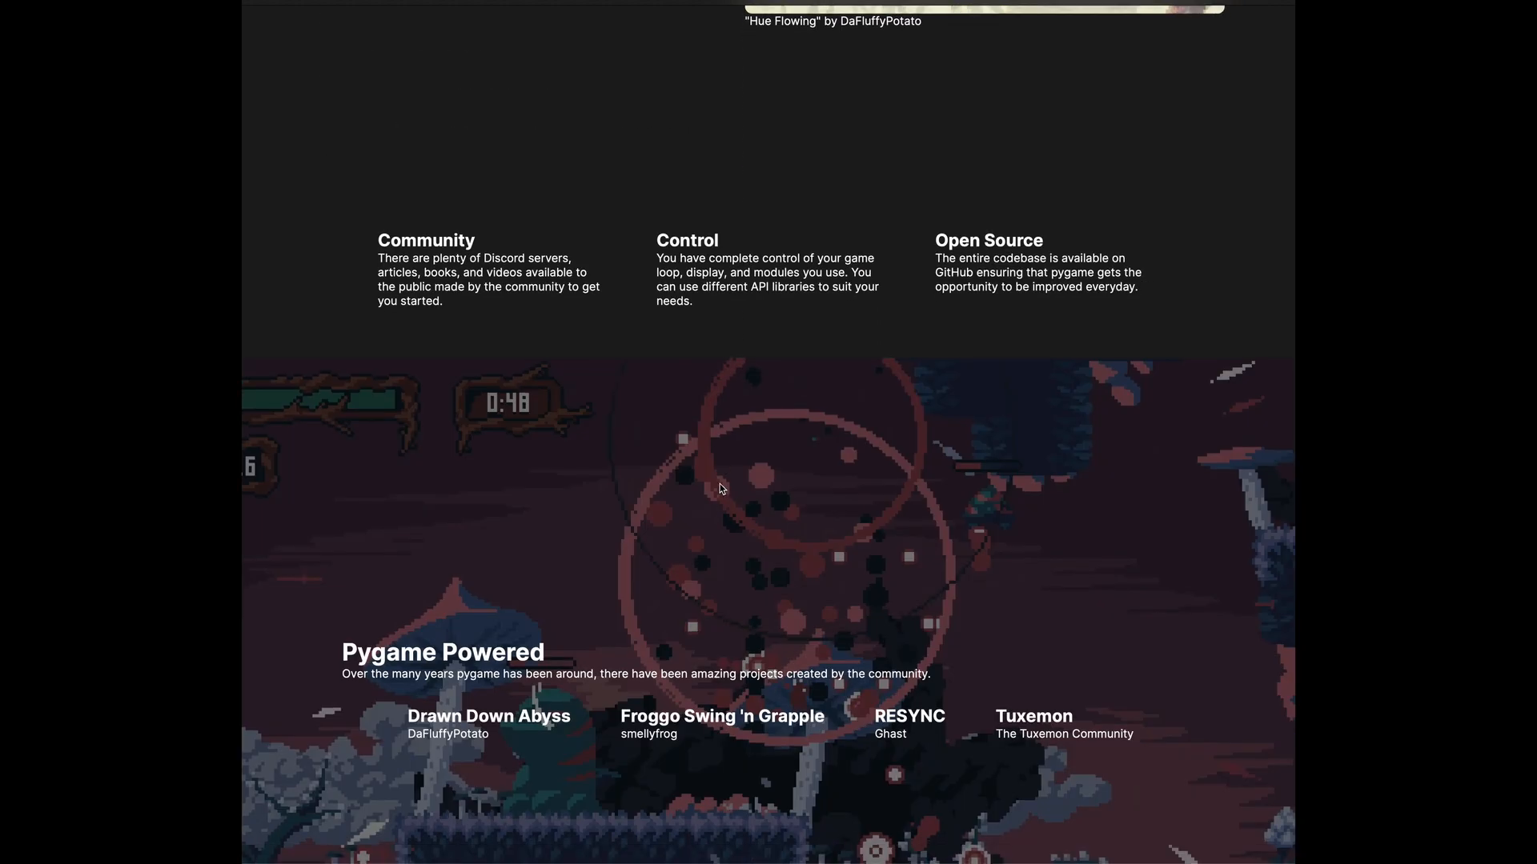
scroll("down", 3)
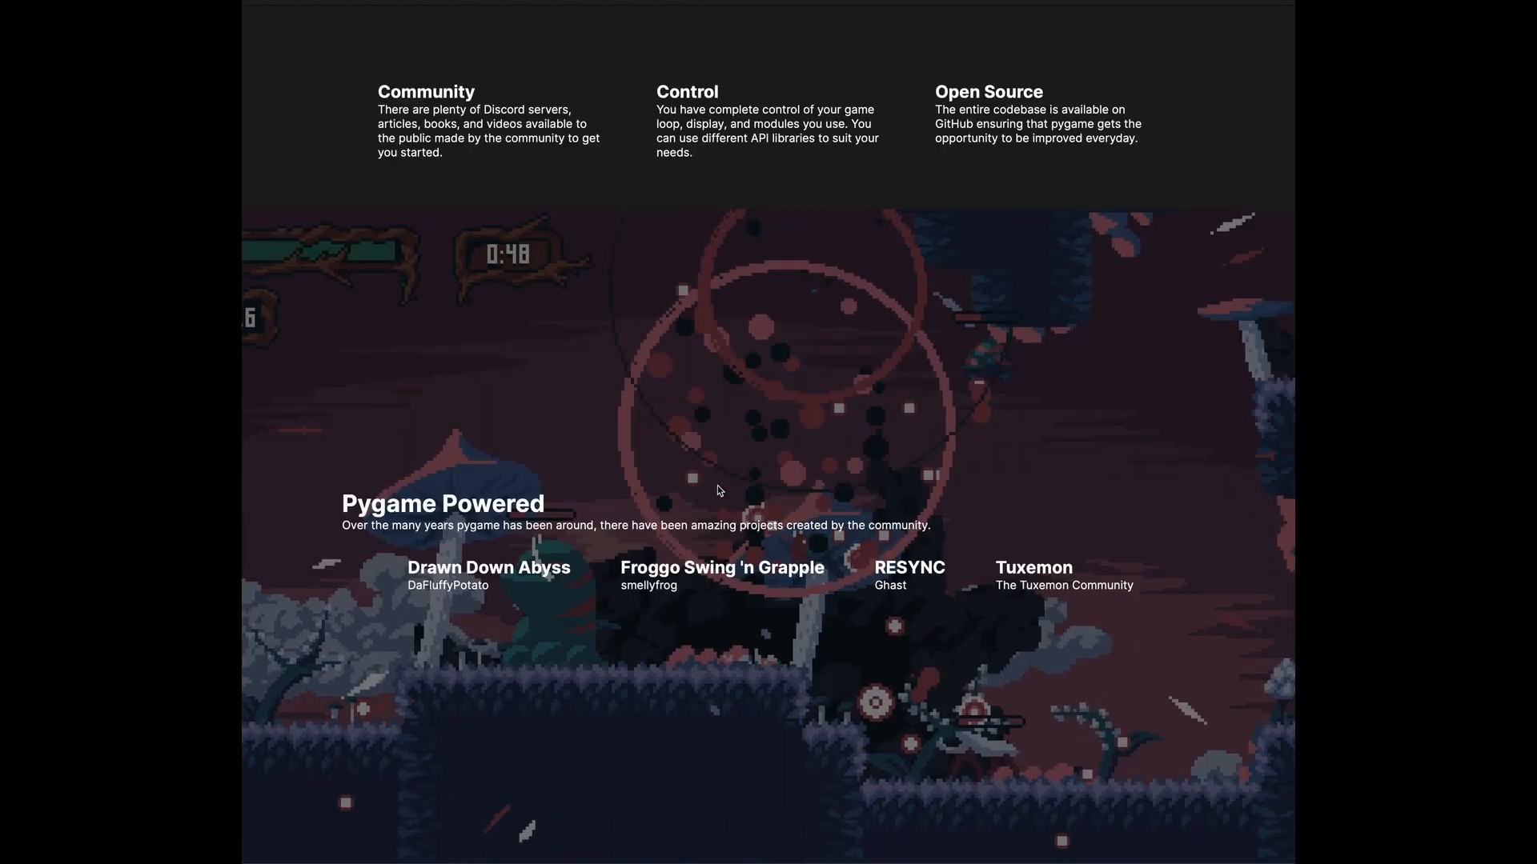
scroll("down", 3)
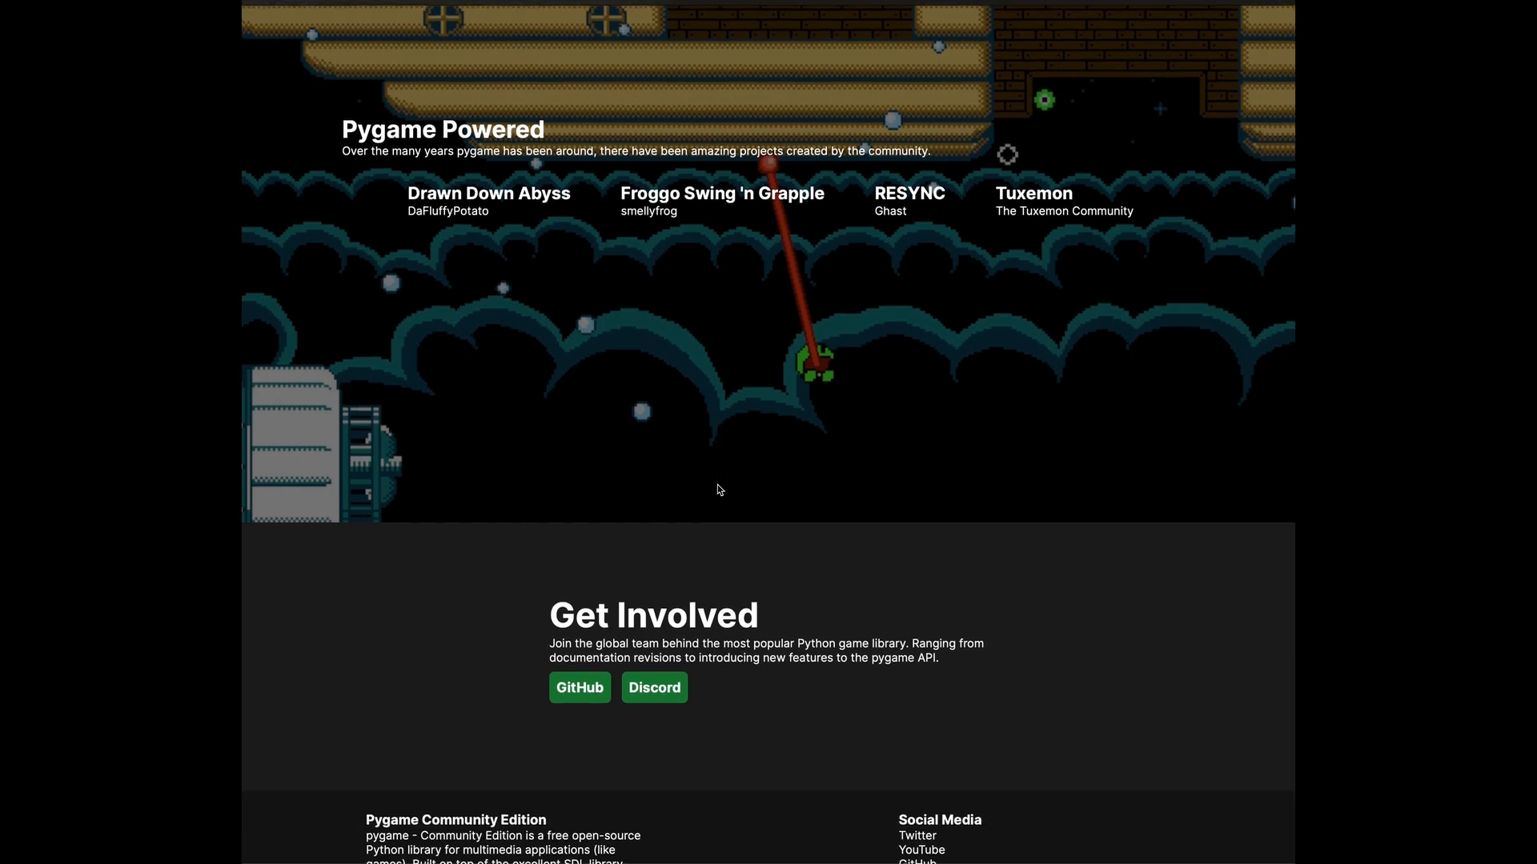
scroll("down", 3)
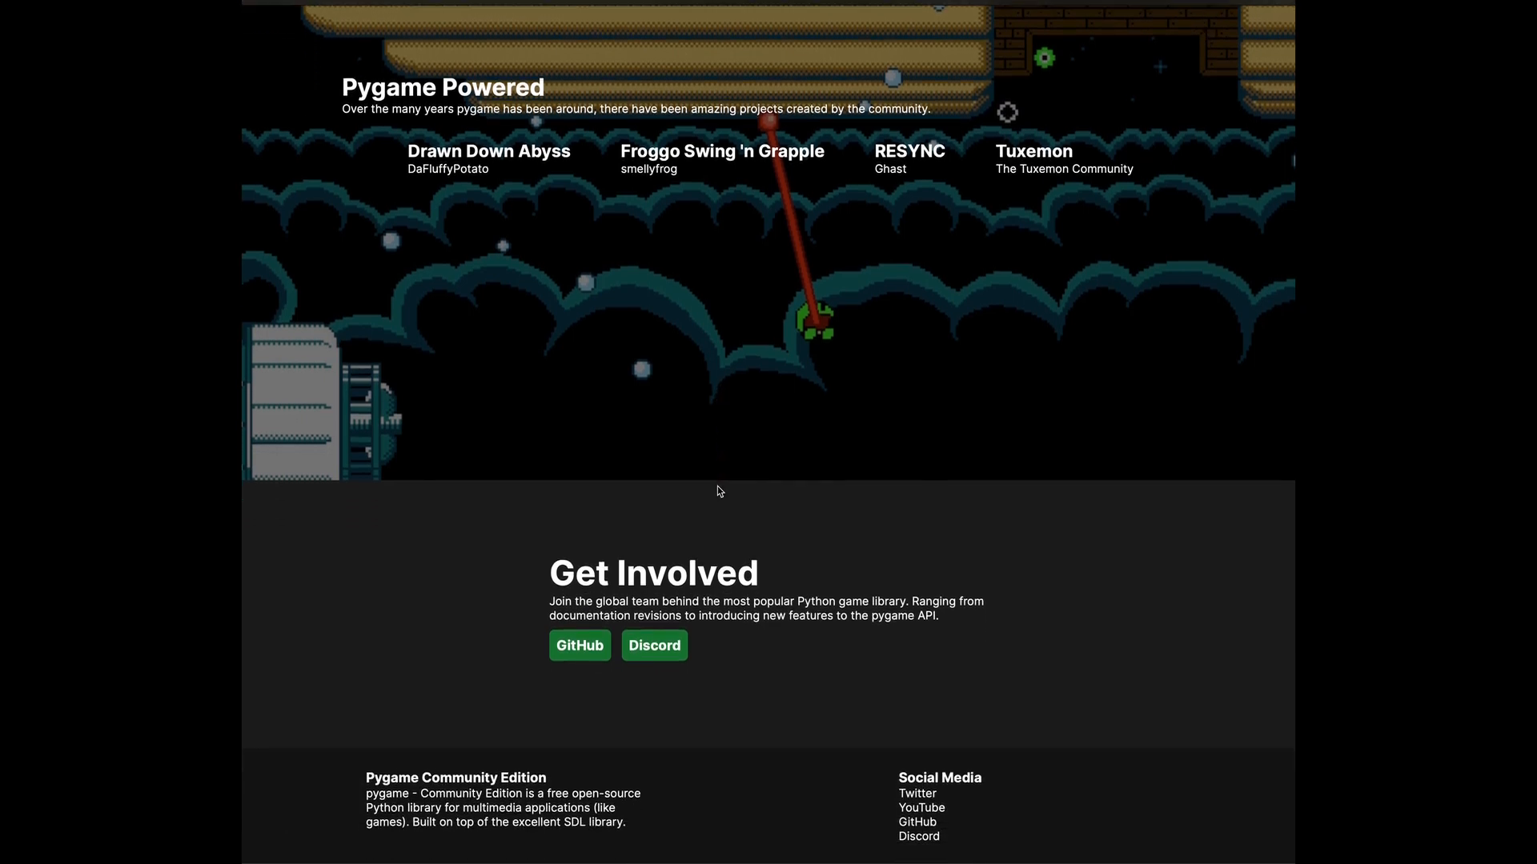
mouse_move(674, 741)
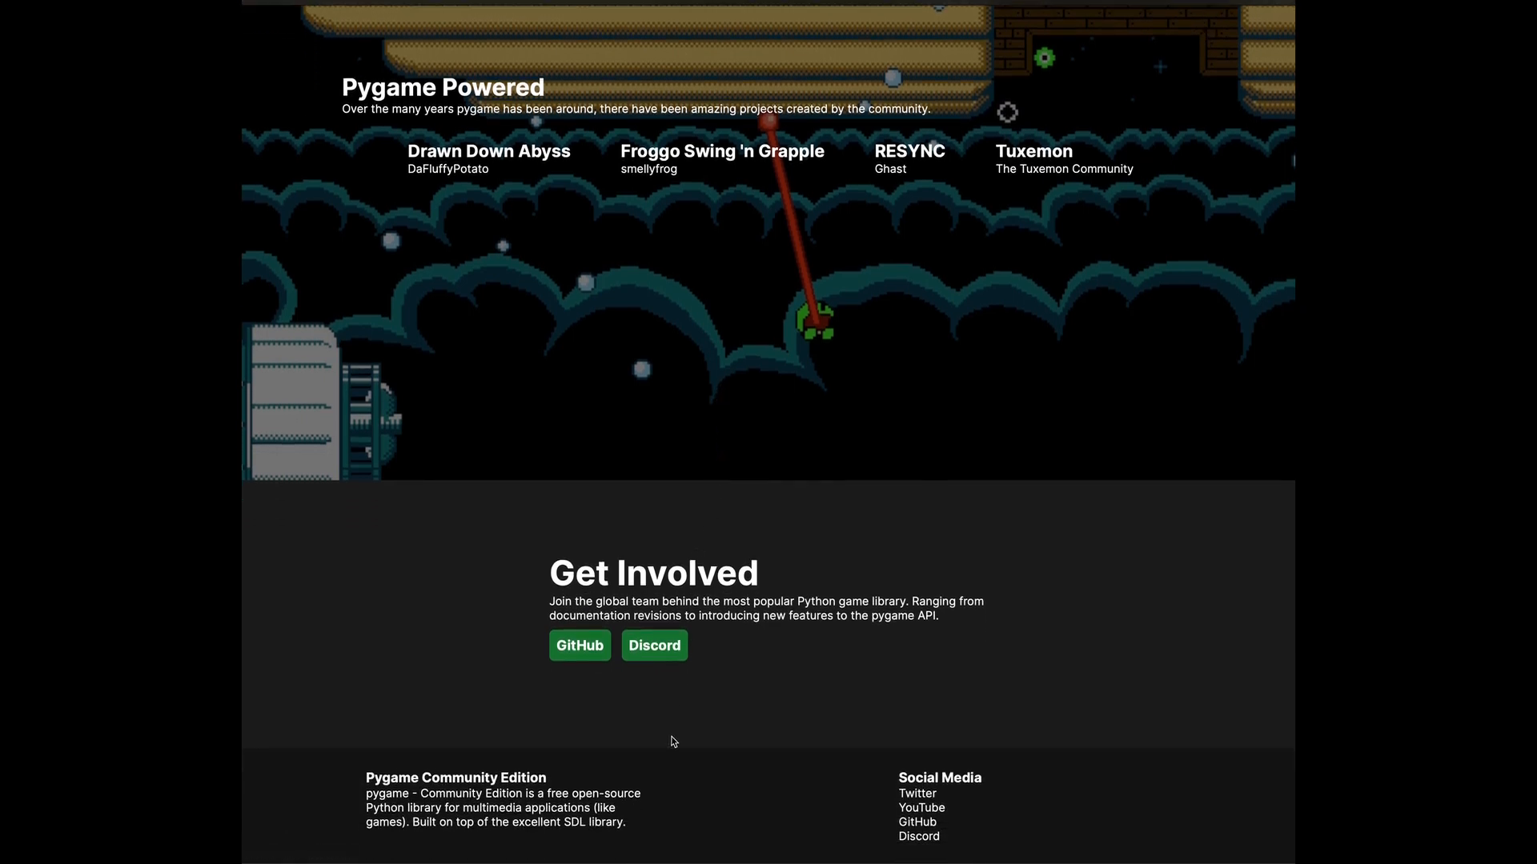
mouse_move(845, 833)
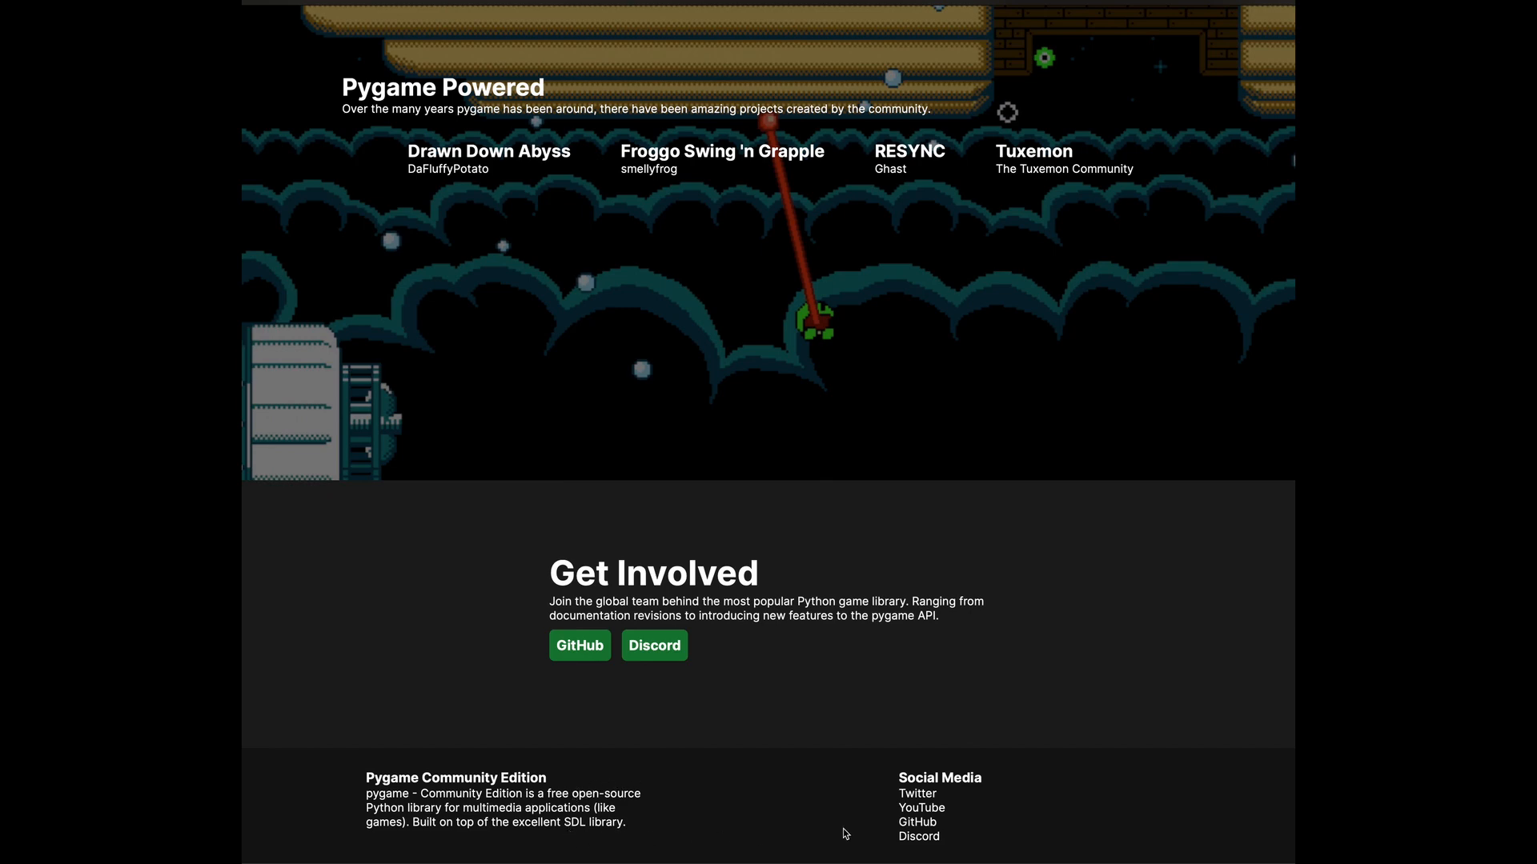
scroll("up", 3)
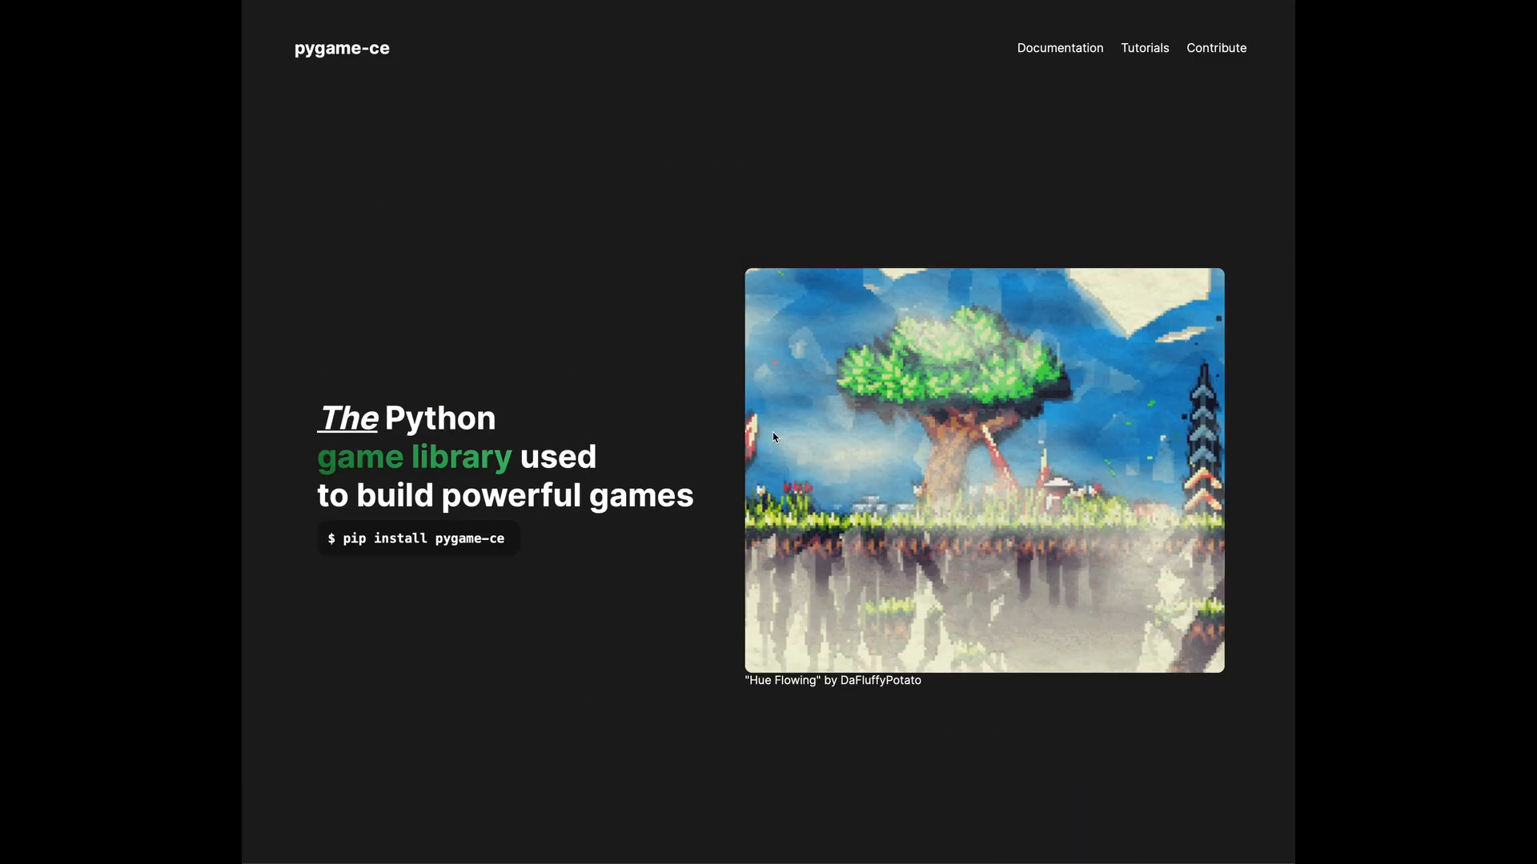
mouse_move(1060, 48)
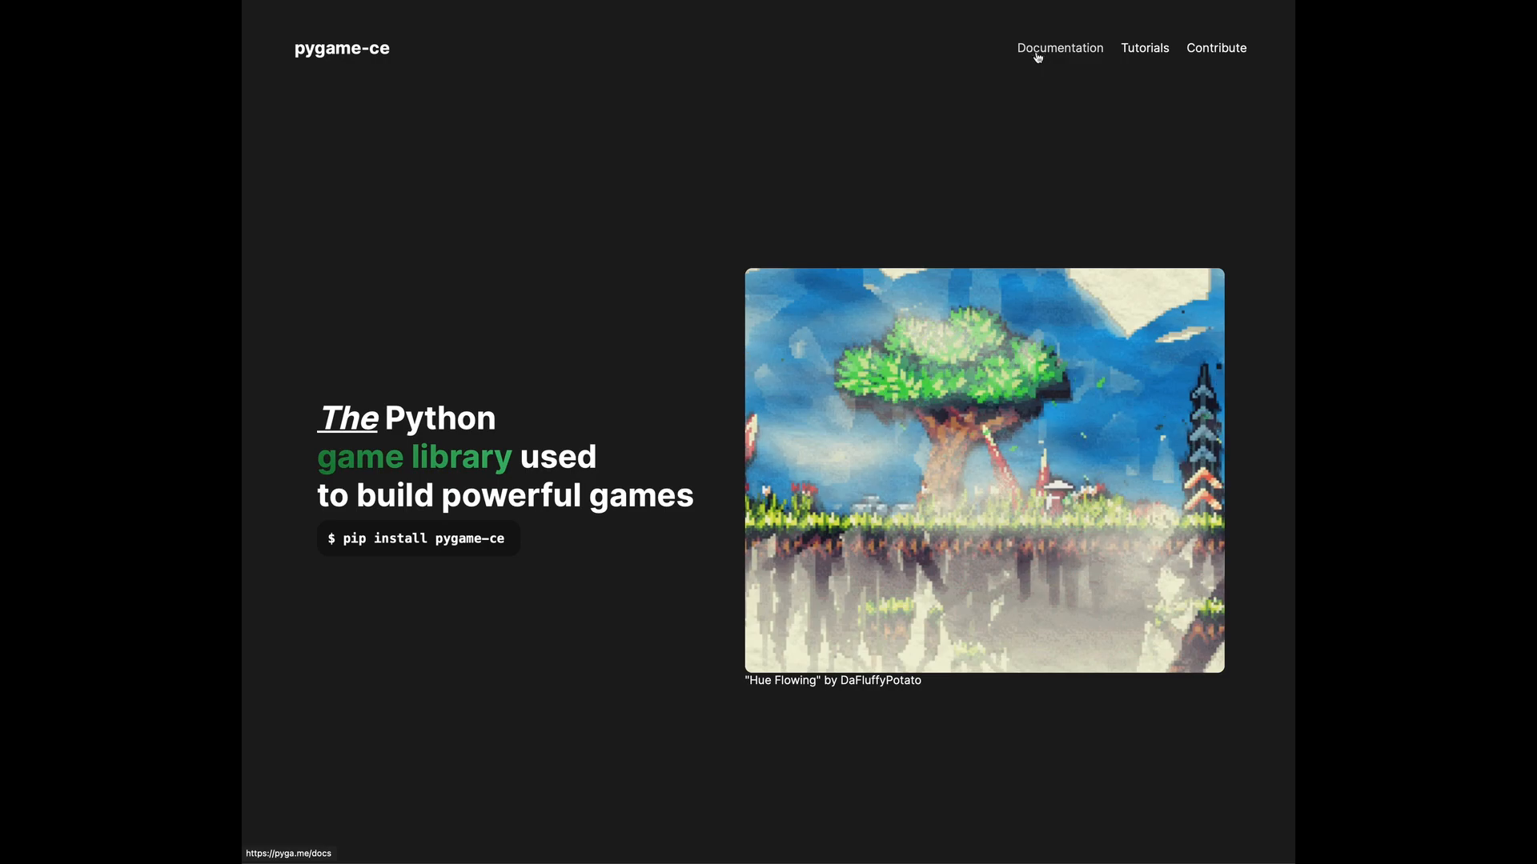
- View the pygame-ce docs front page in dark theme down to its module list and bring up Edit on GitHub
left_click(1059, 48)
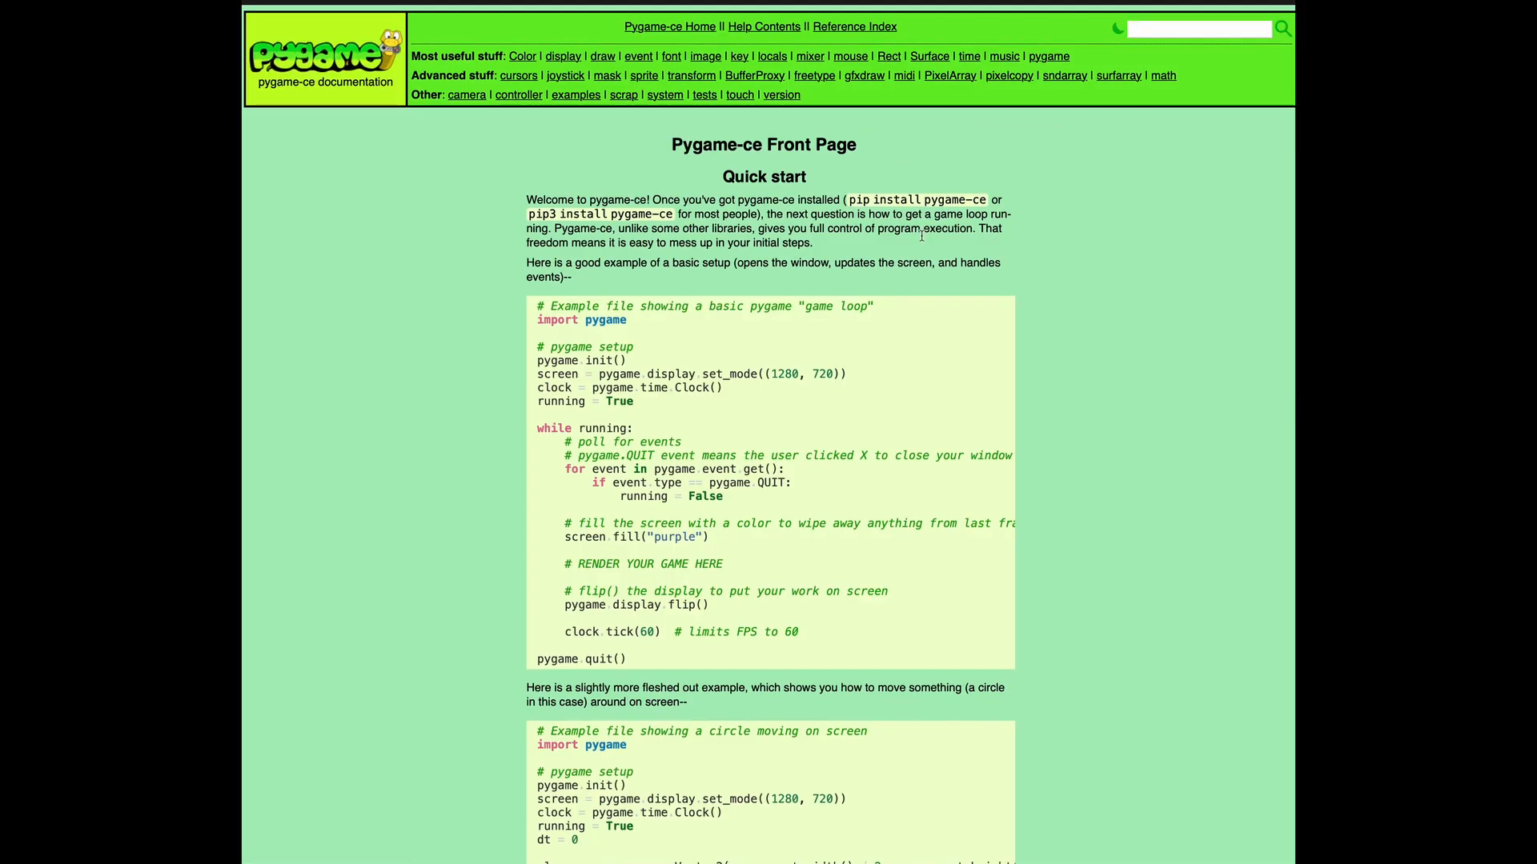
left_click(1115, 27)
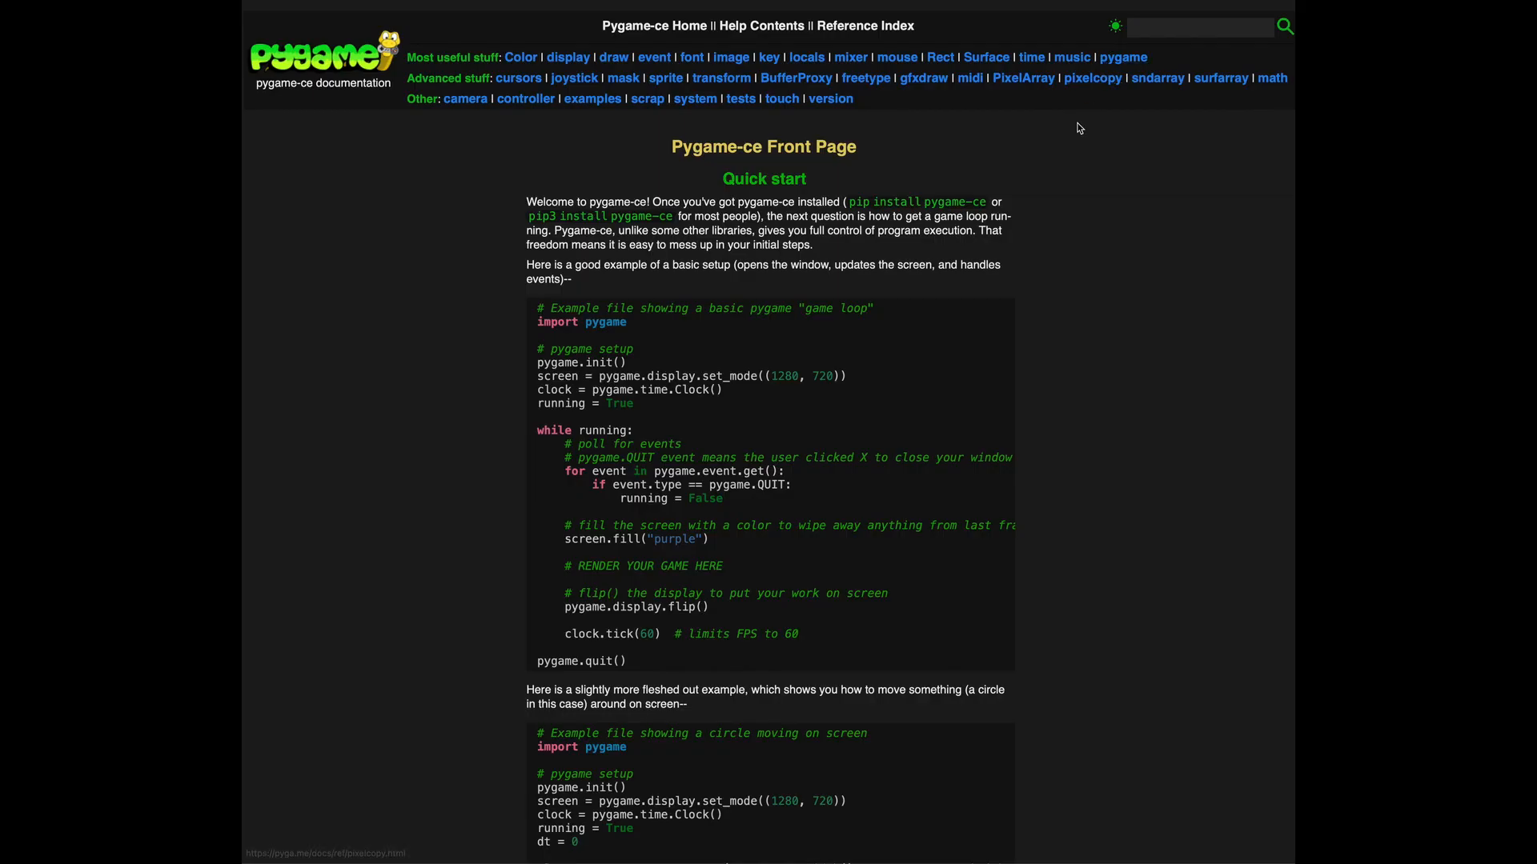
scroll("down", 3)
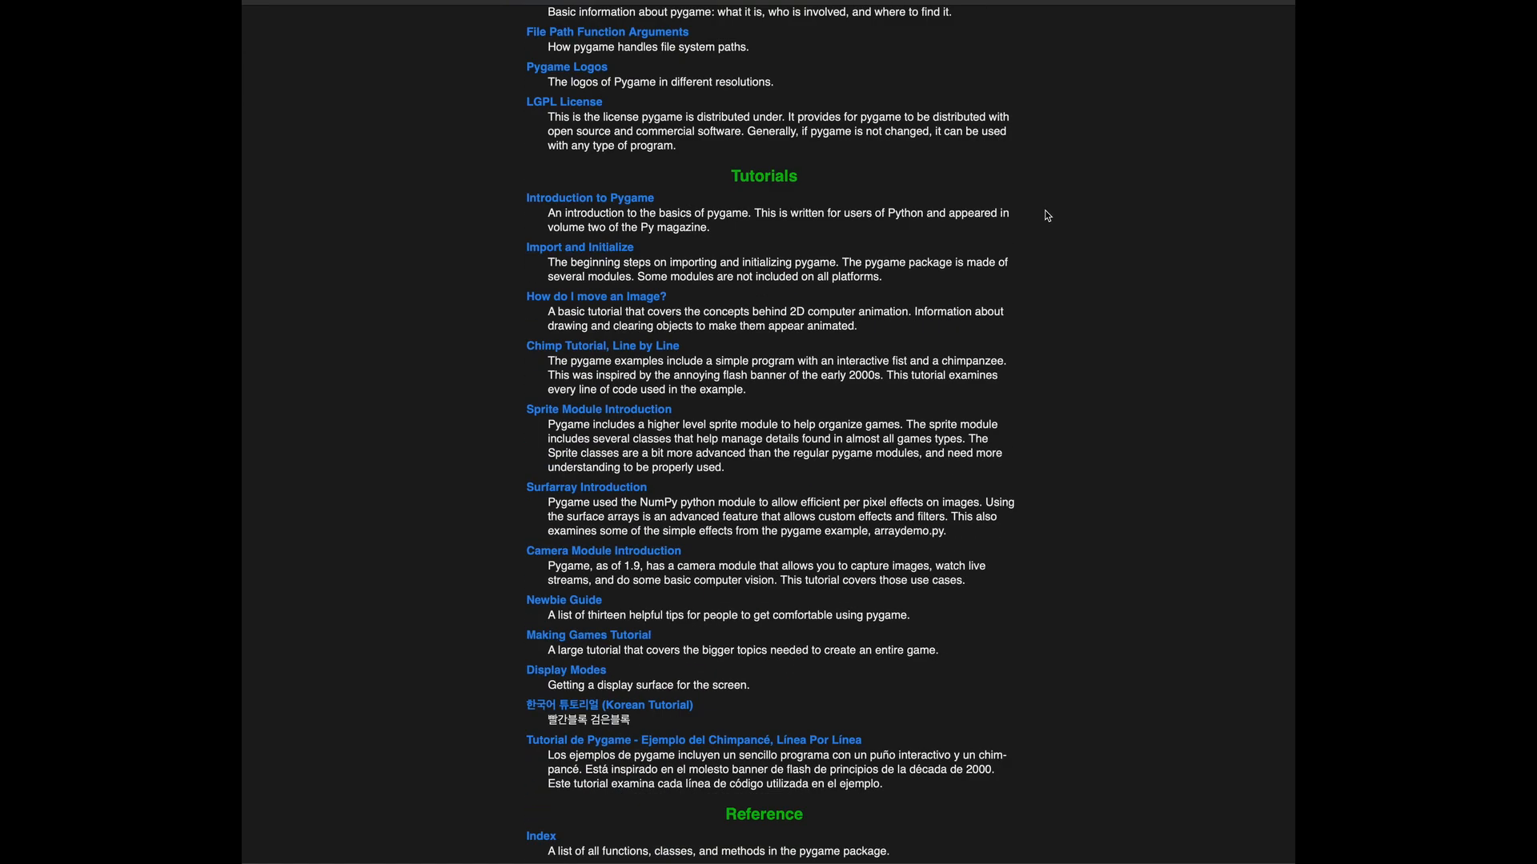
scroll("up", 3)
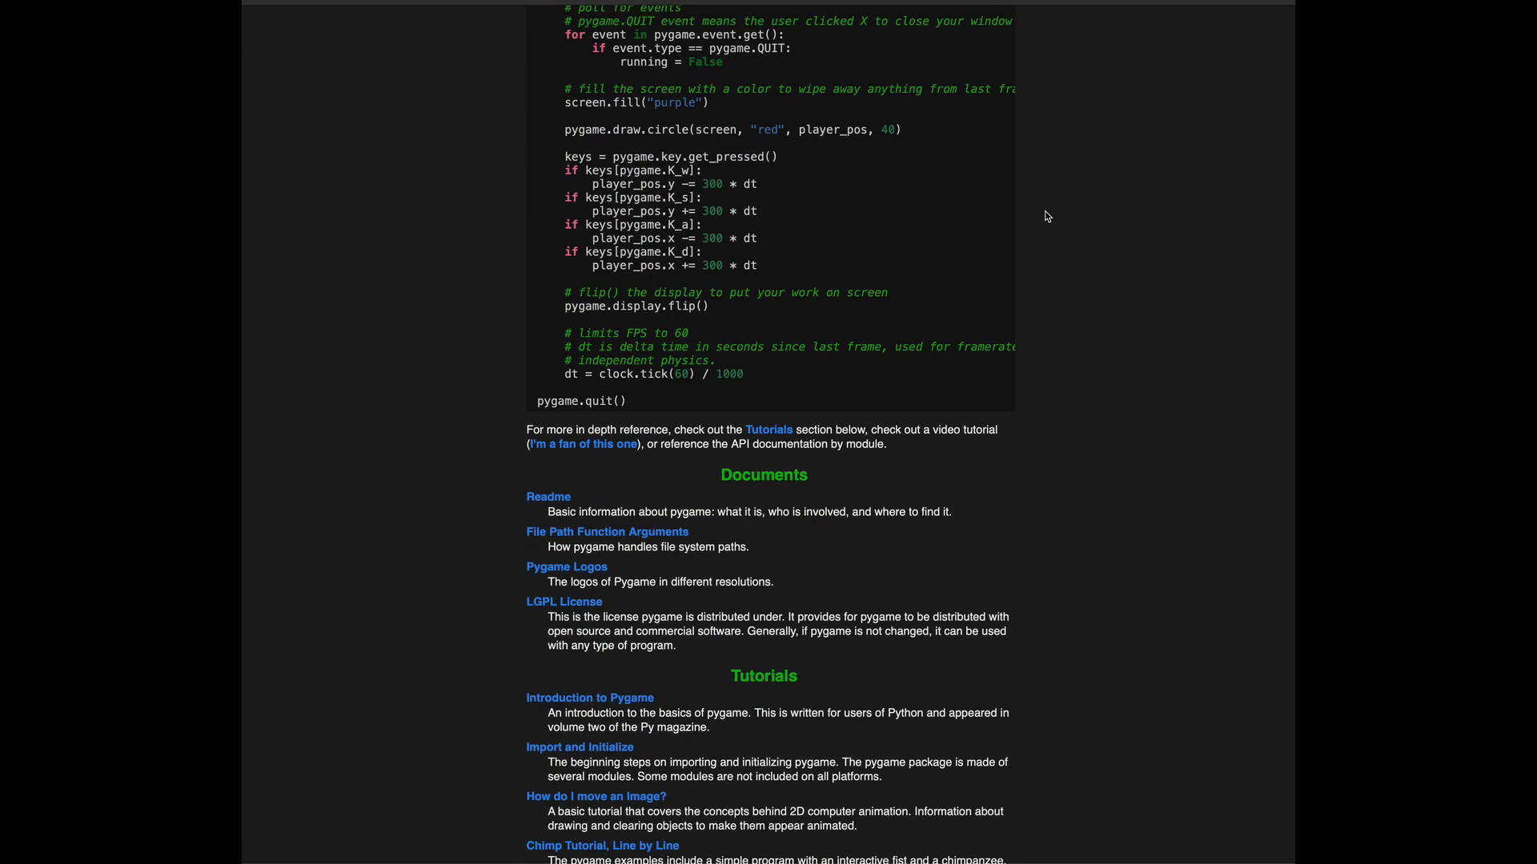
scroll("down", 3)
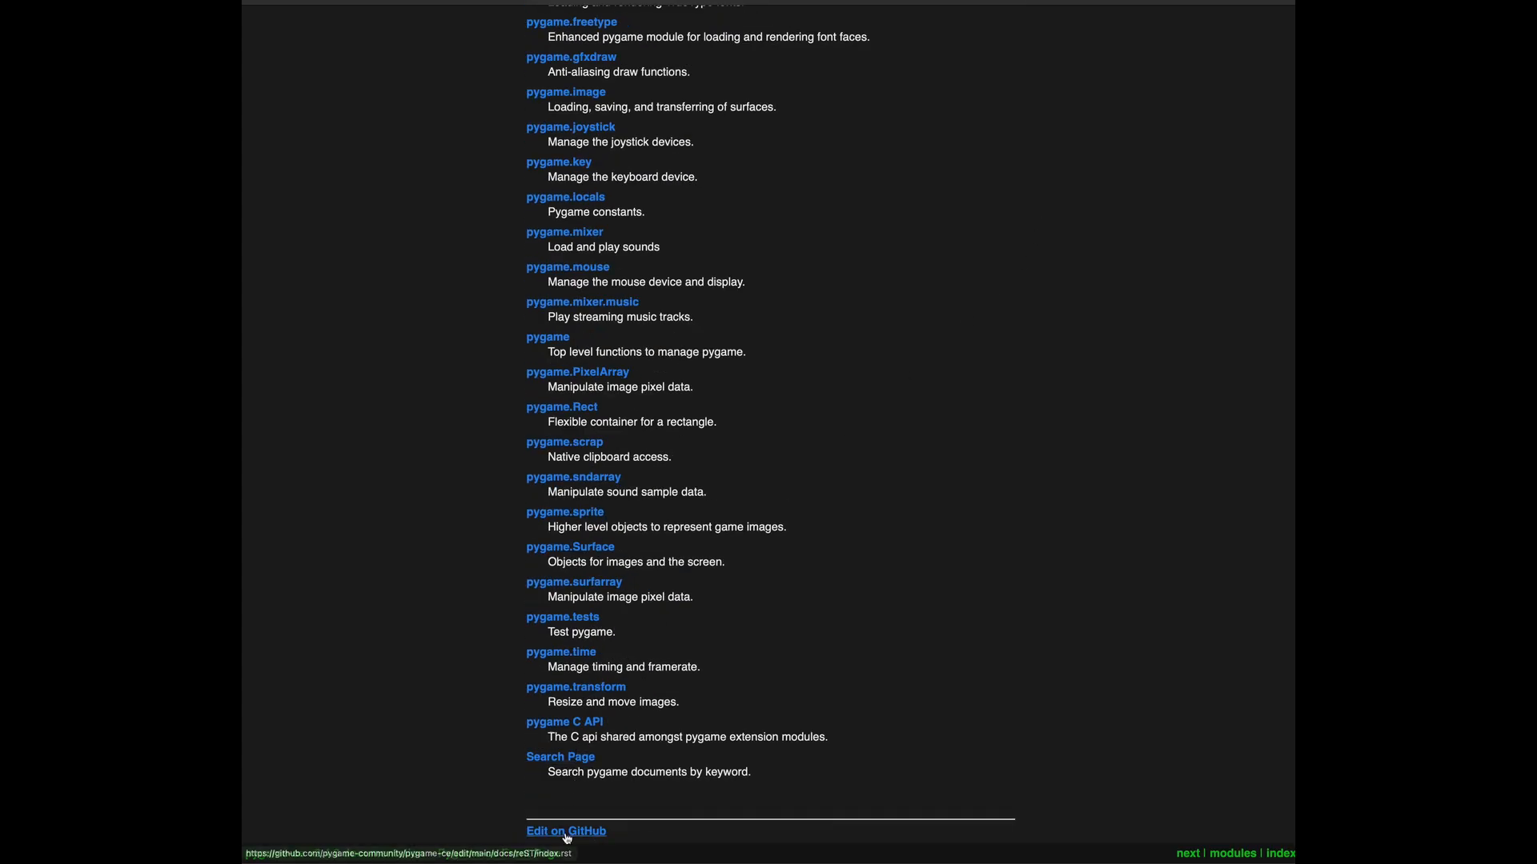
left_click(565, 831)
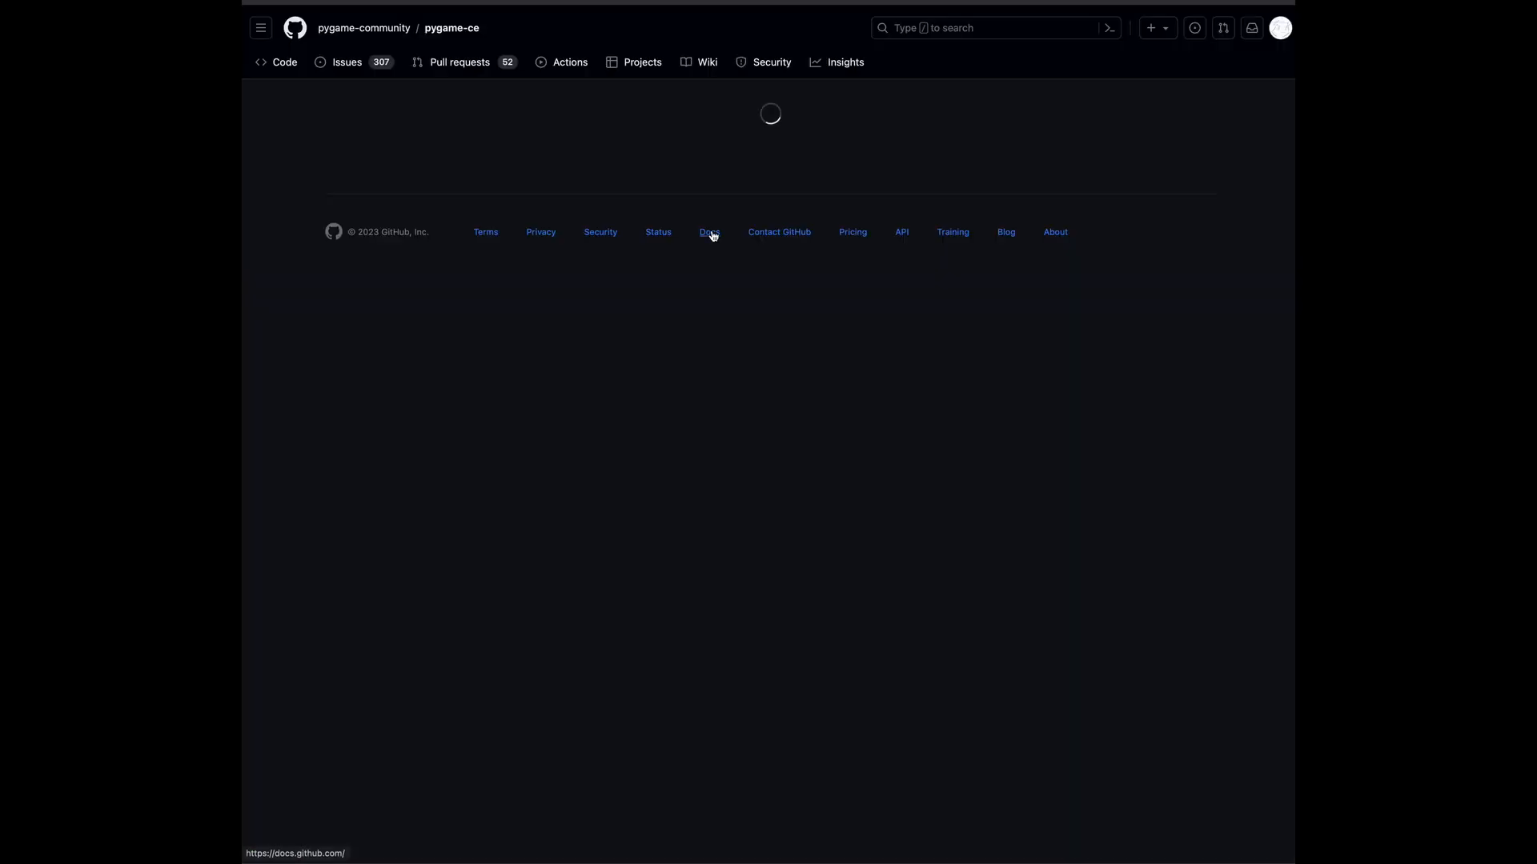